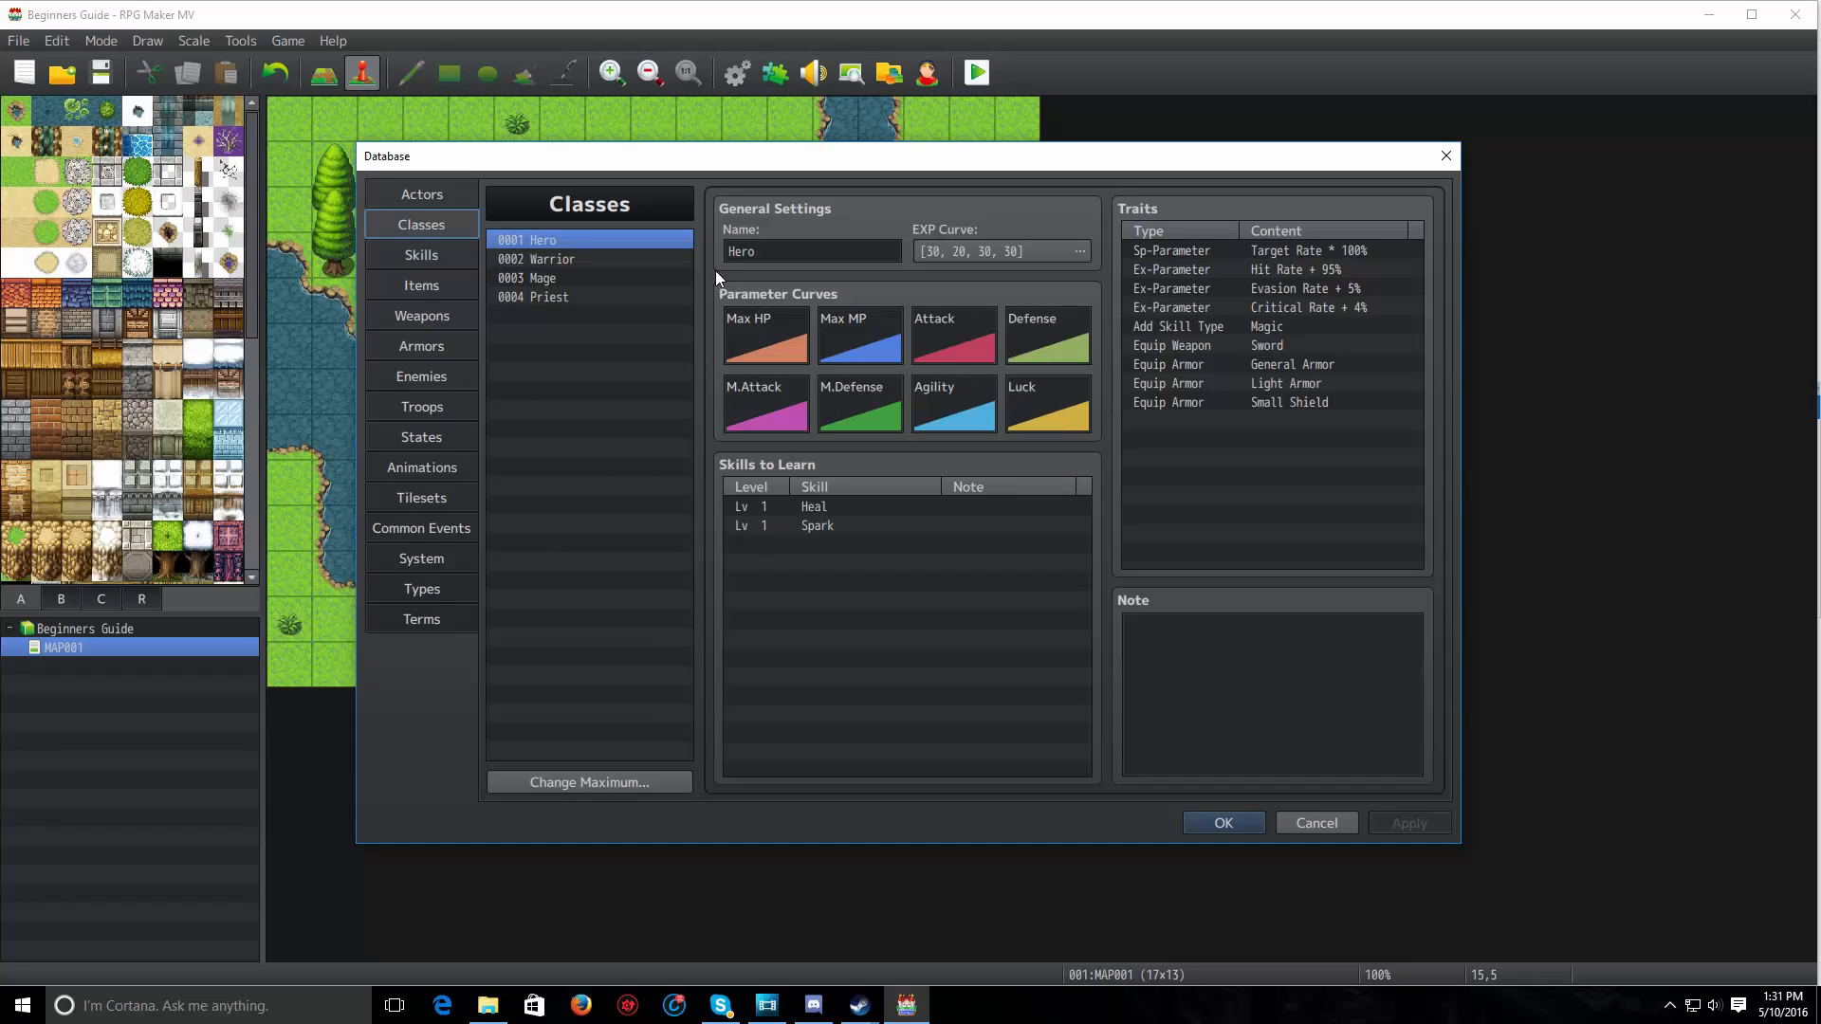
mouse_move(702, 255)
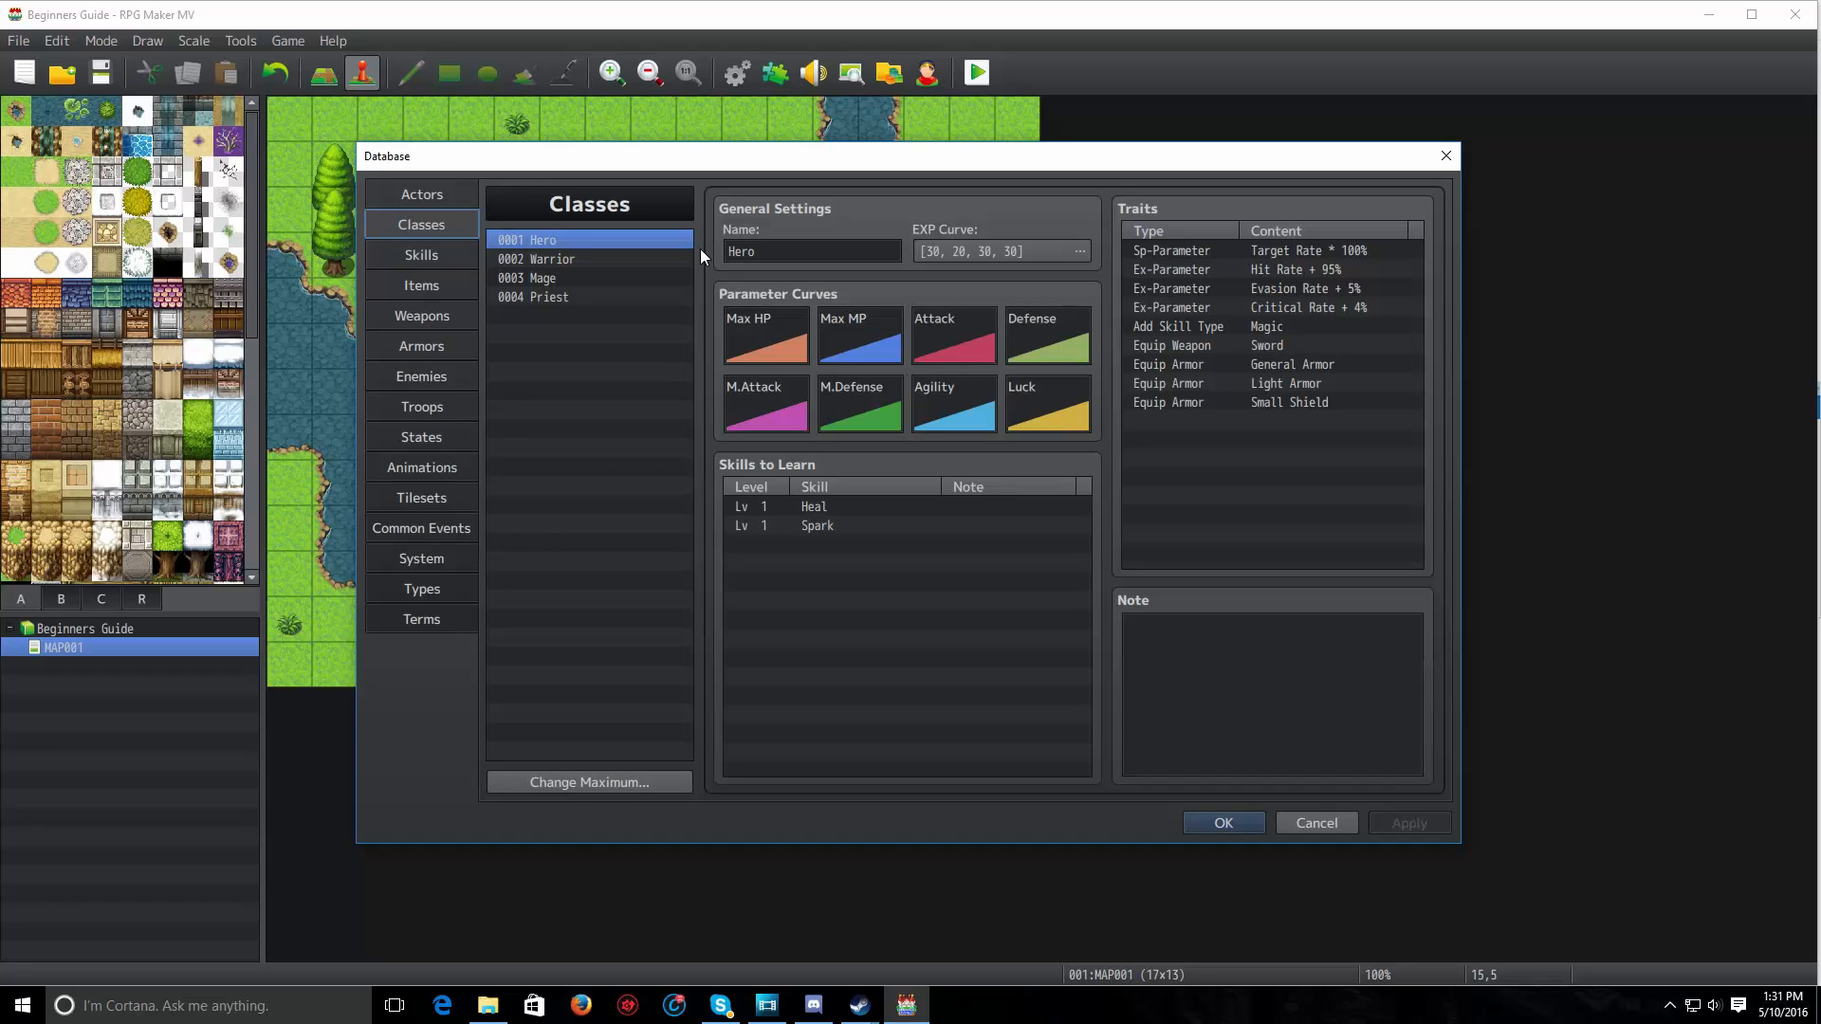
mouse_move(766, 250)
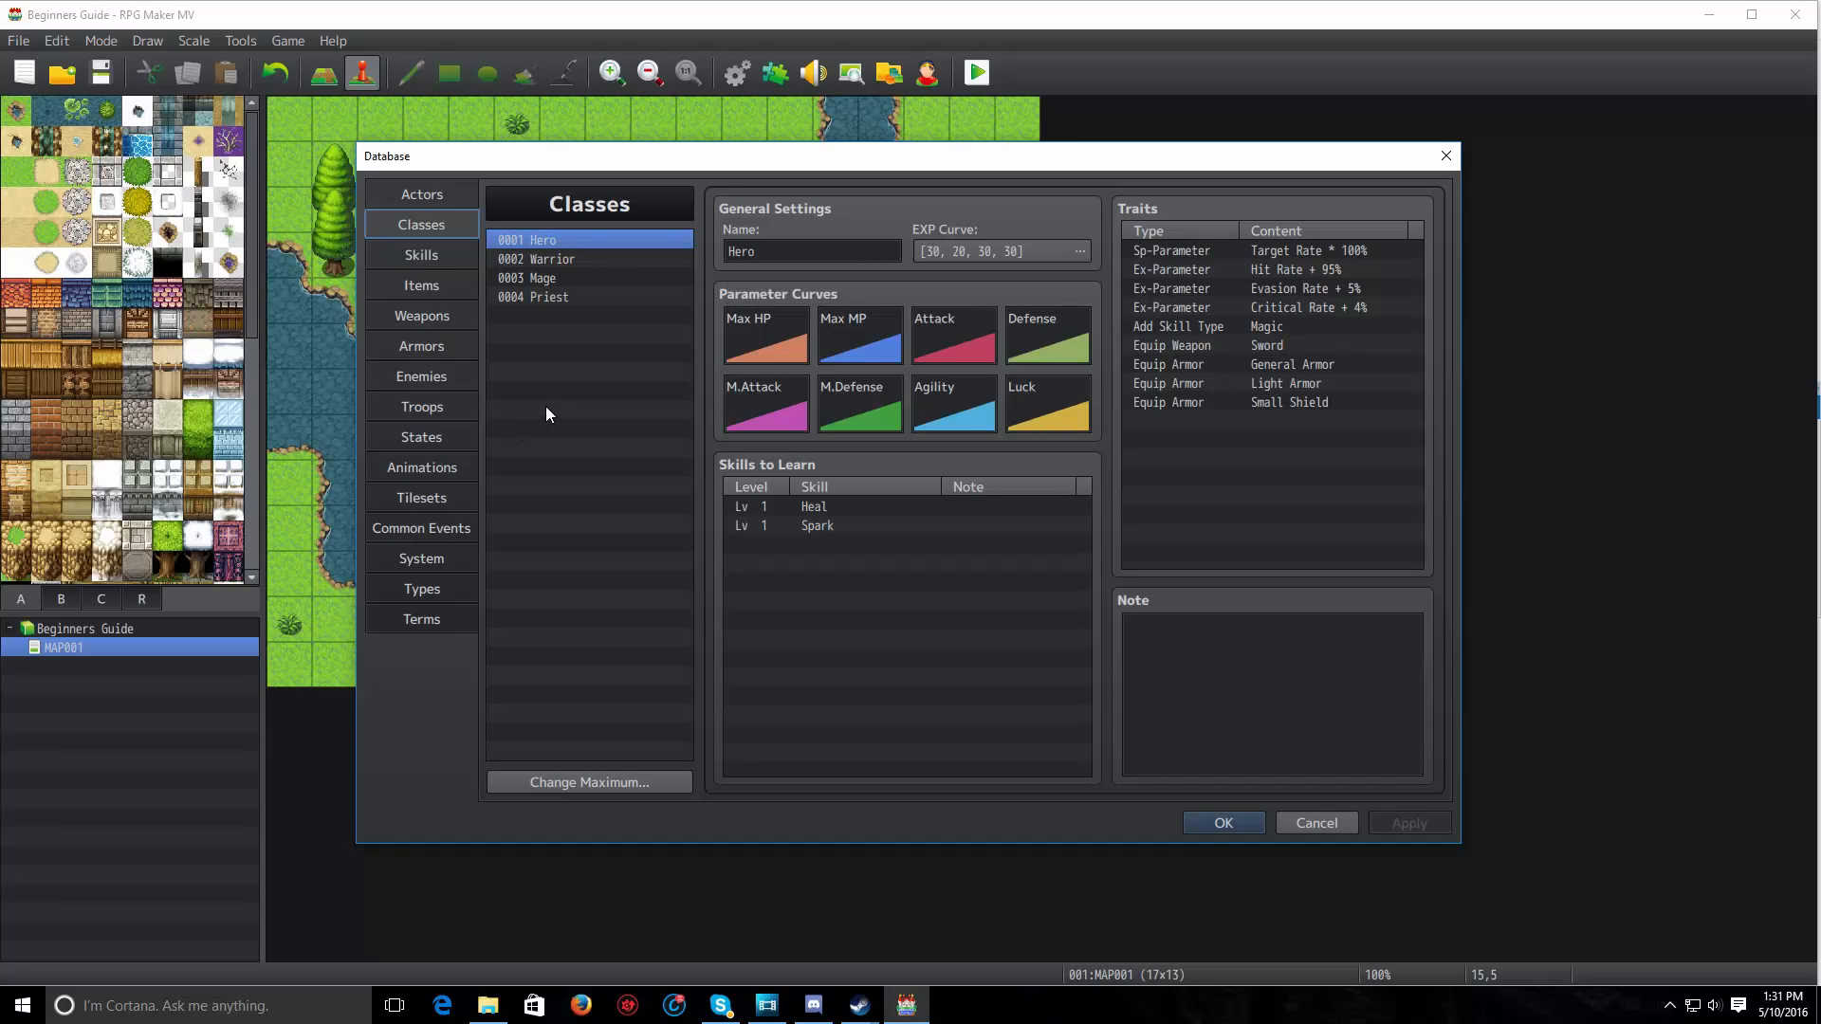
mouse_move(885, 592)
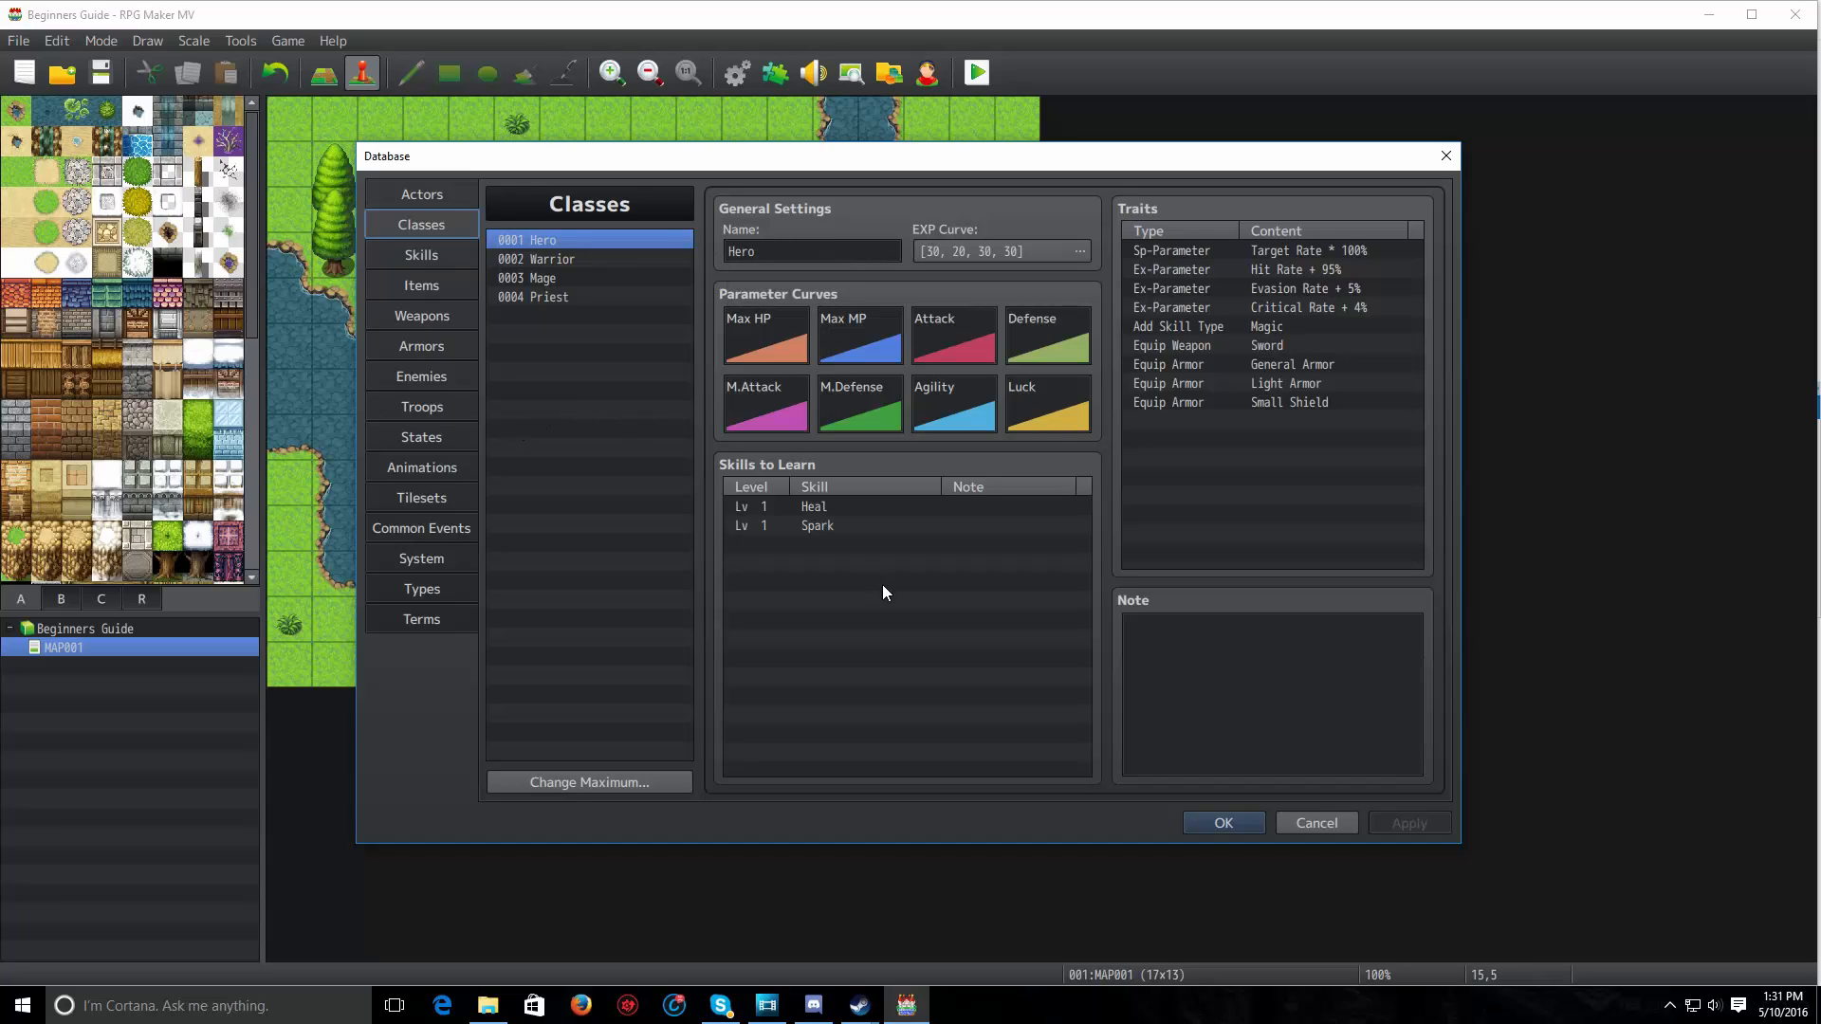
Raise the class maximum to 5 and select the new empty 0005 class
left_click(906, 543)
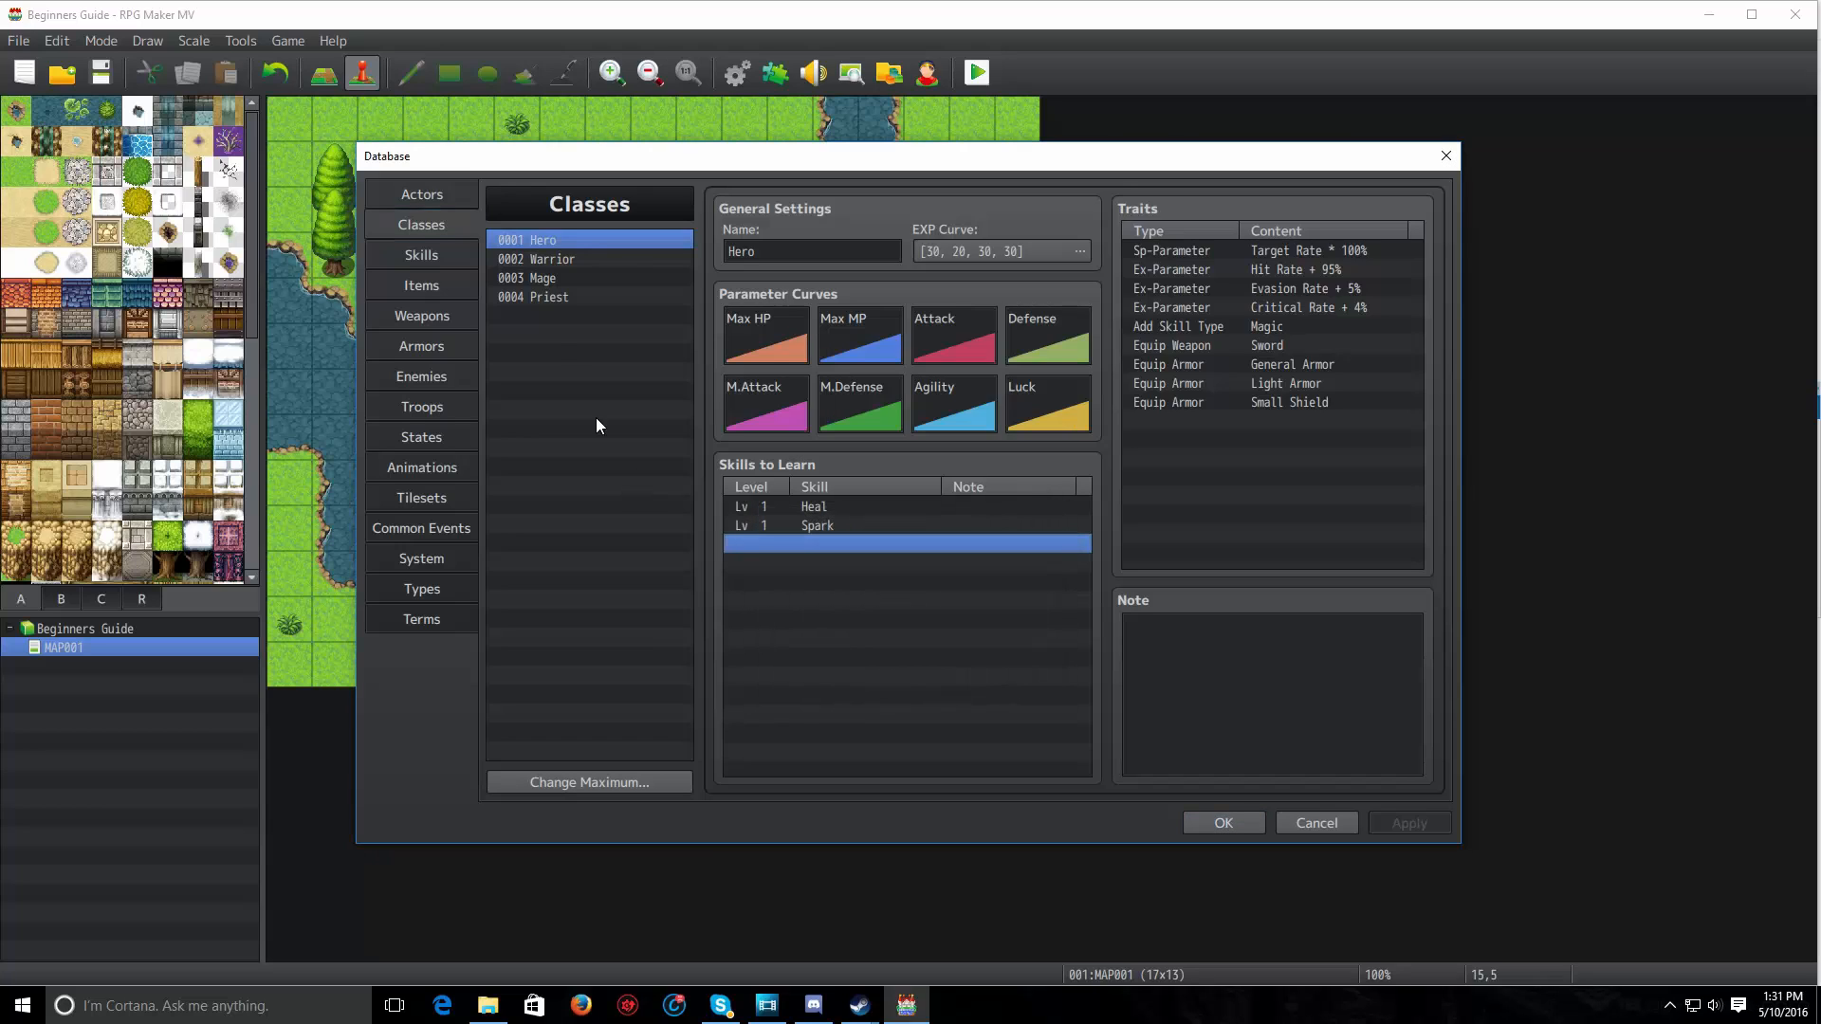
left_click(589, 782)
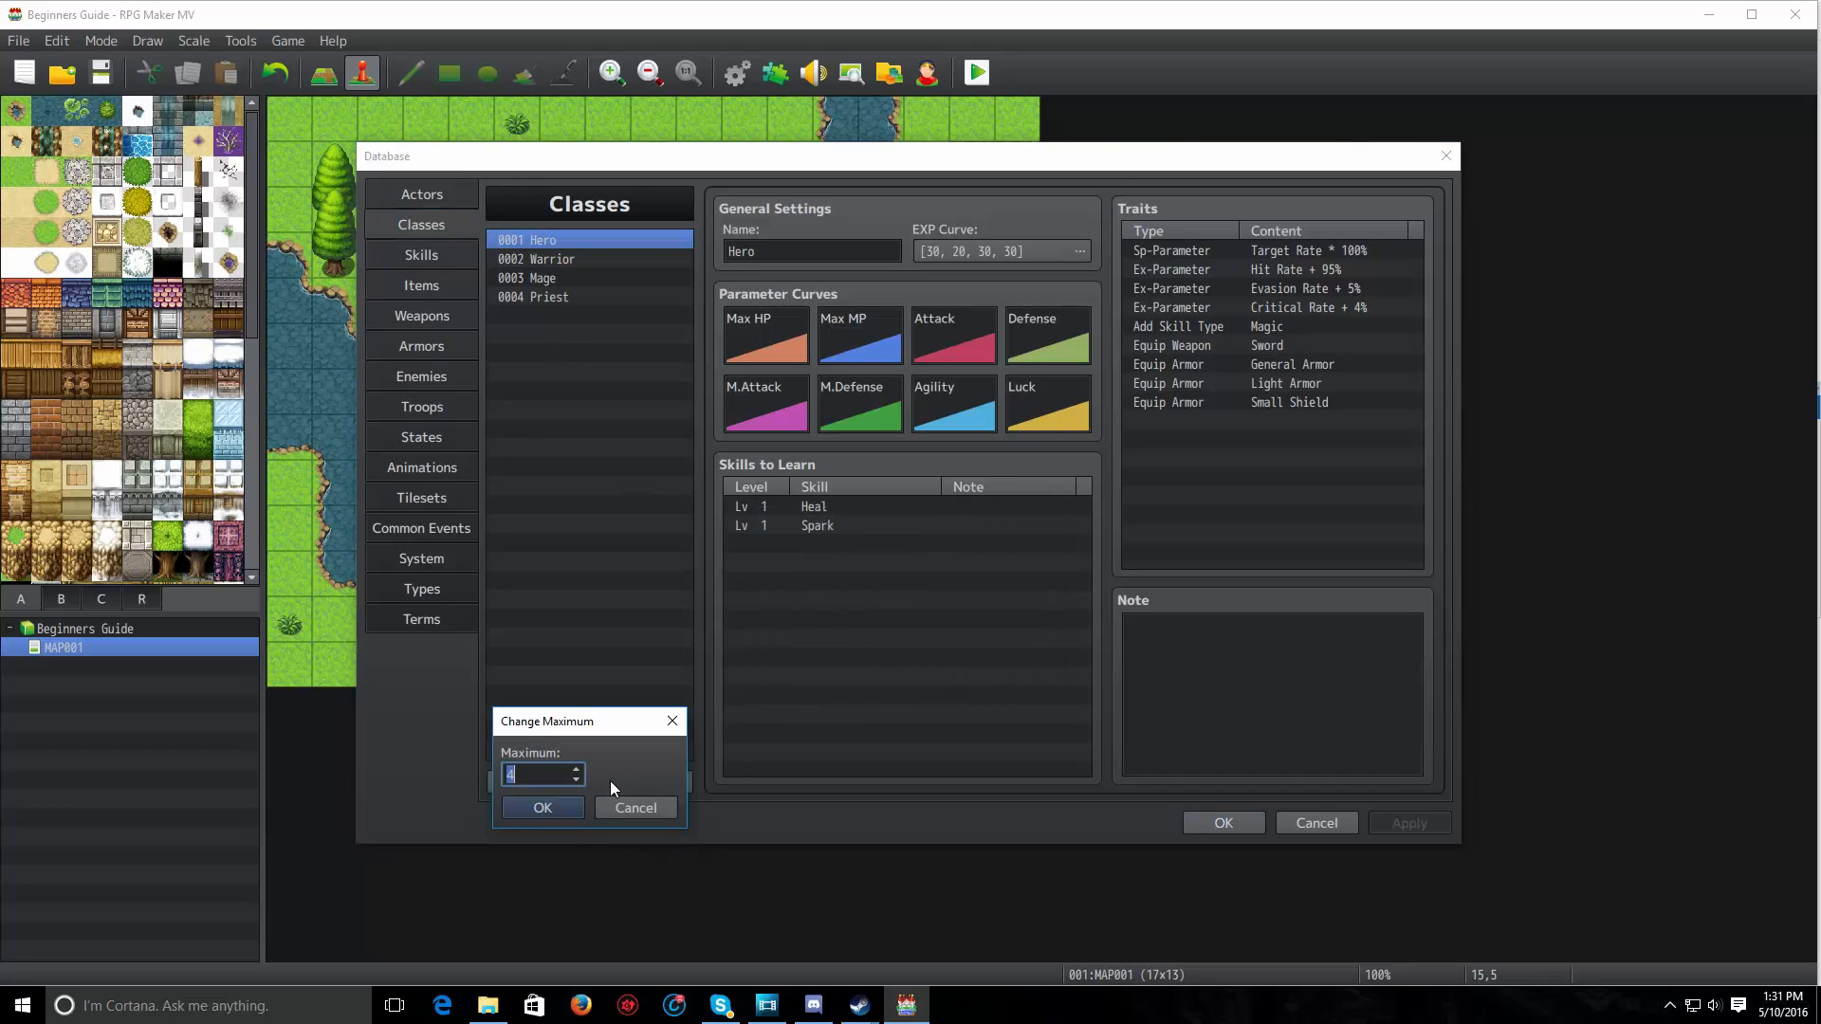
left_click(541, 807)
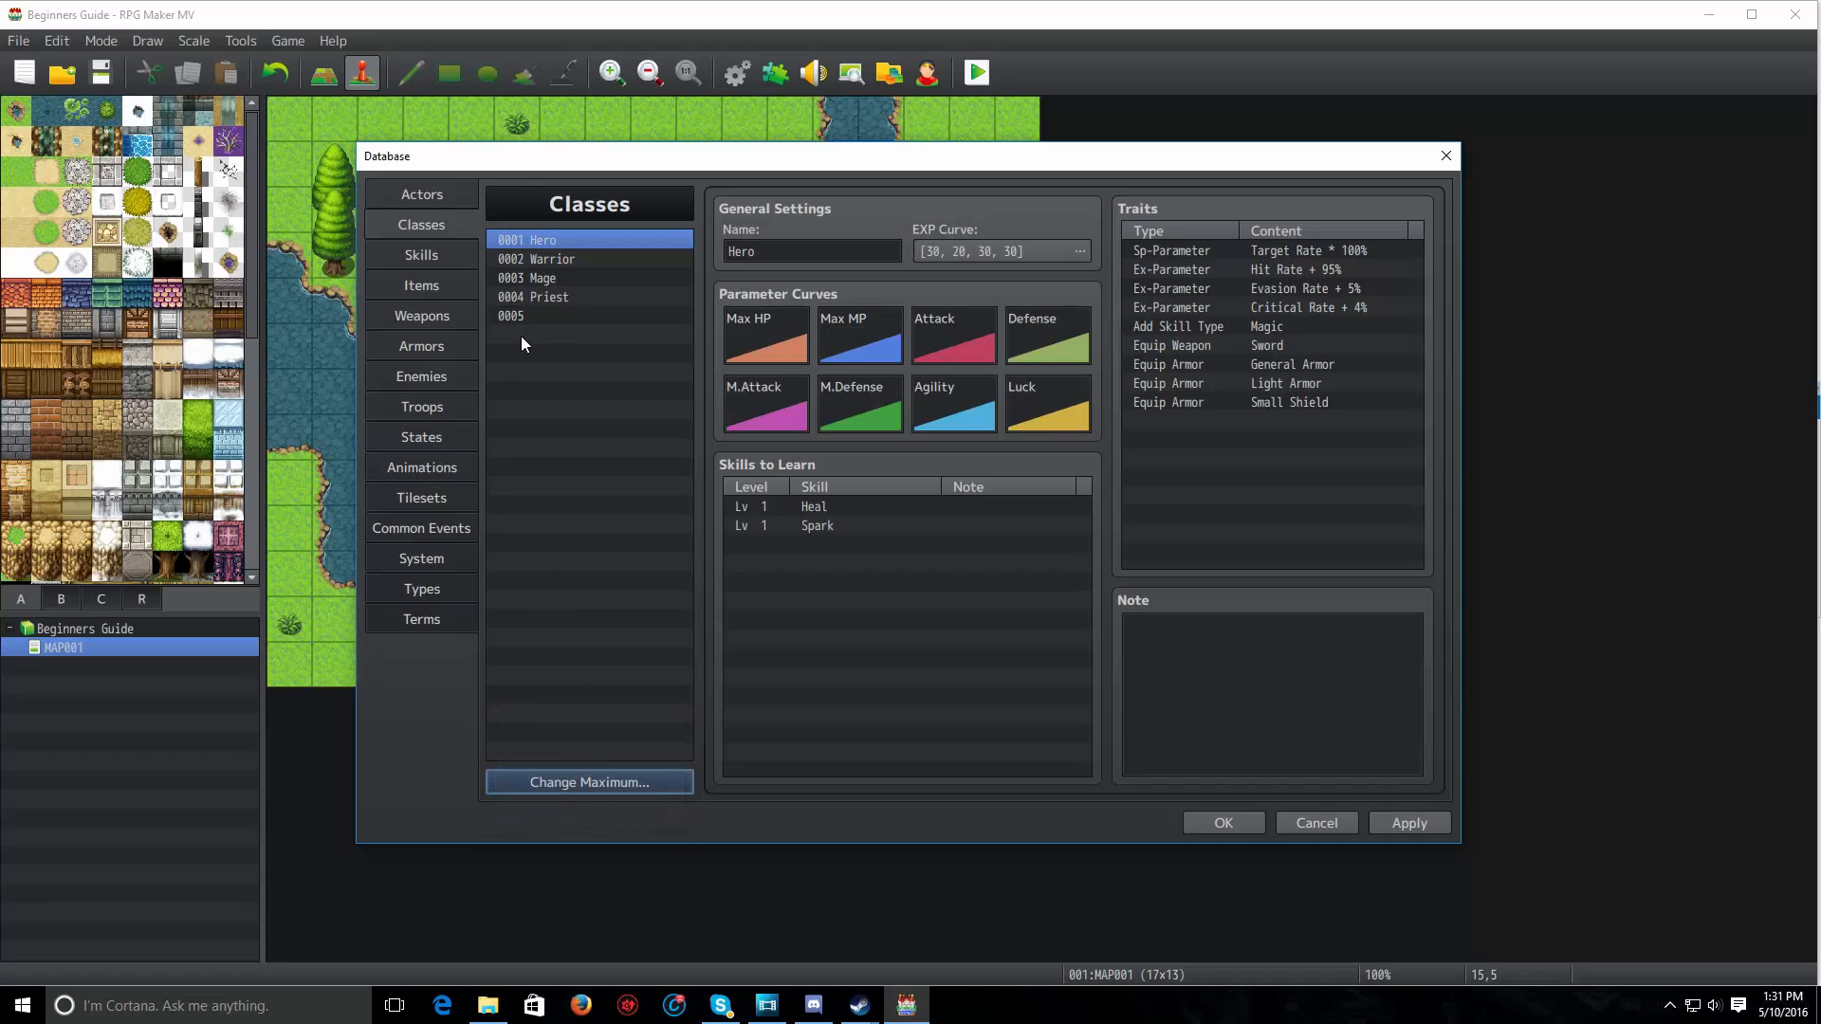
left_click(528, 315)
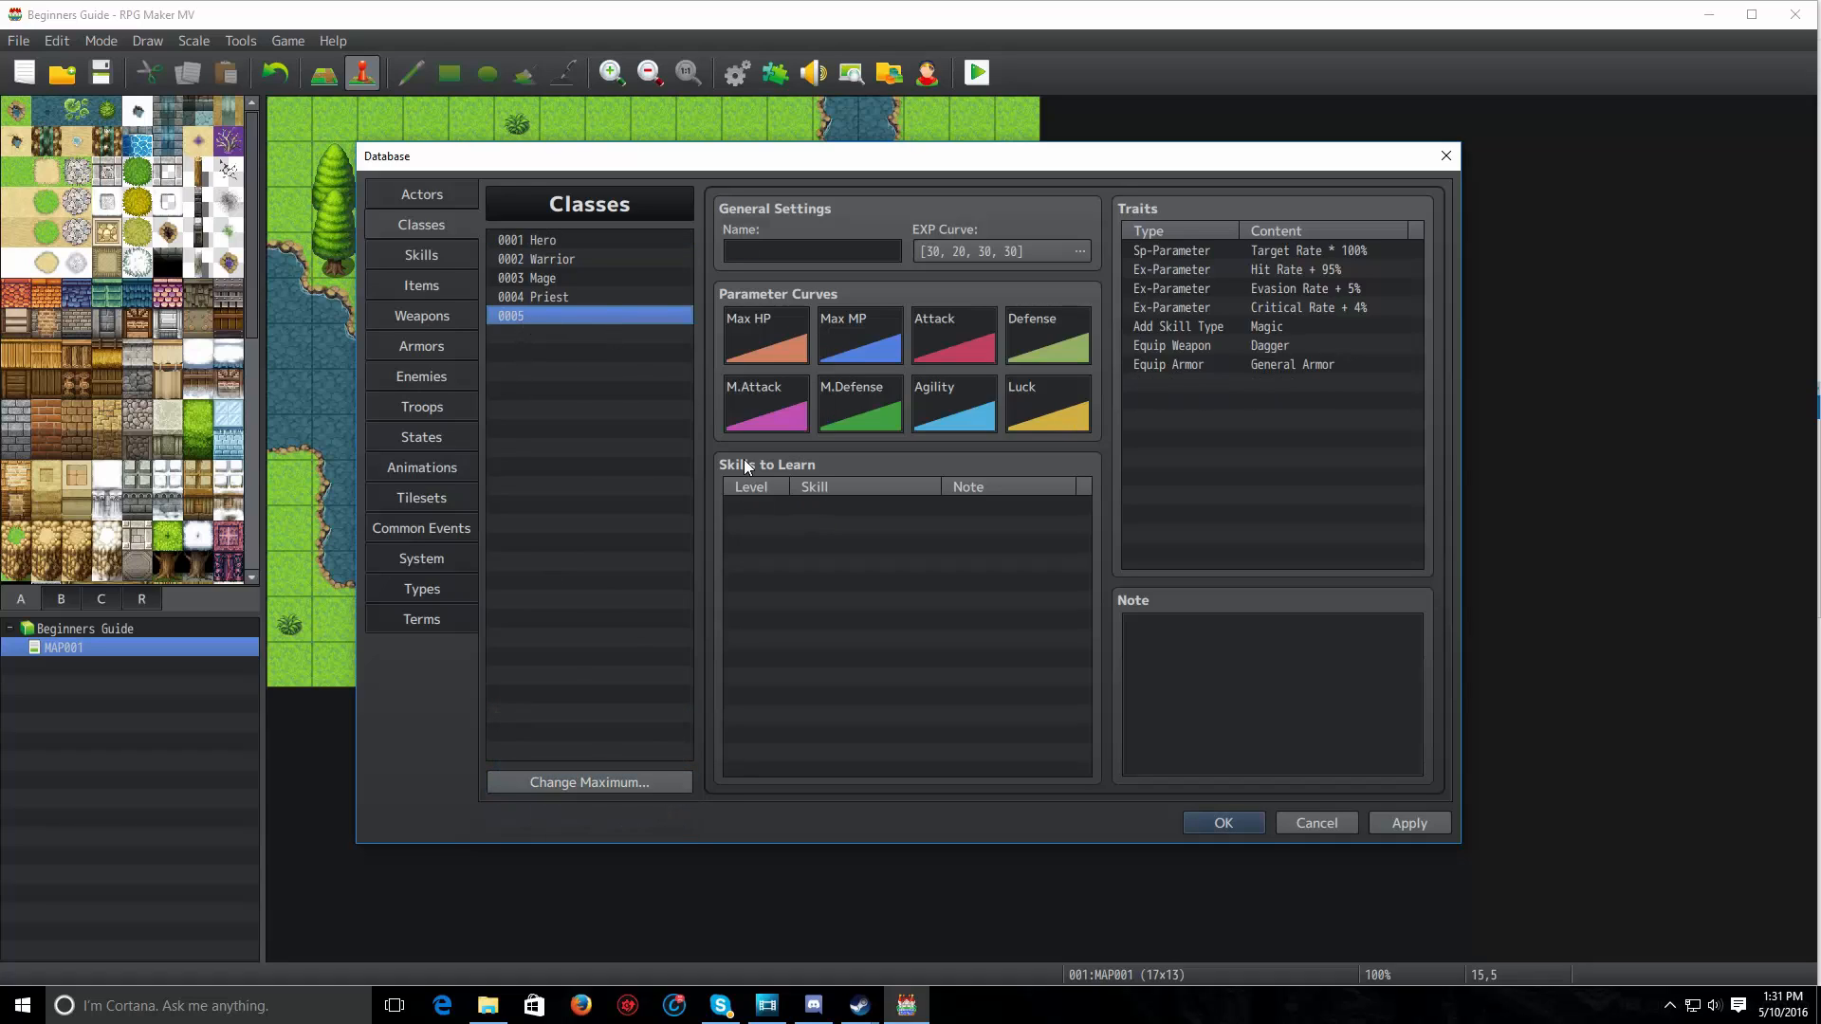
mouse_move(966, 452)
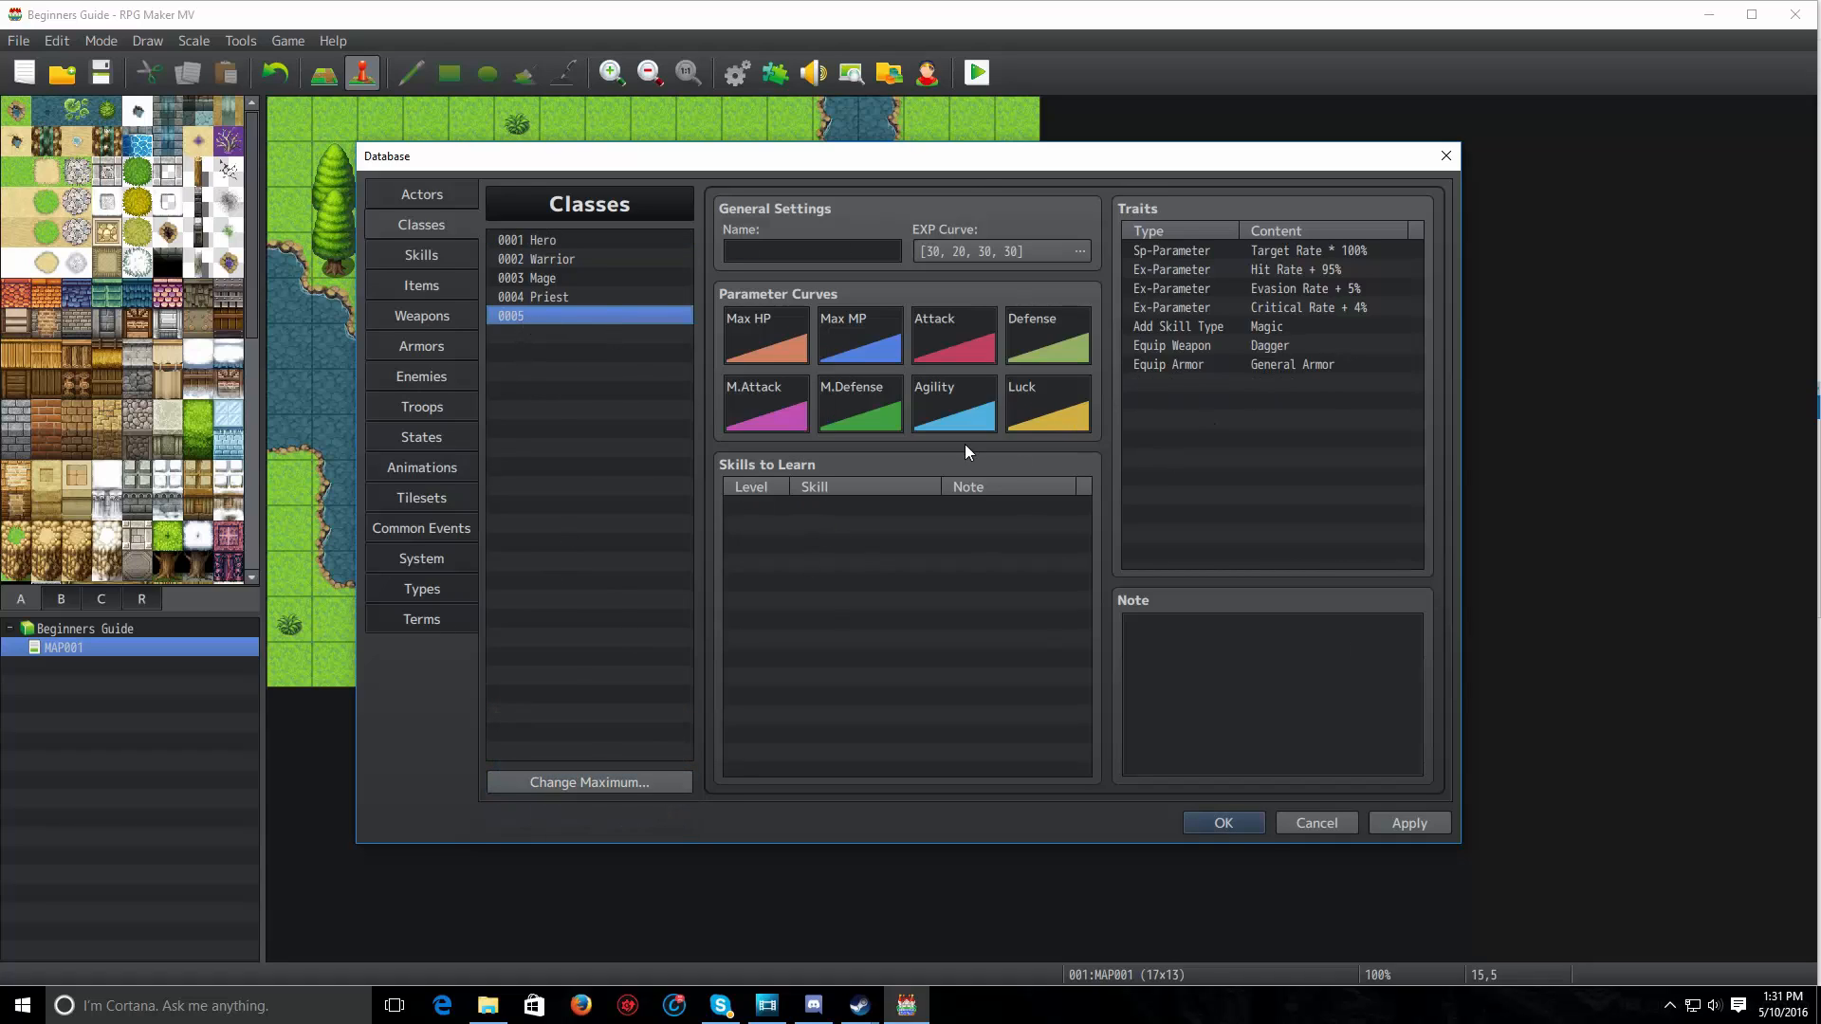
mouse_move(714, 268)
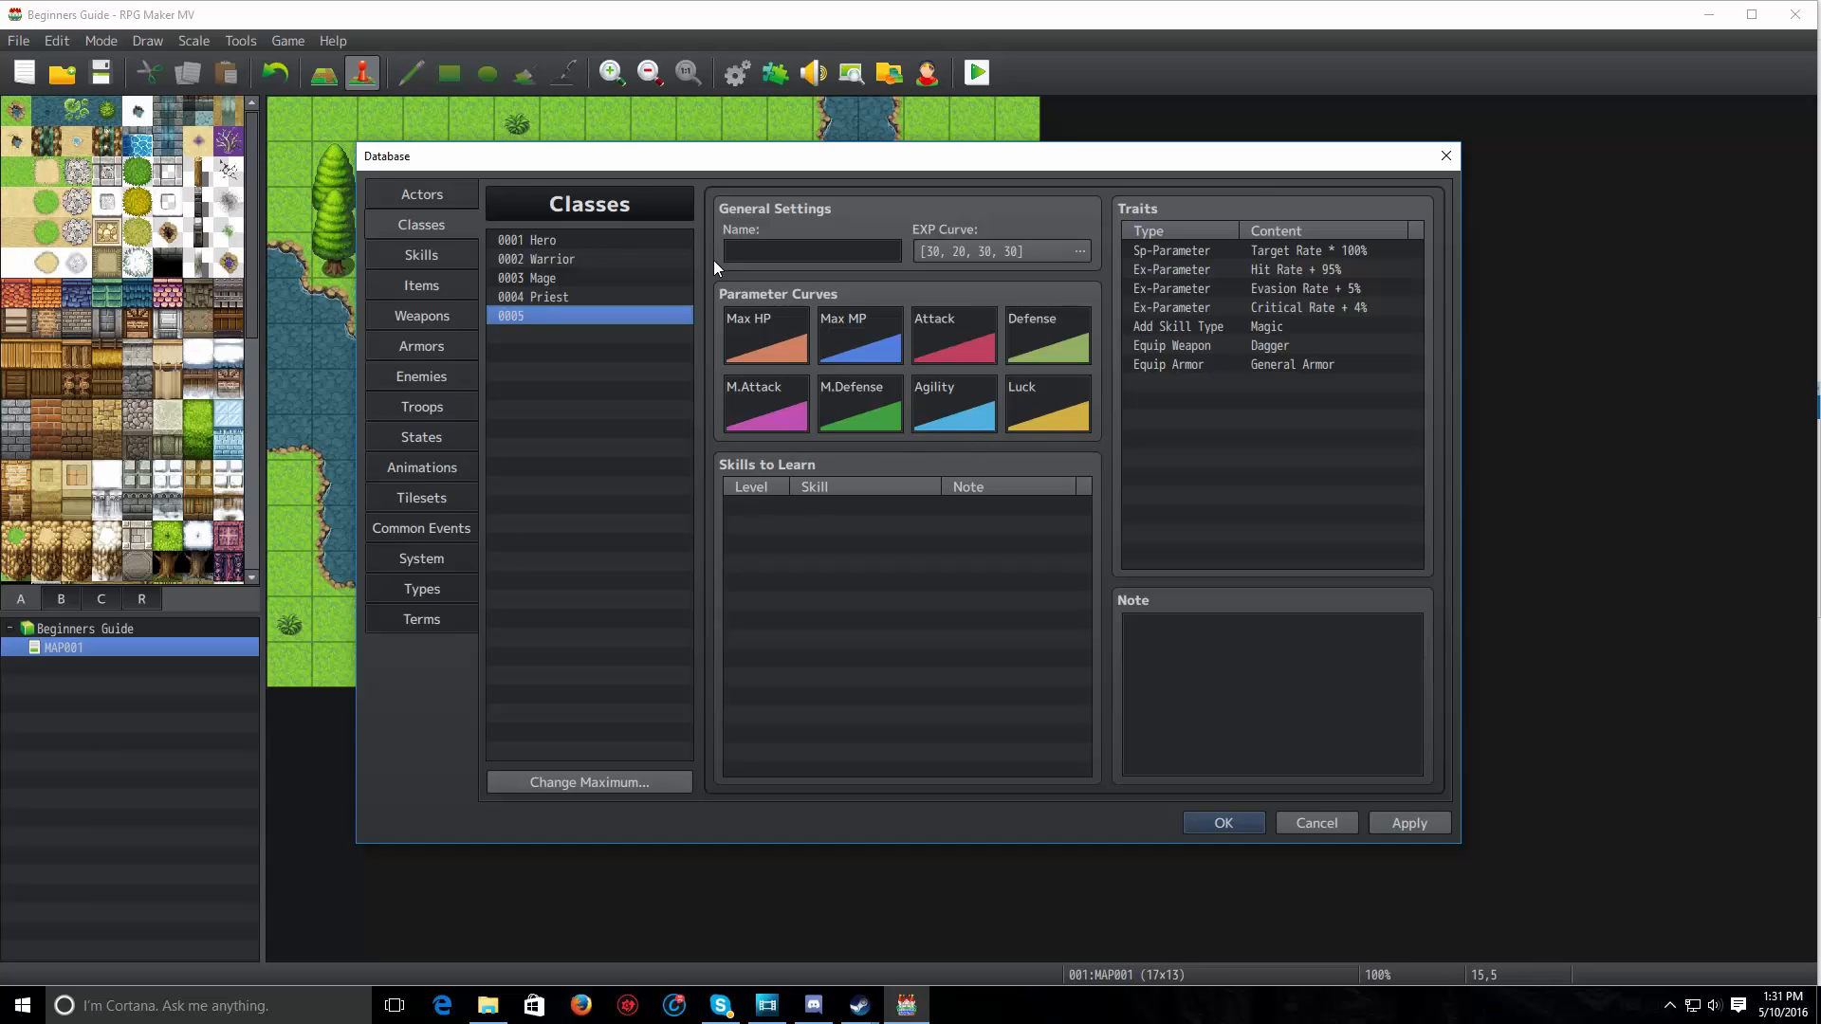
mouse_move(842, 315)
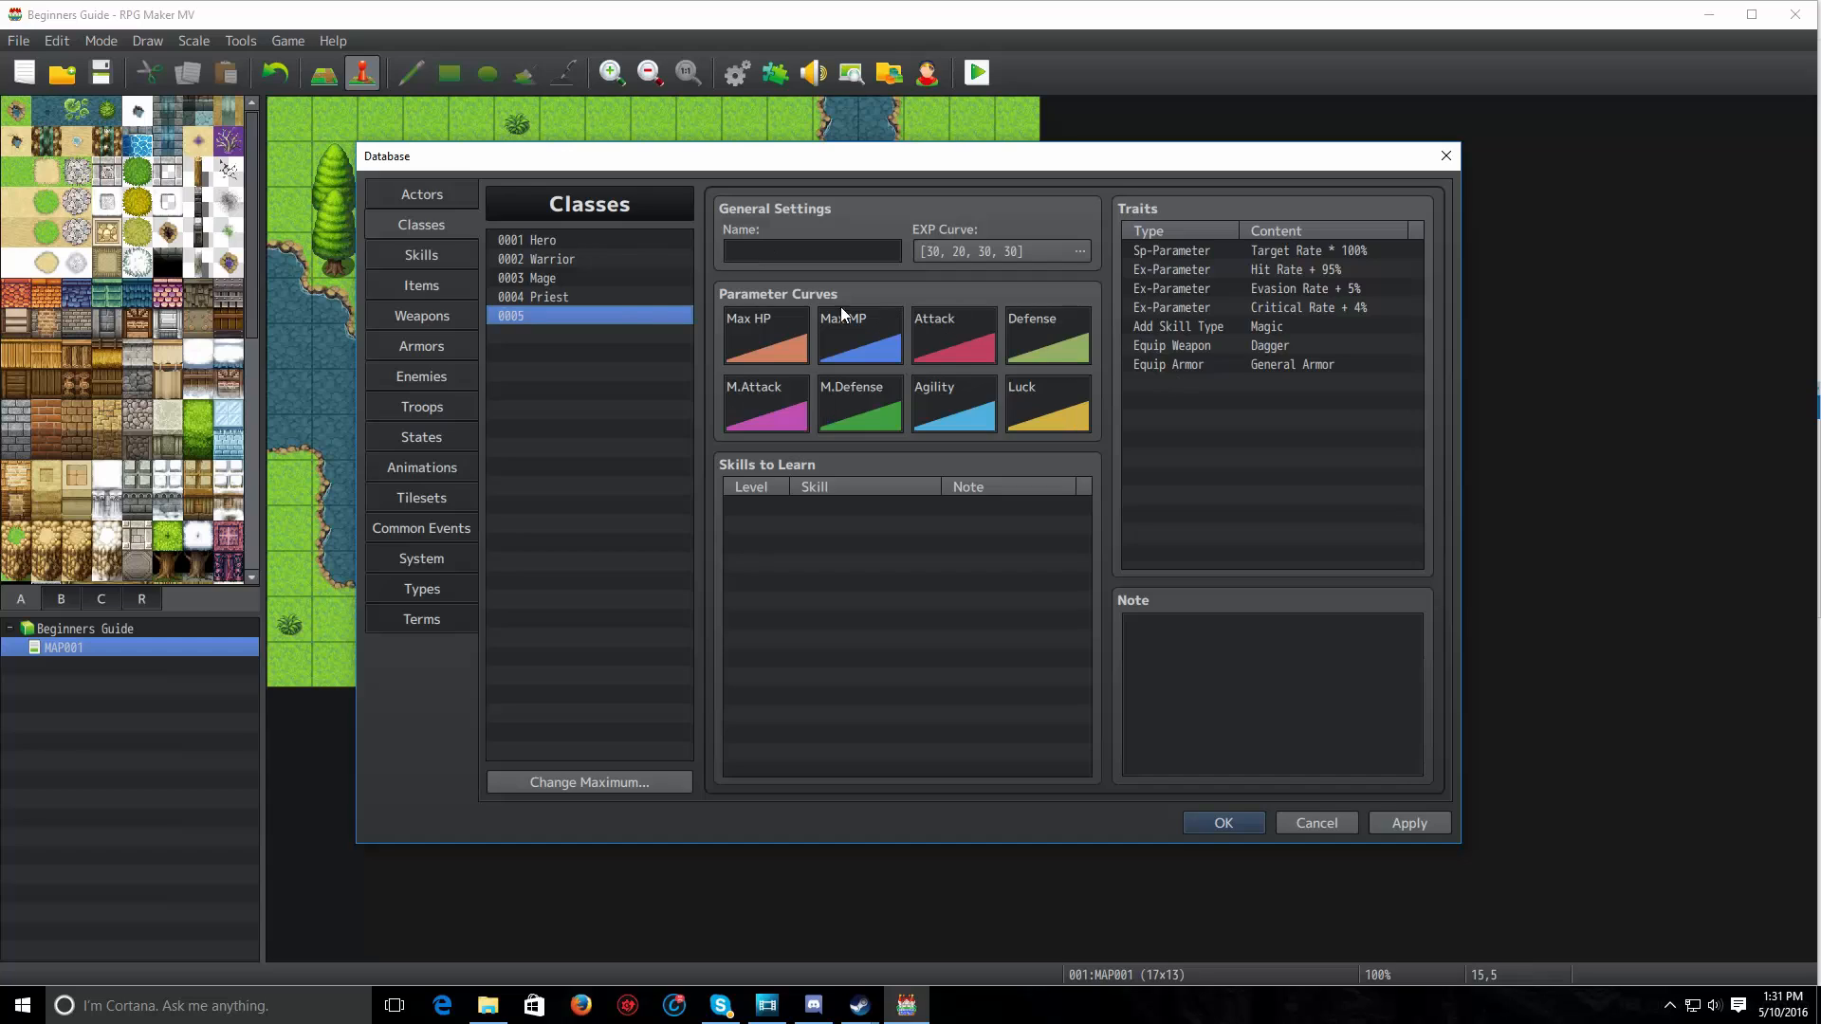
Enter 'Pirate' as the fifth class's name
left_click(811, 250)
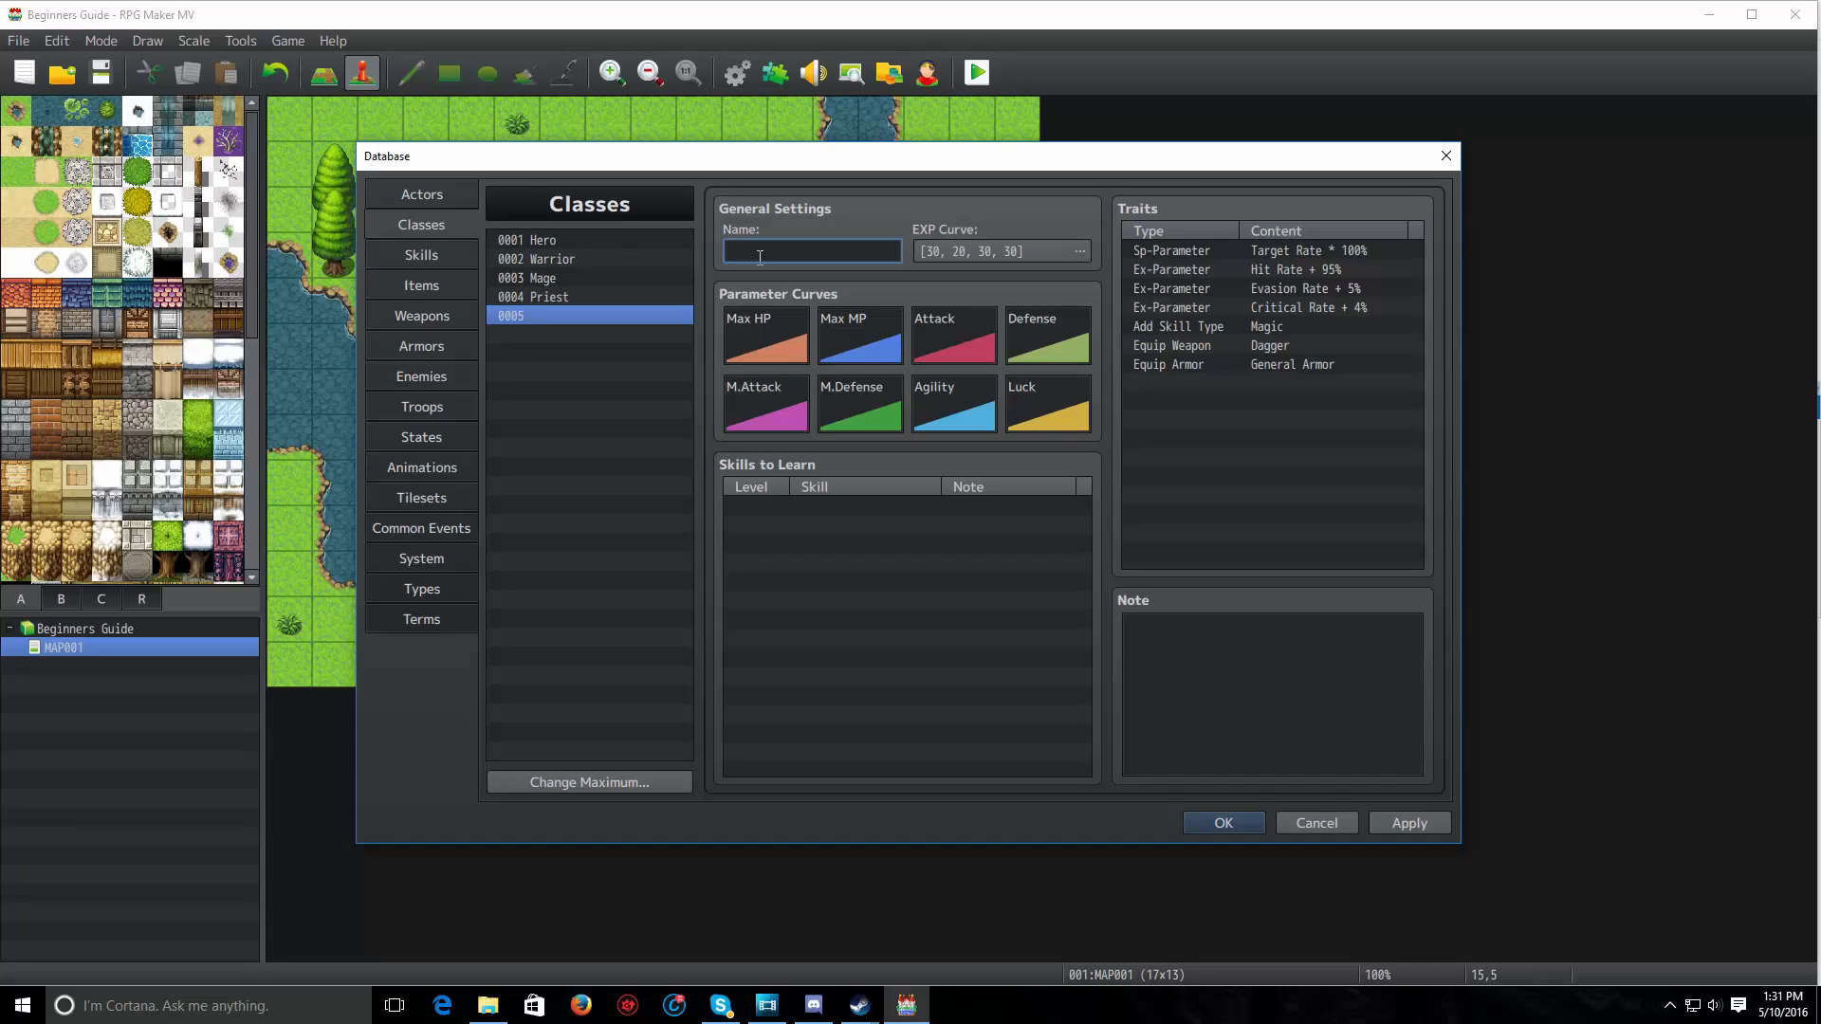
type("Pirate")
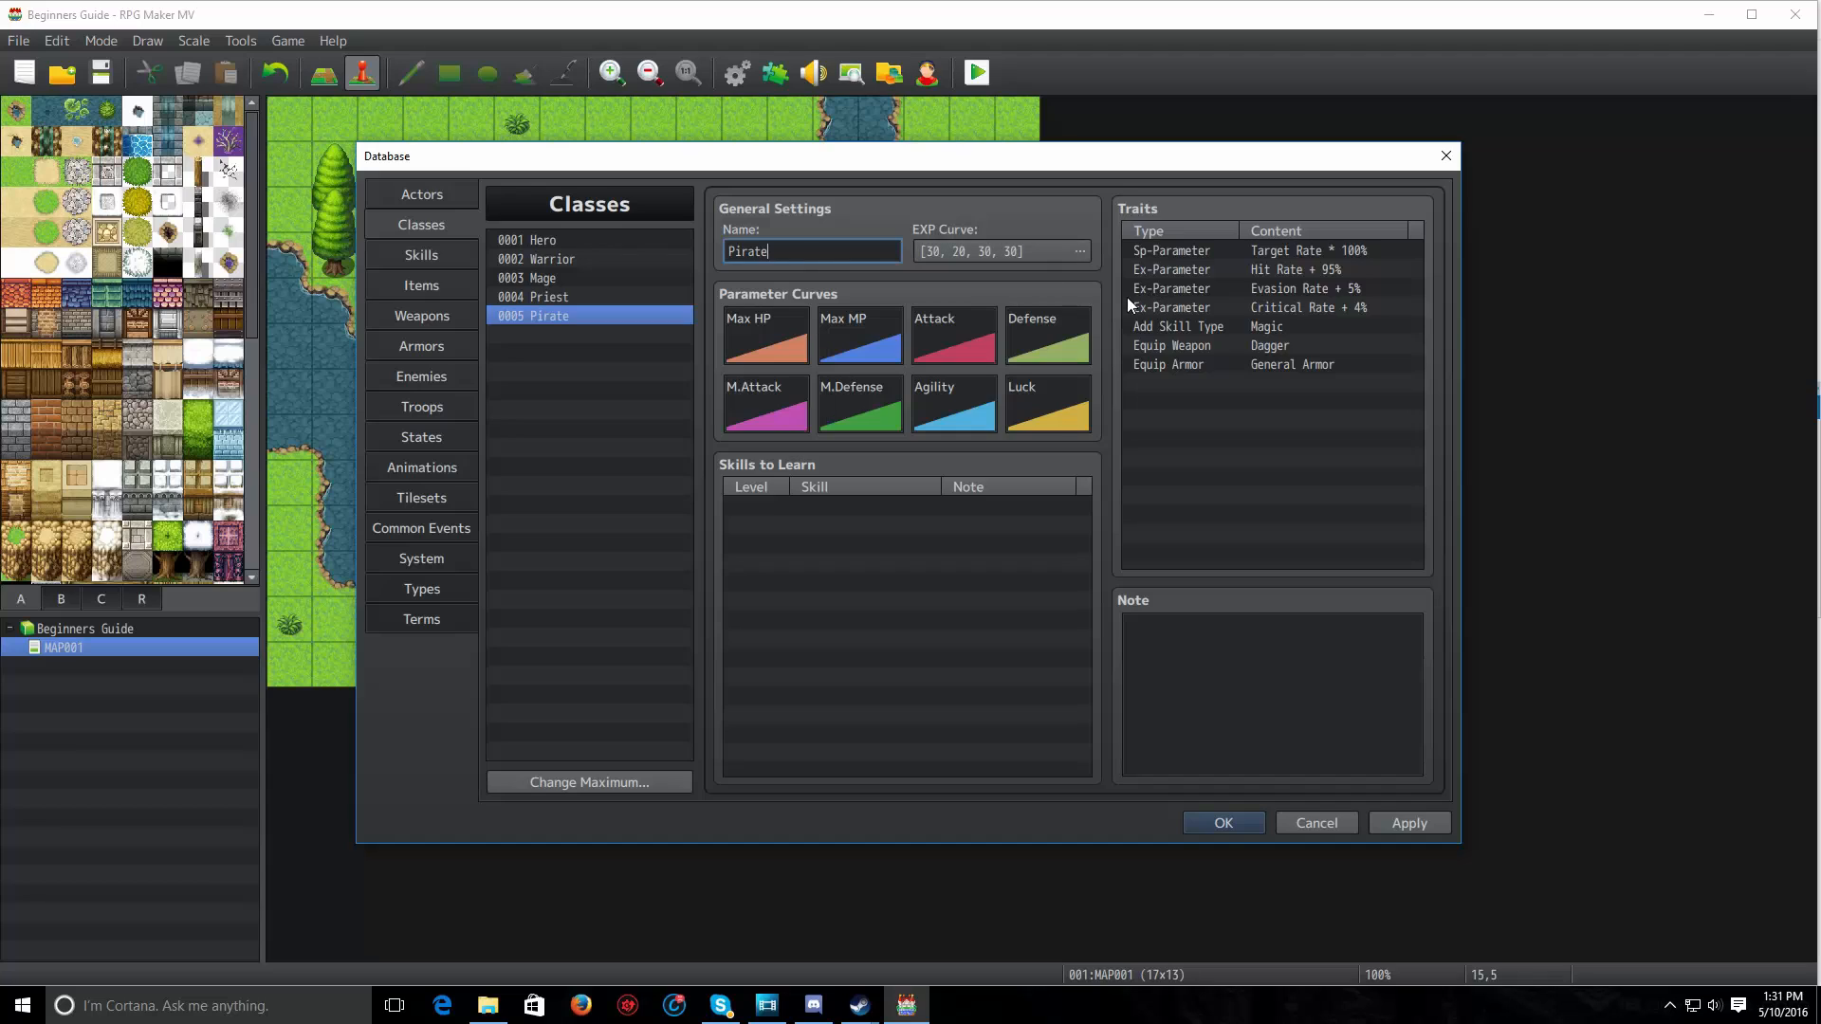
Set Pirate's EXP curve to base 30, extra 20, acceleration A 30 and B 30
left_click(1078, 250)
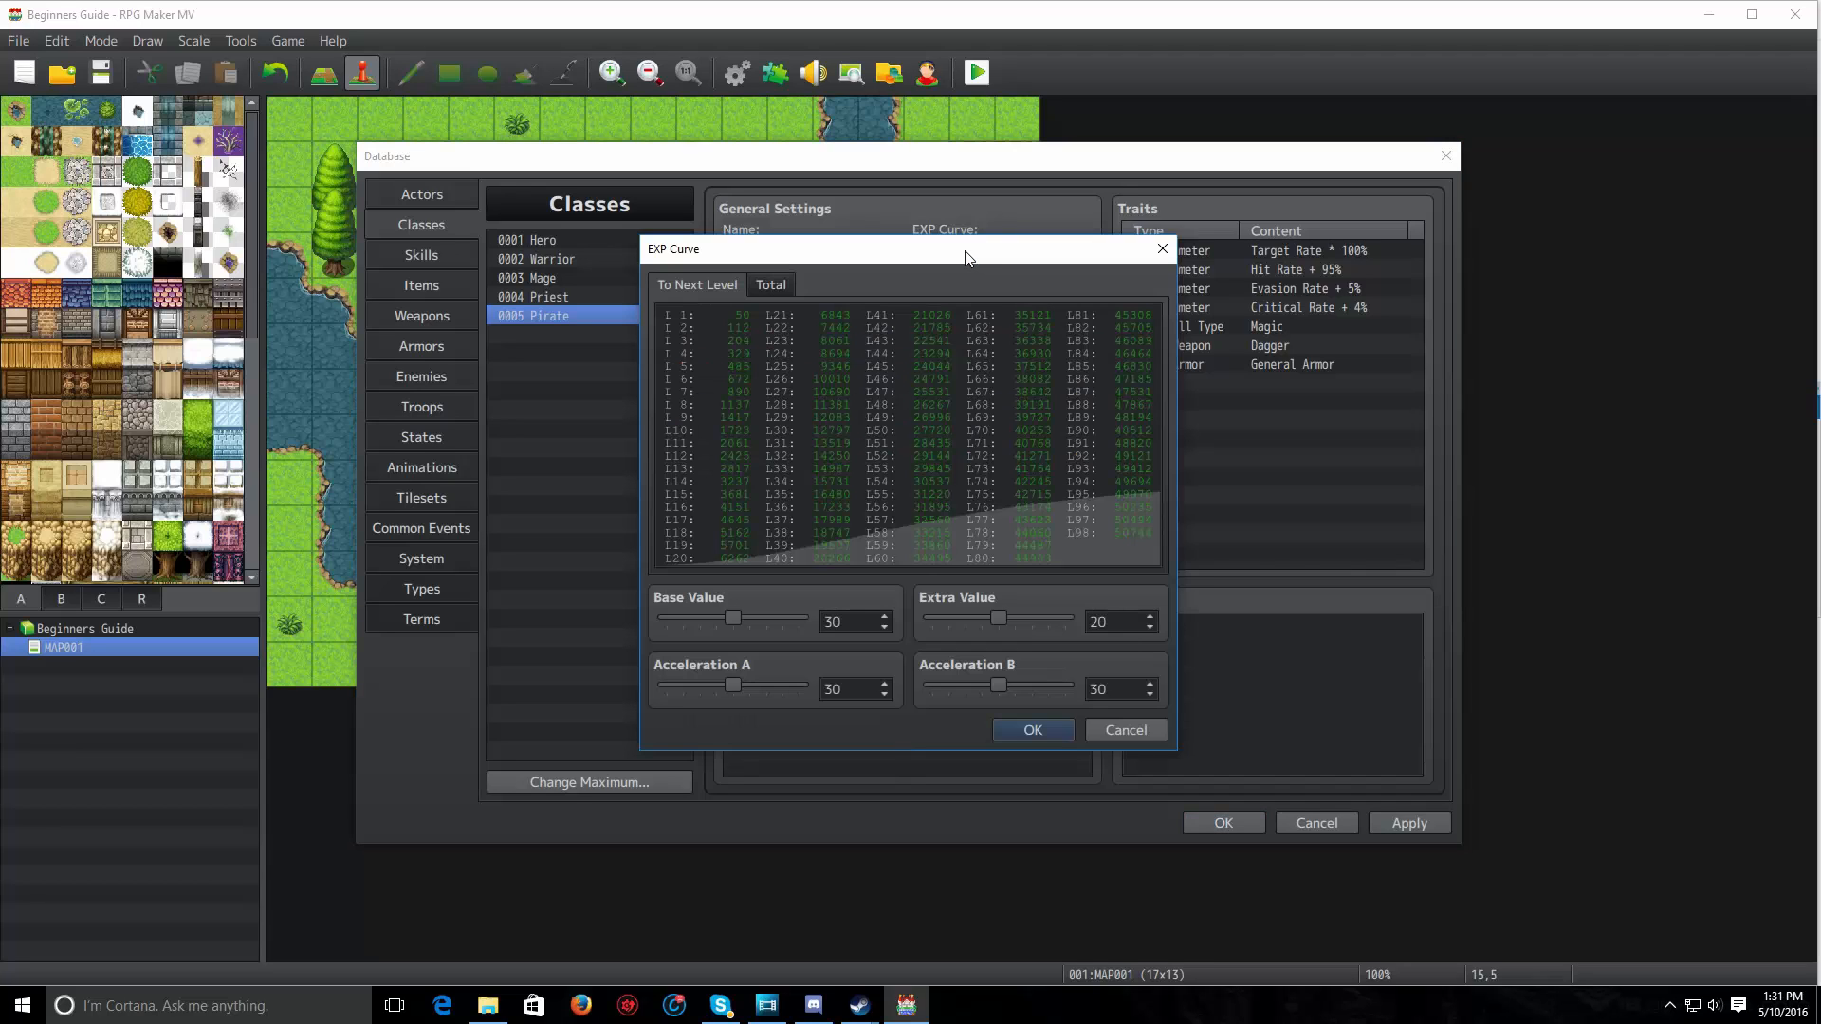
mouse_move(904, 258)
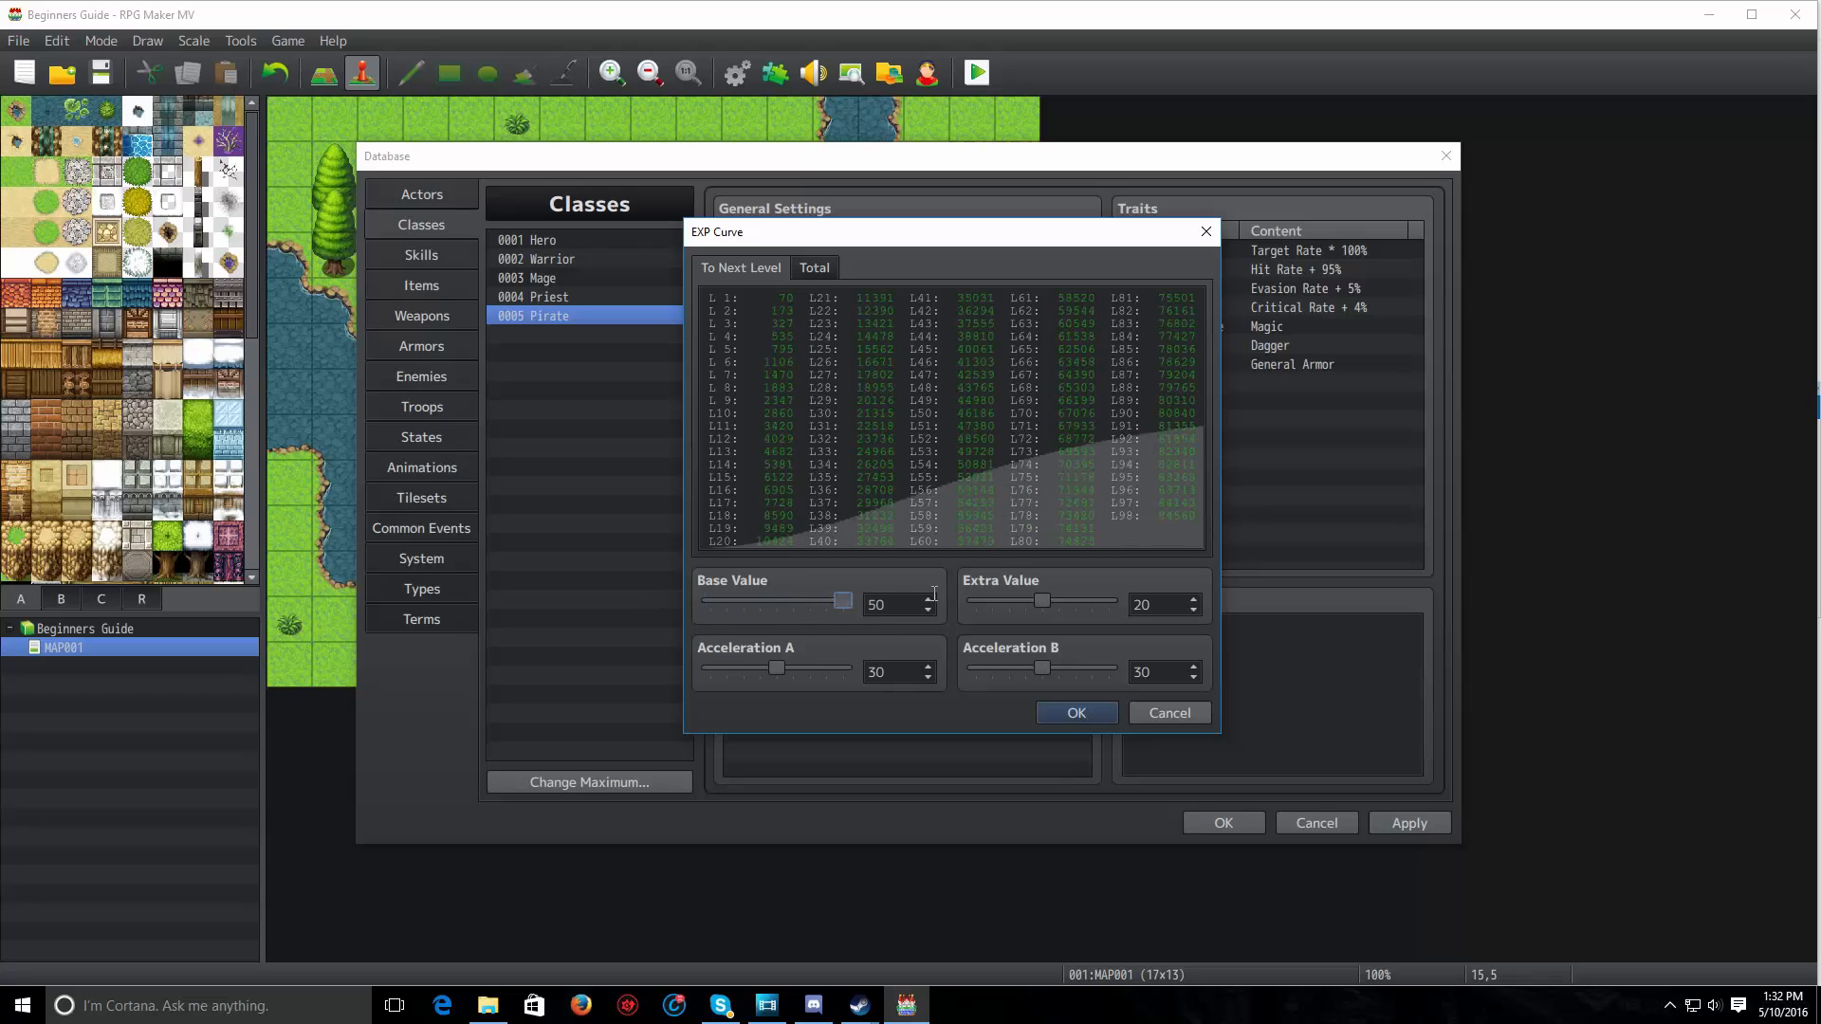
mouse_move(824, 717)
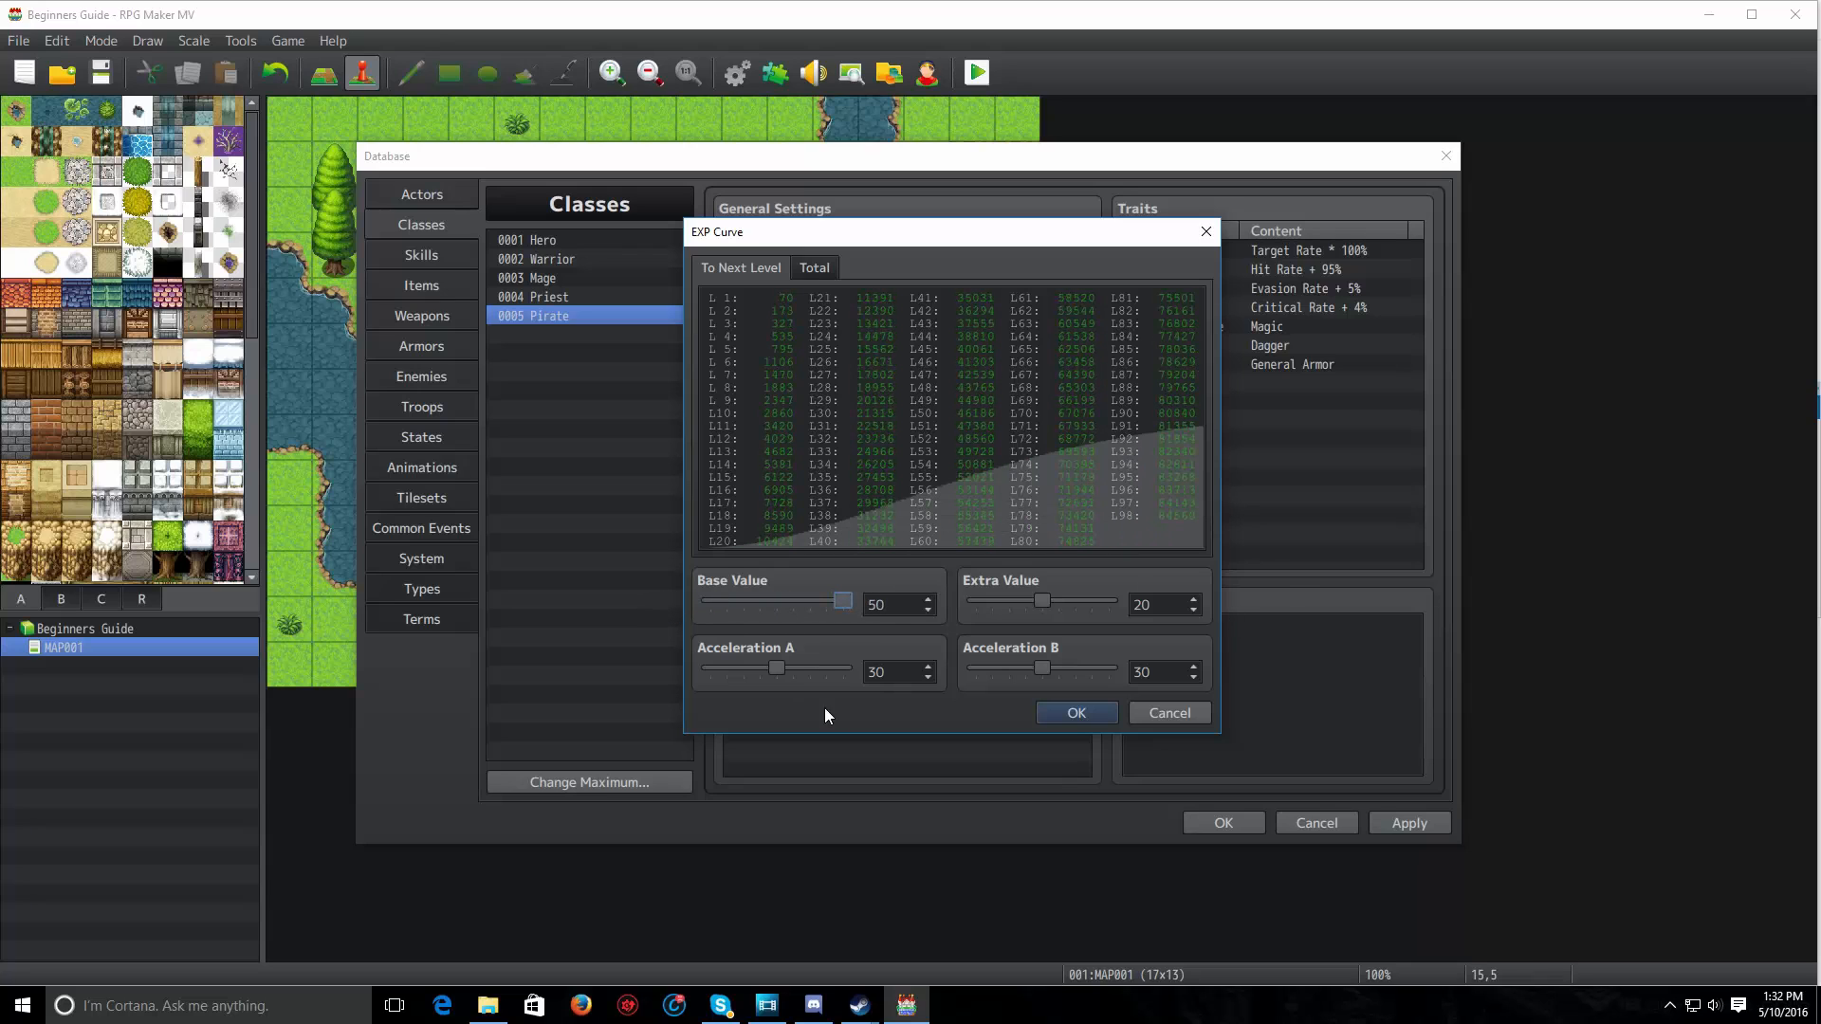
mouse_move(783, 676)
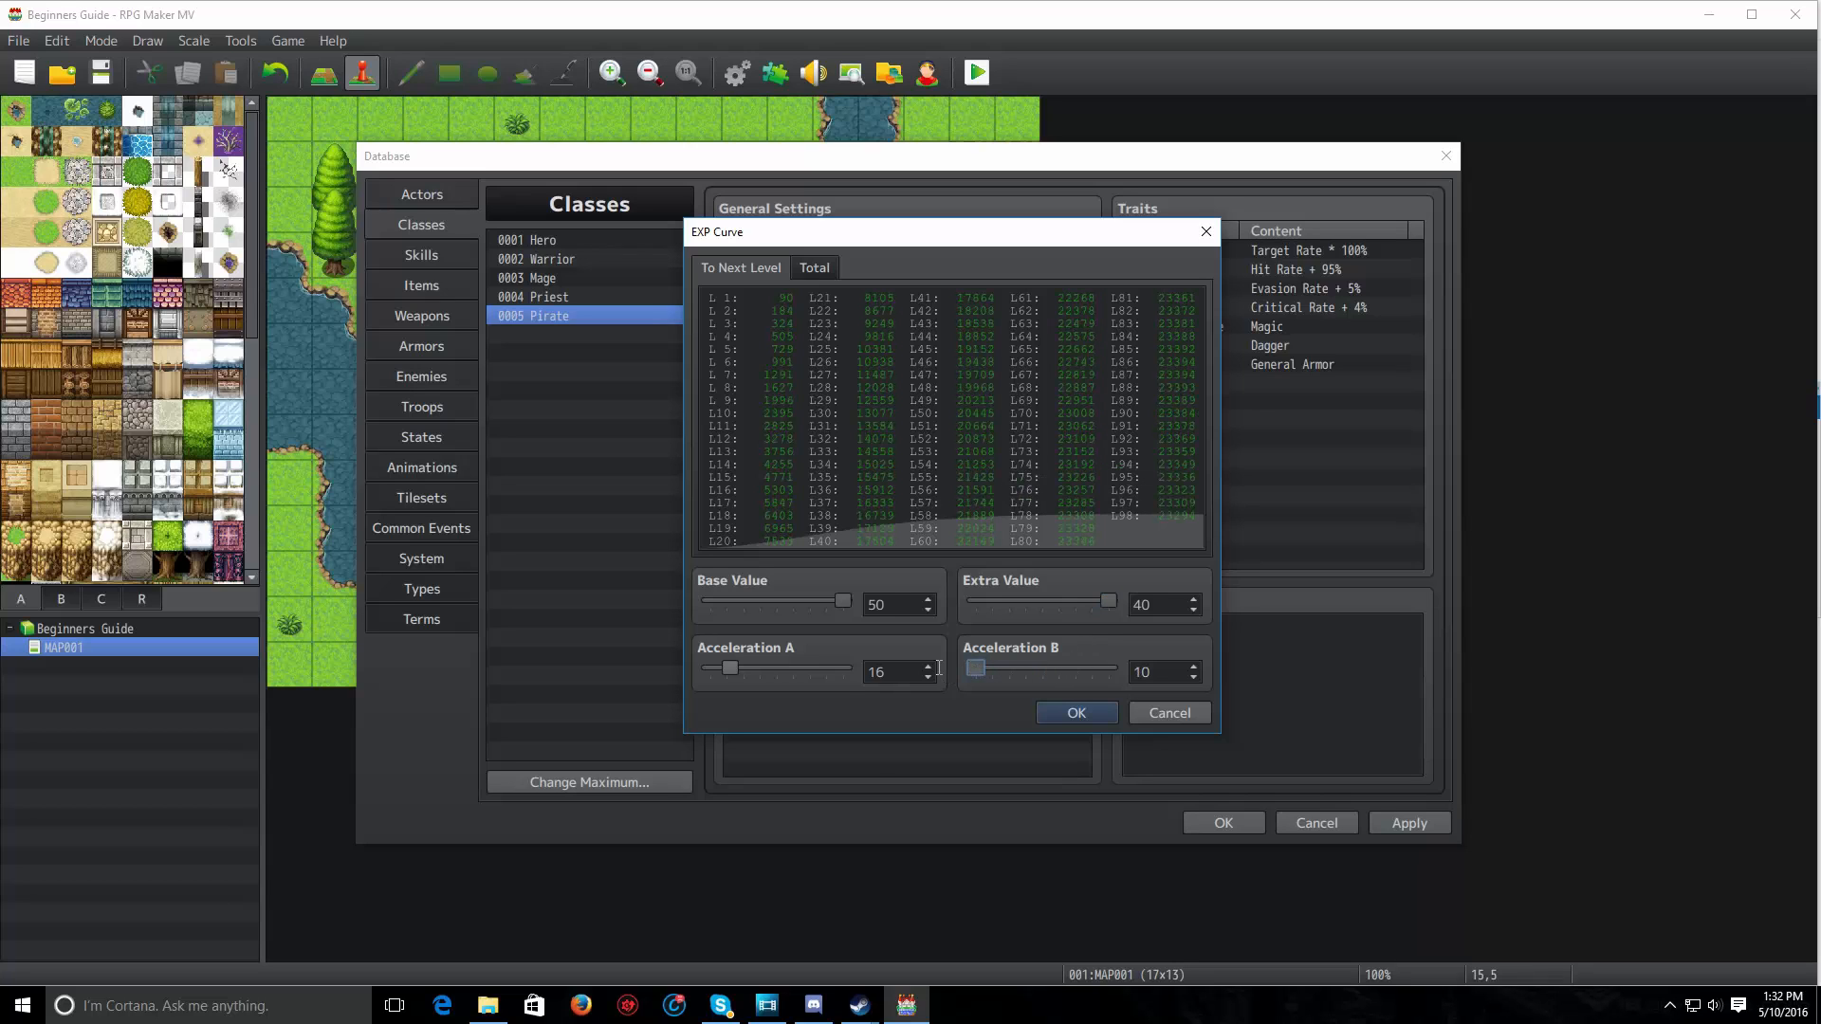
mouse_move(766, 699)
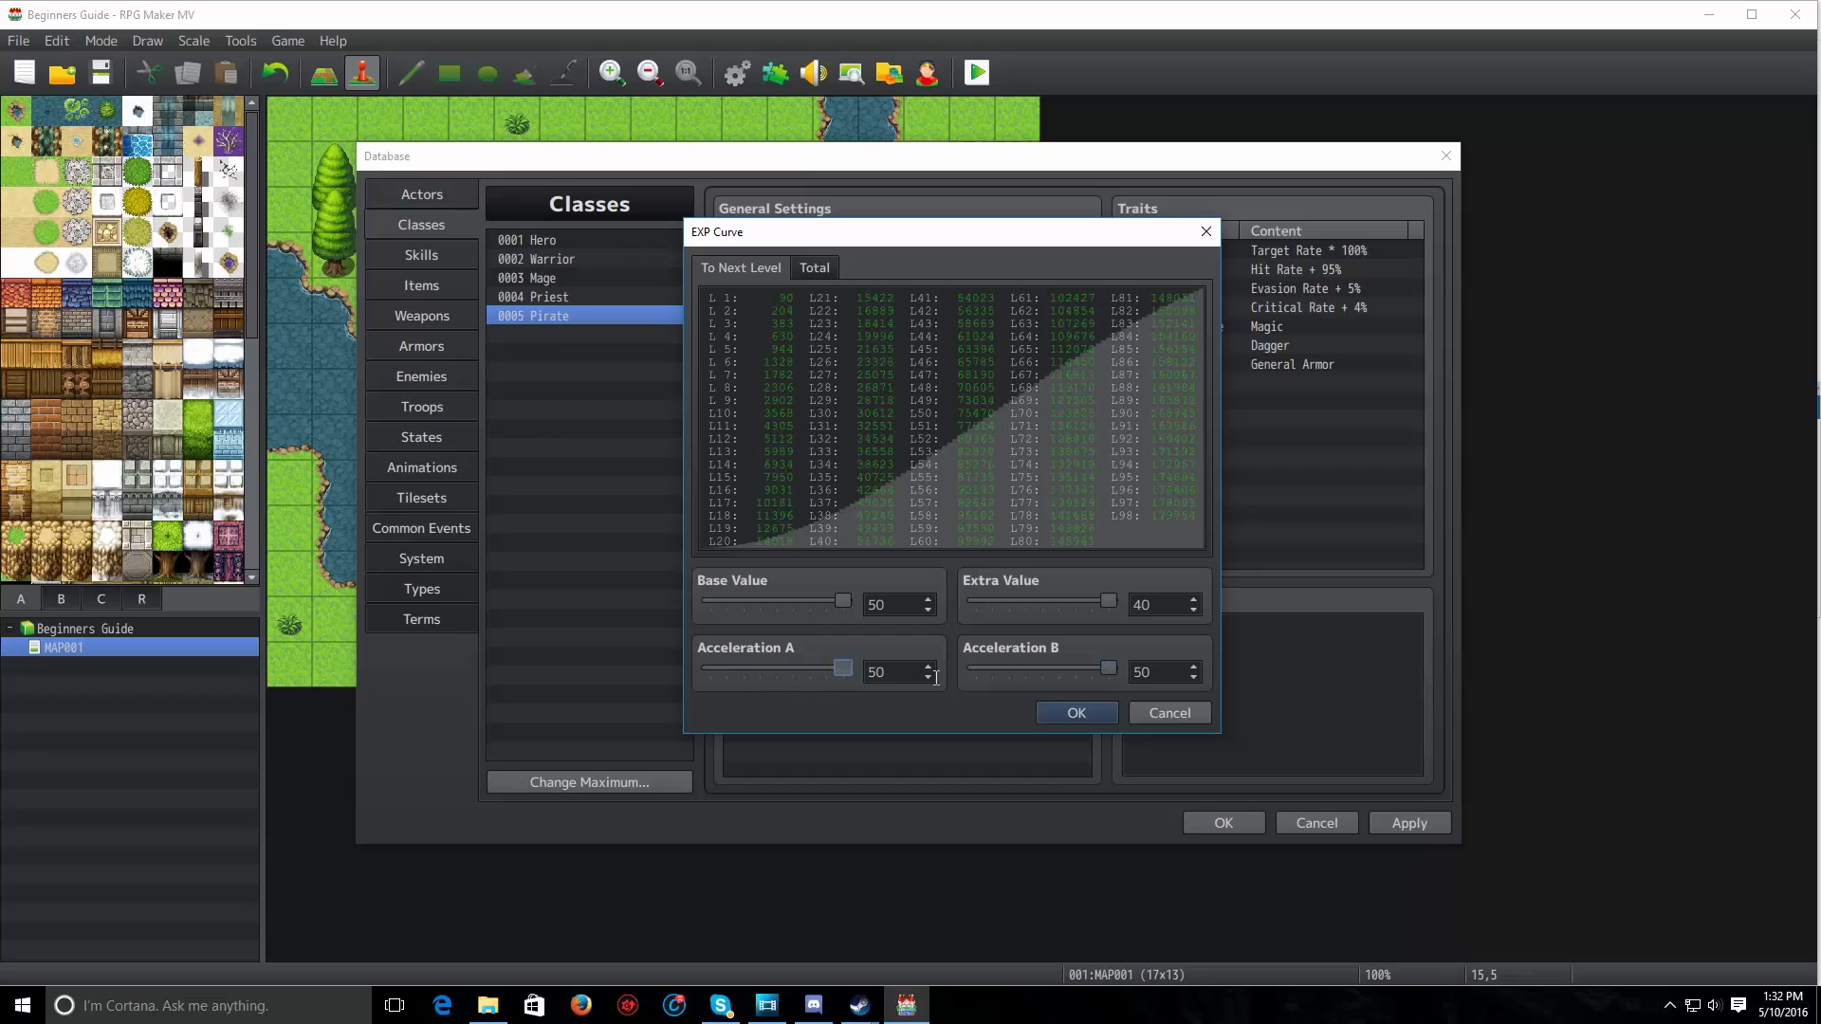
mouse_move(1155, 592)
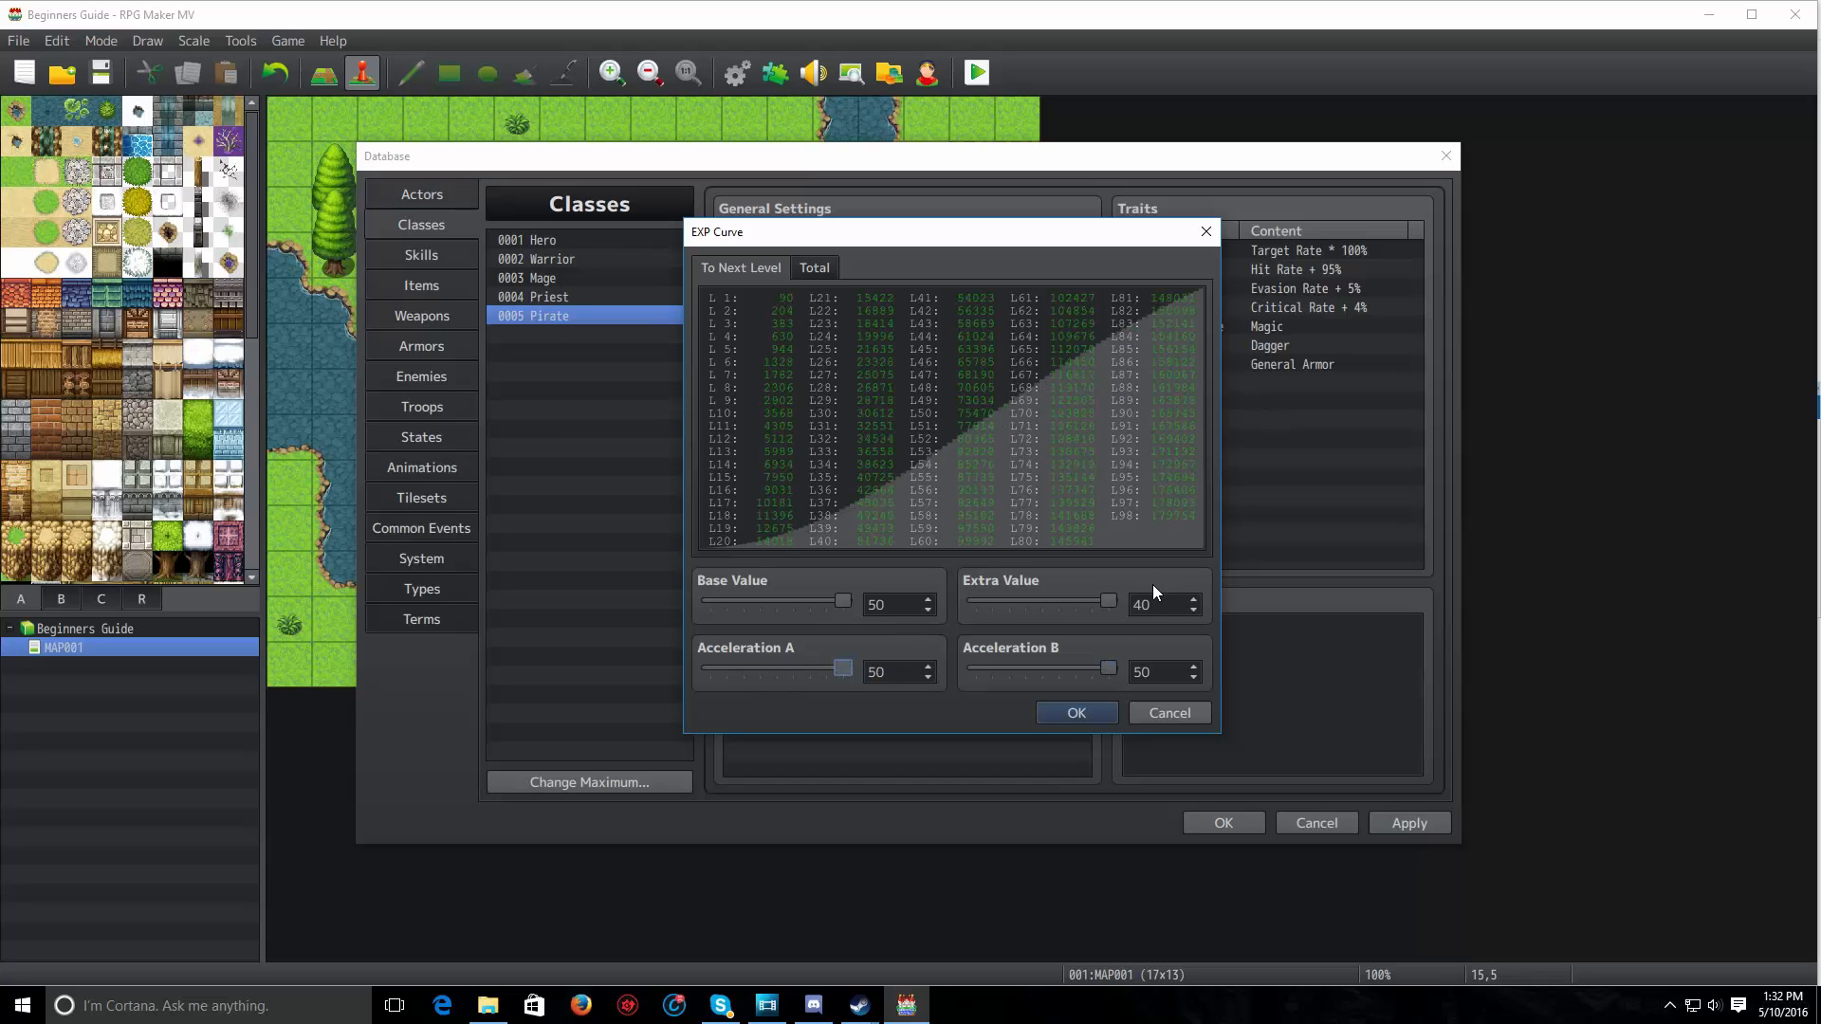
left_click(1161, 605)
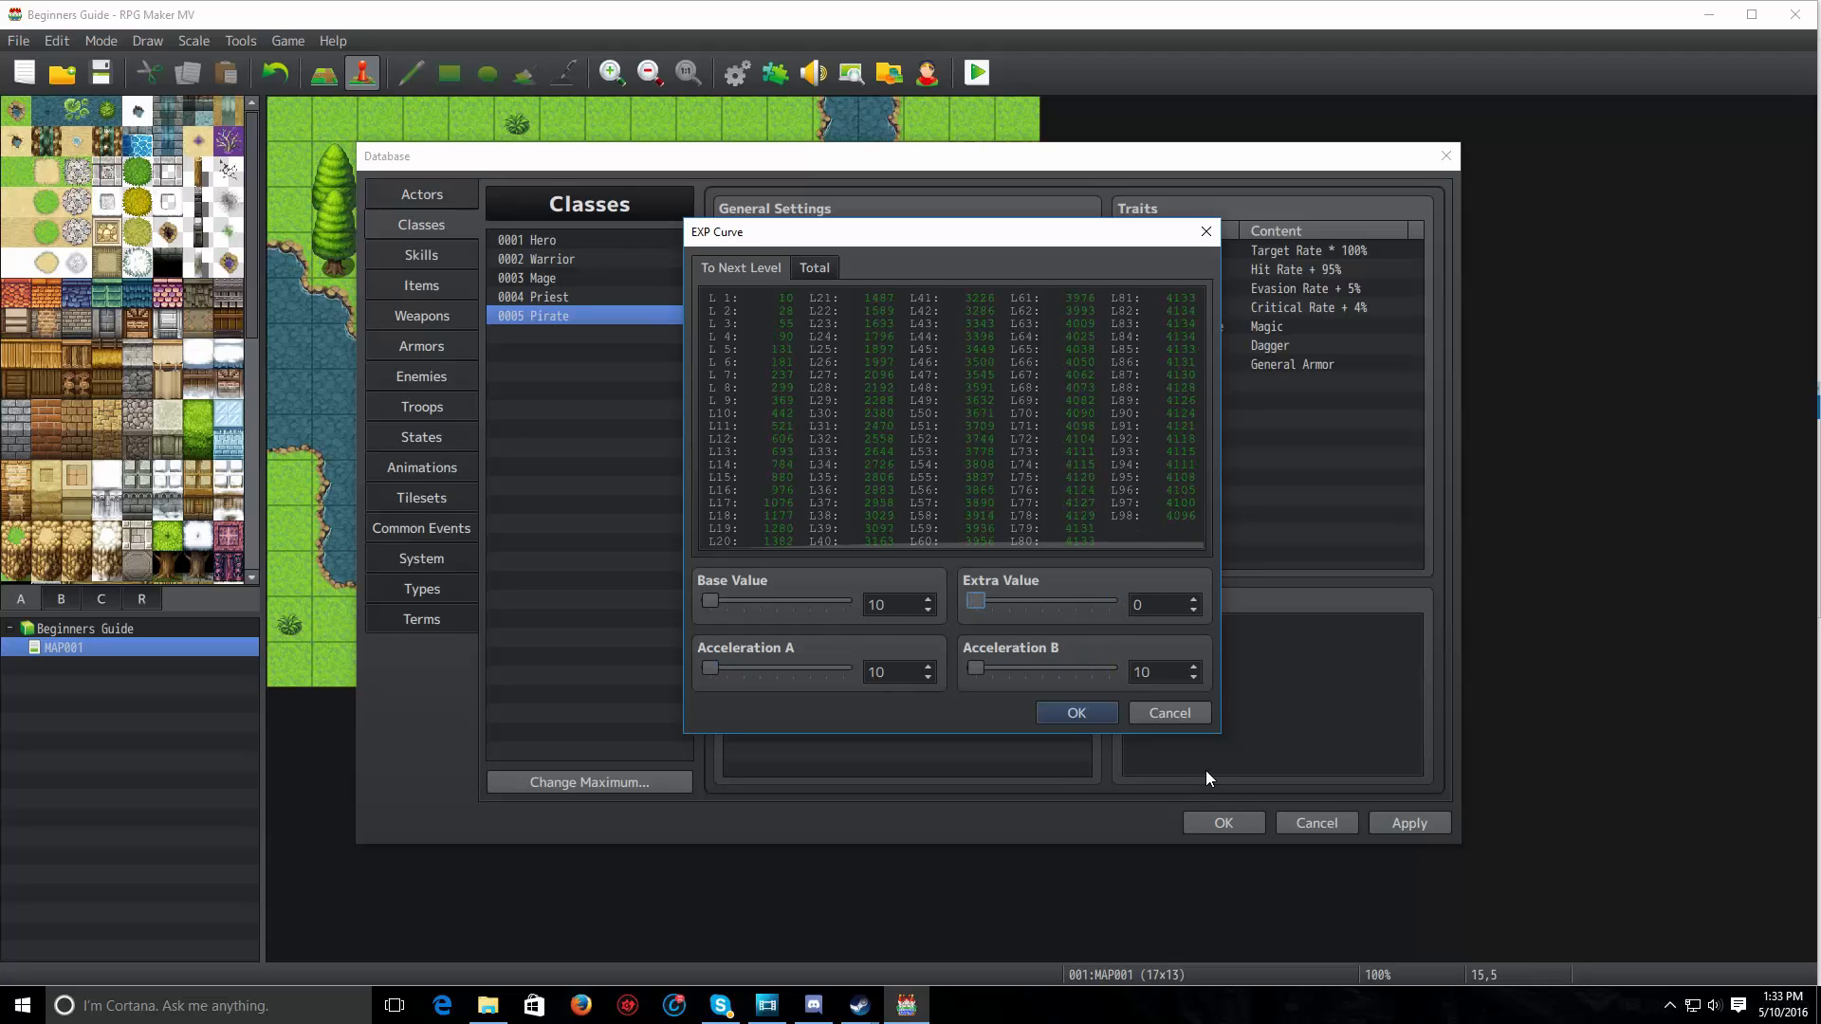
mouse_move(1169, 712)
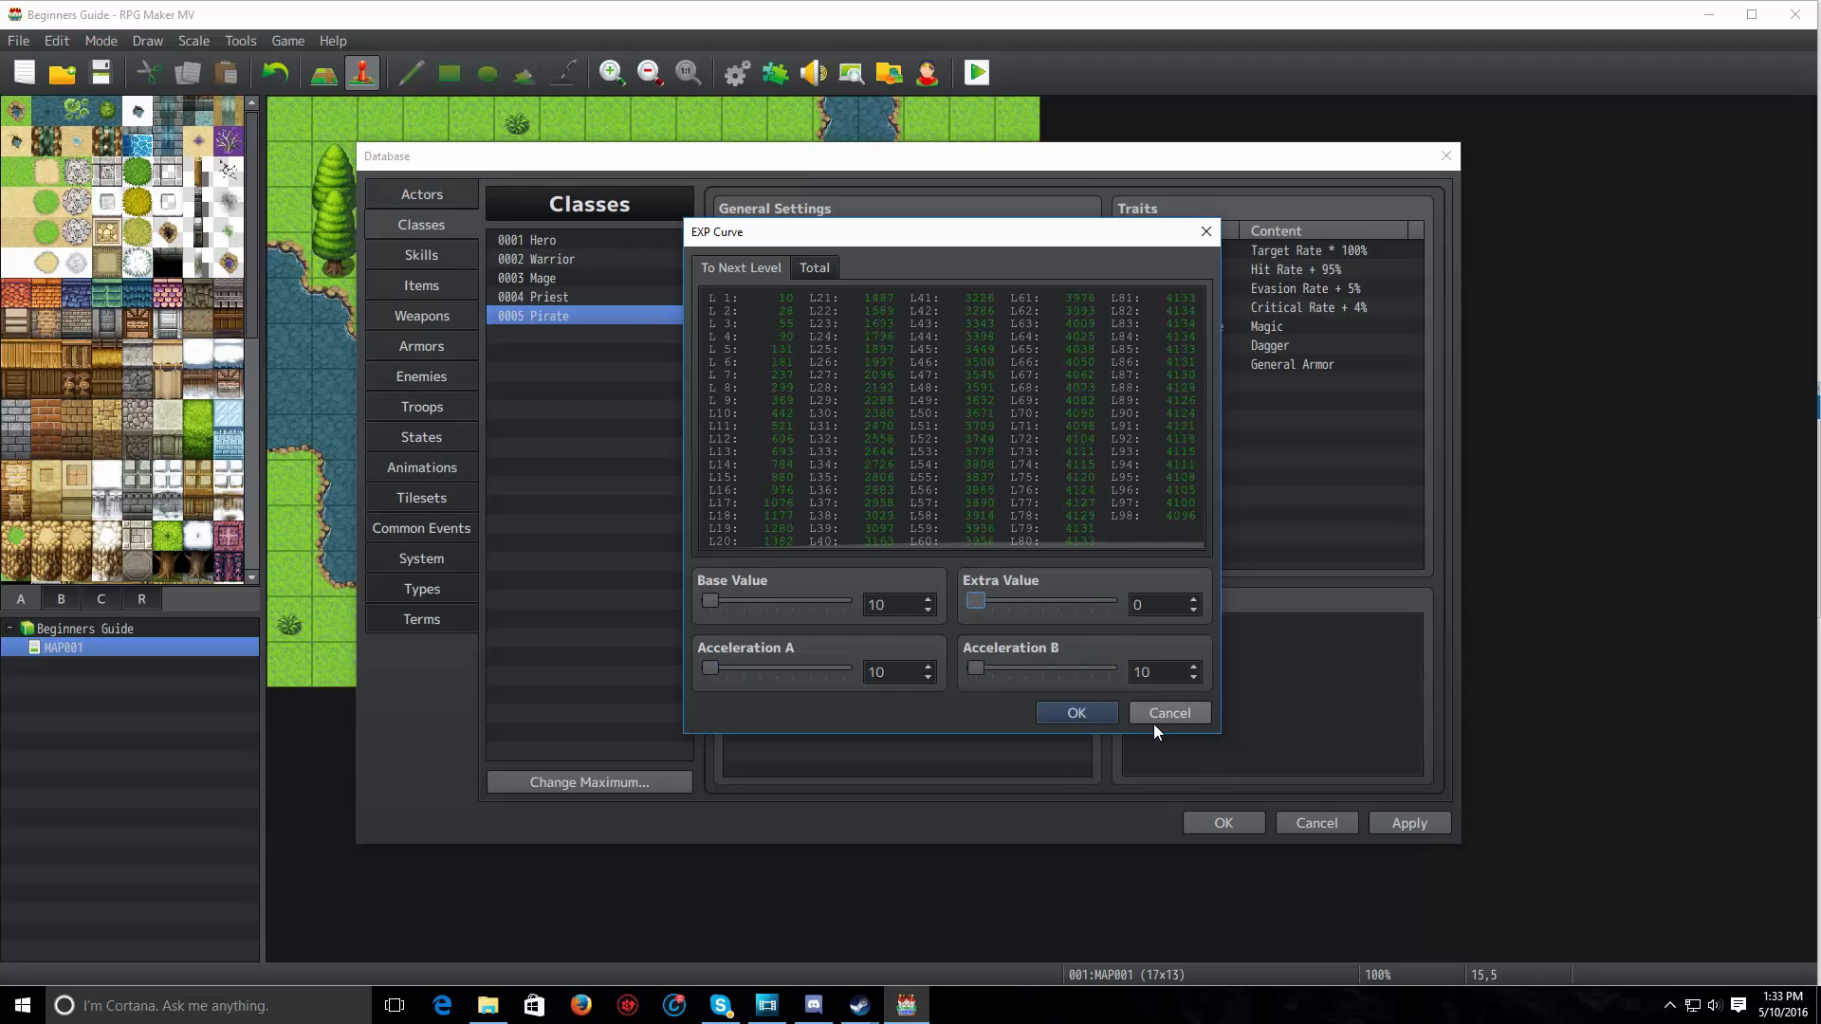
left_click(1075, 713)
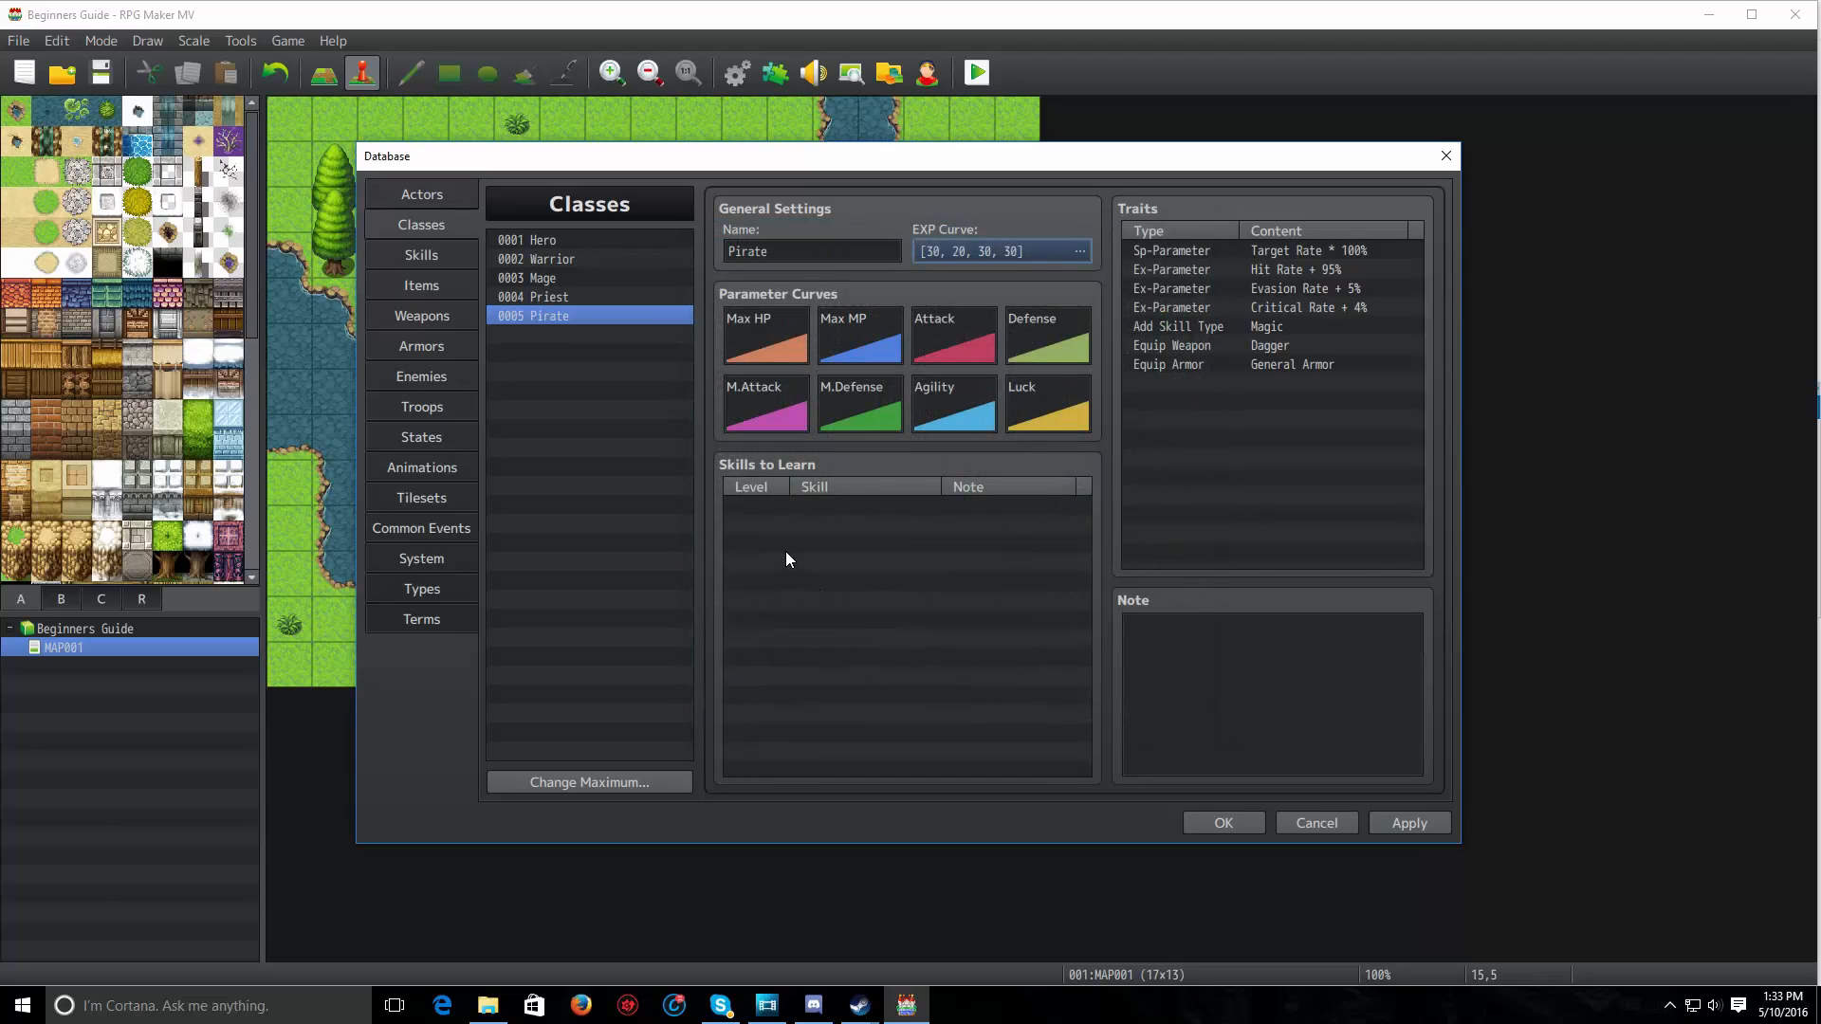
mouse_move(884, 358)
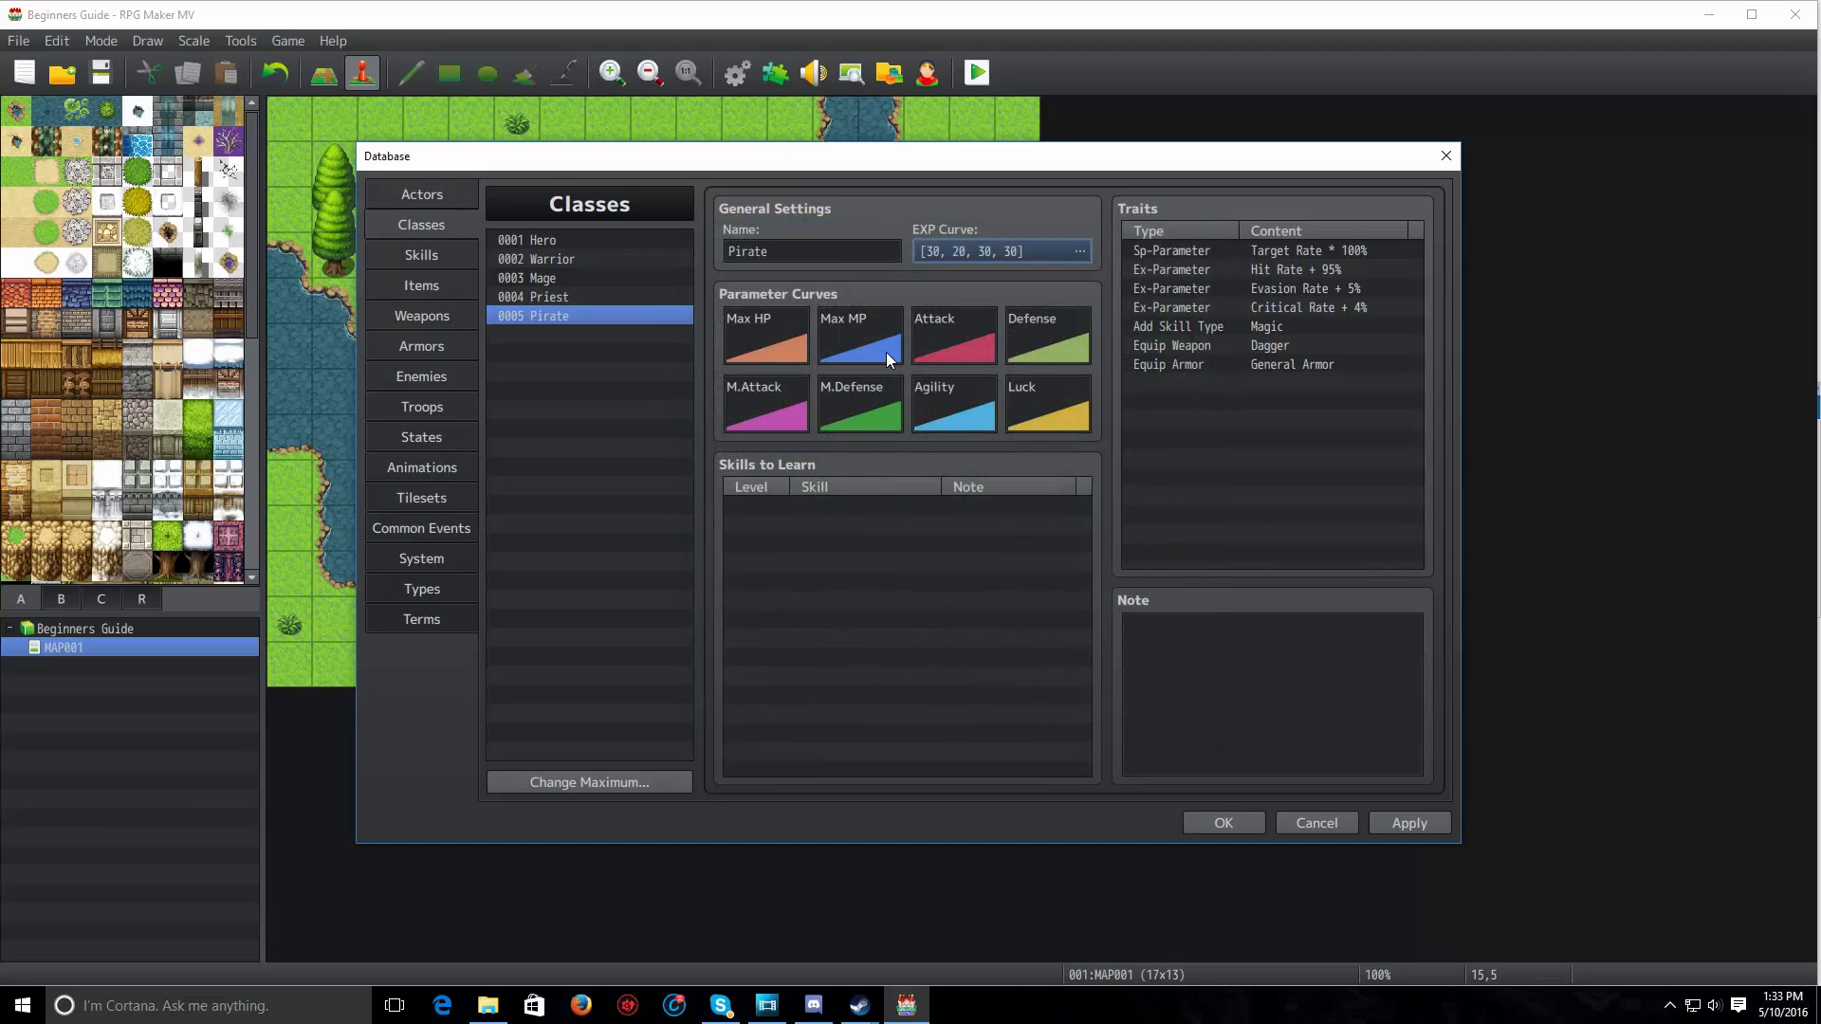
left_click(1077, 251)
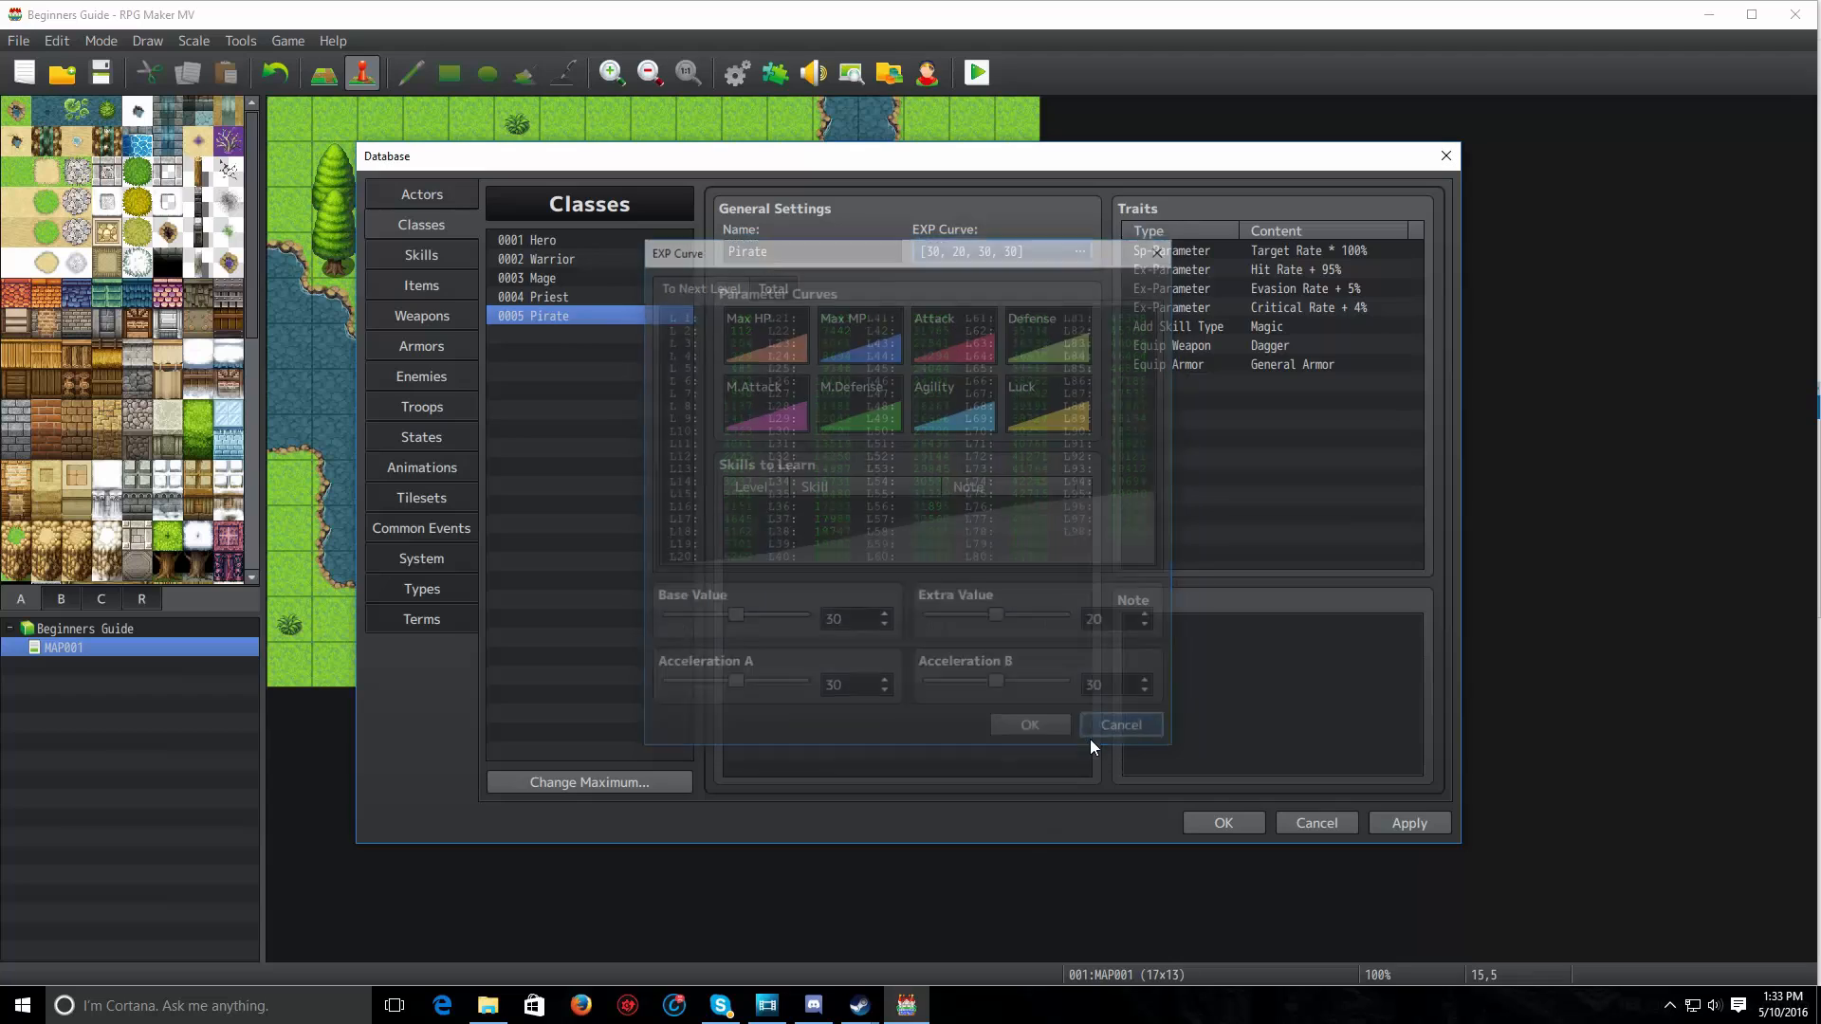
left_click(1118, 723)
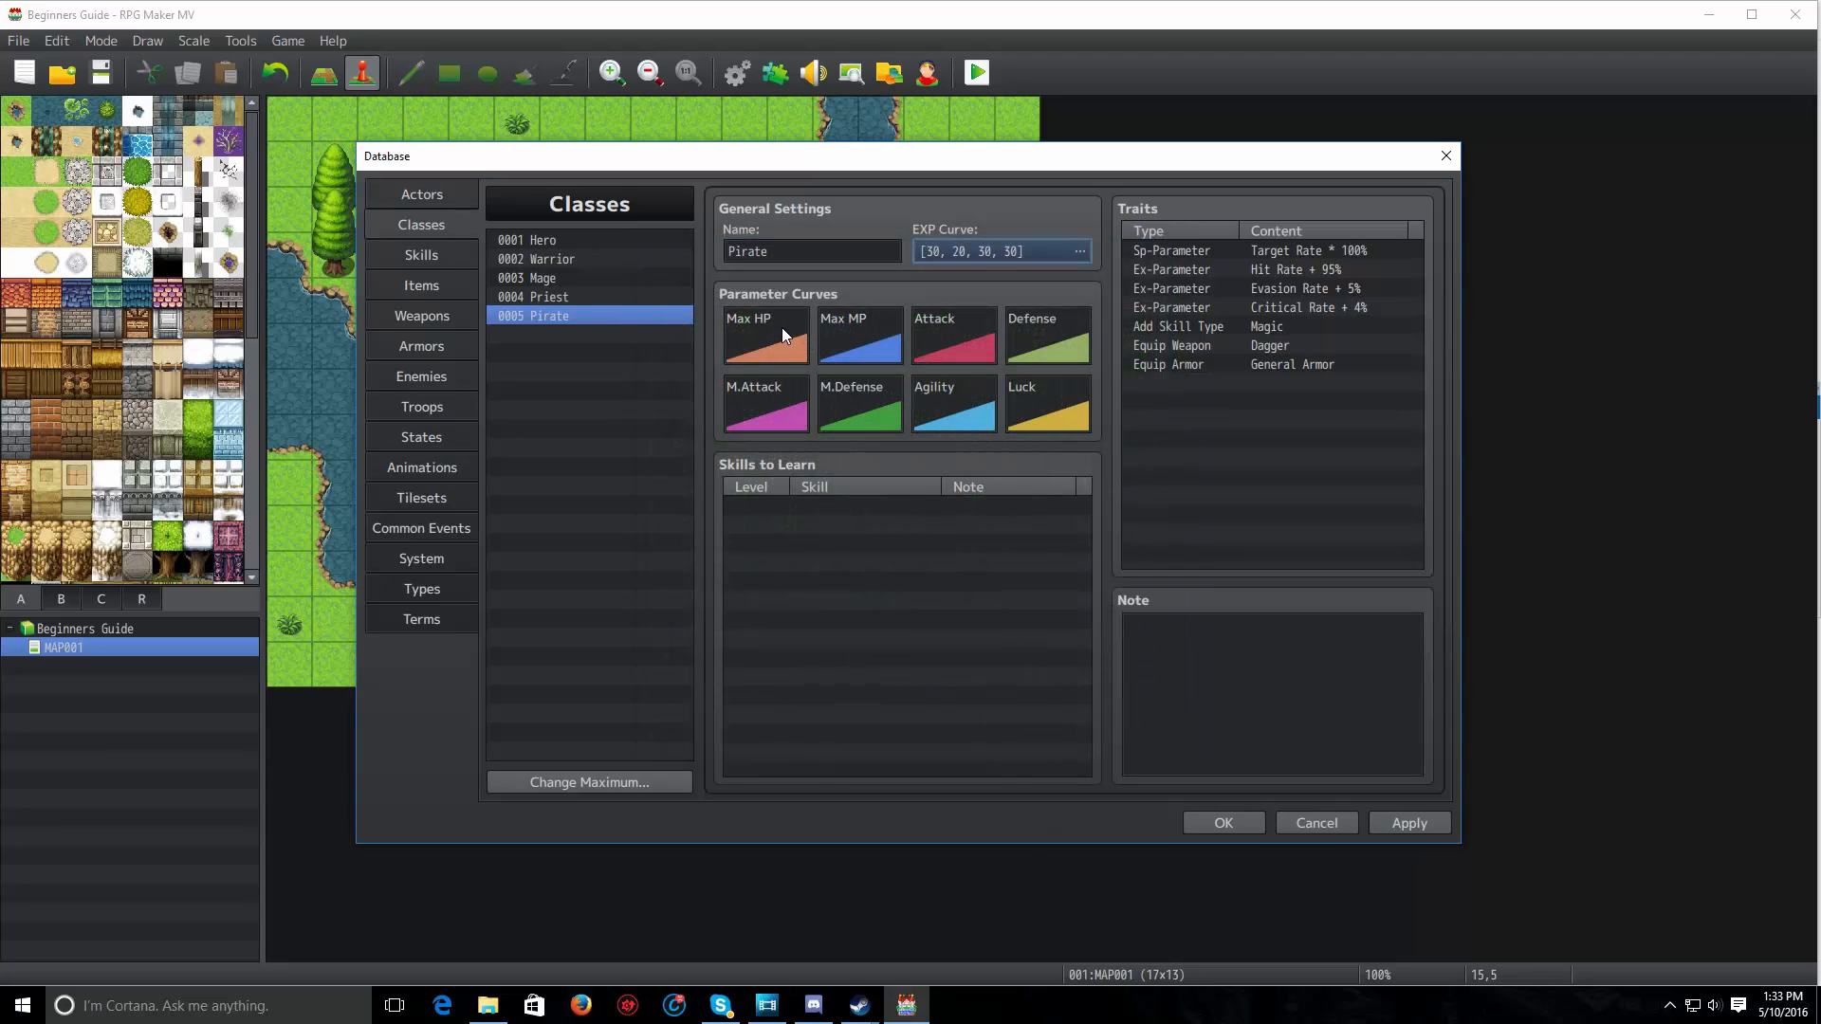
mouse_move(785, 354)
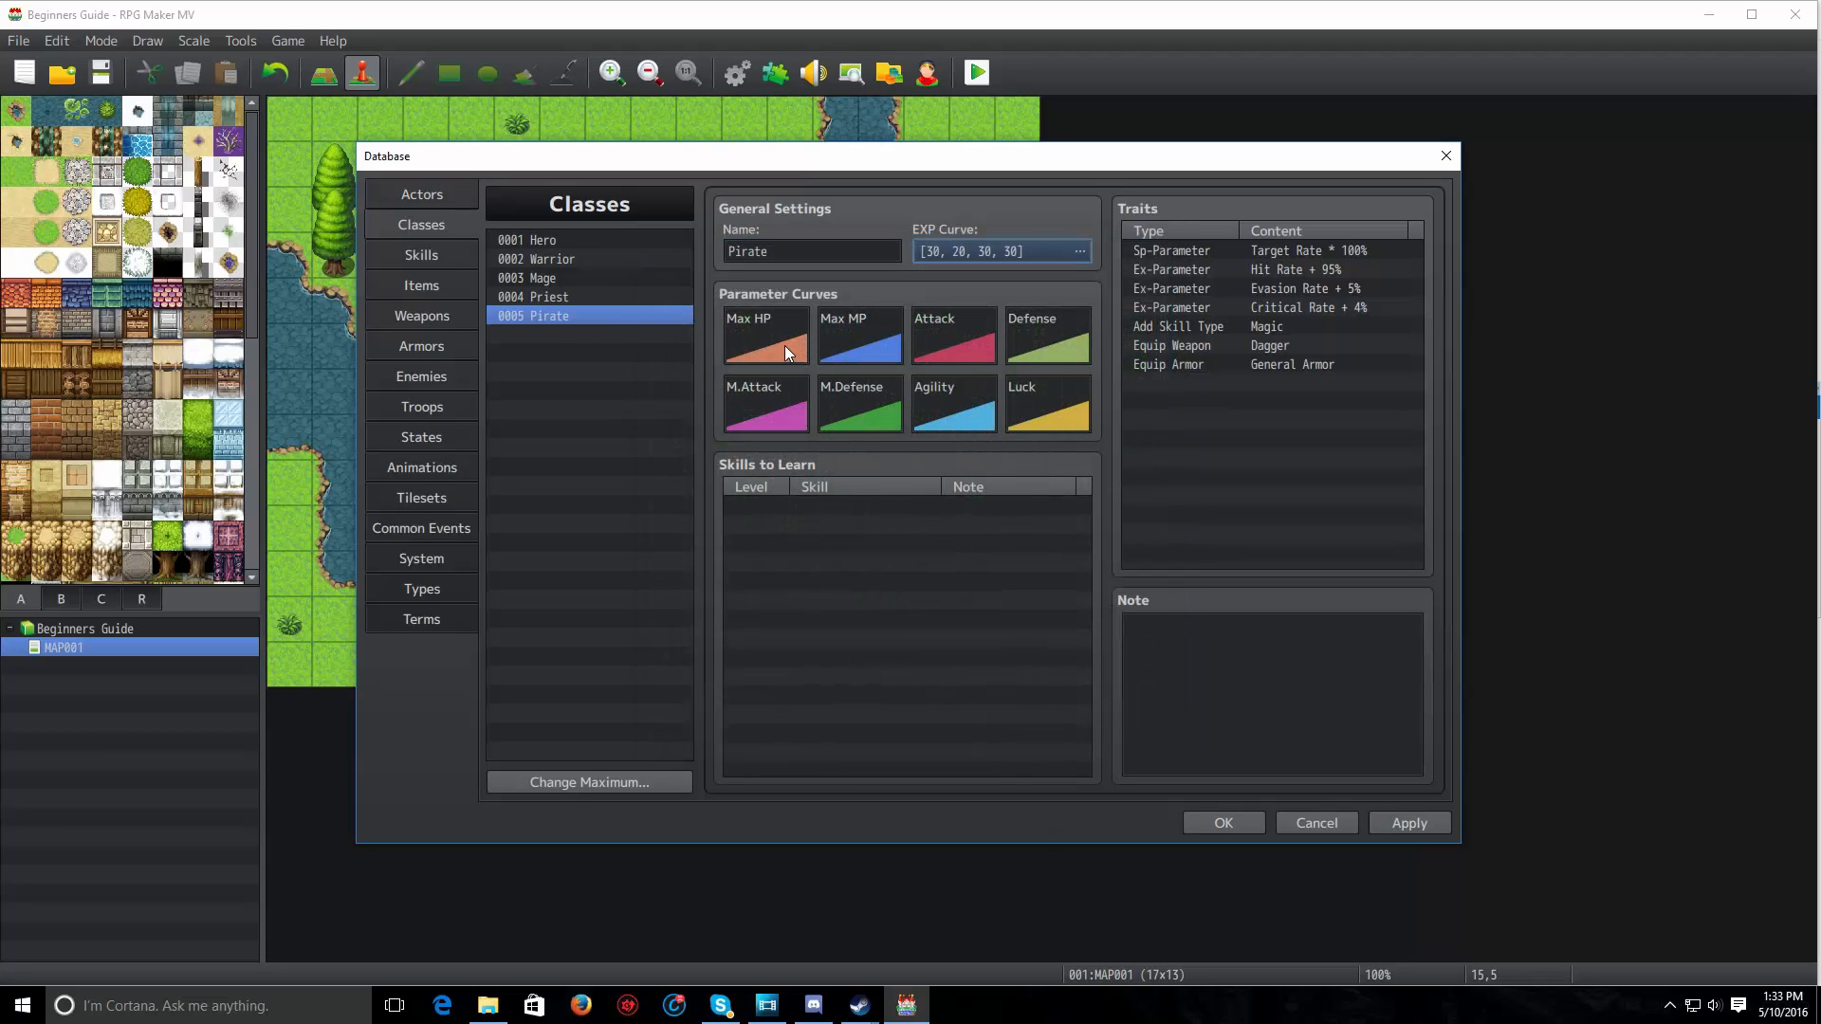
Generate Pirate's Max HP curve from 450 at level 1 to 6557 at level 99
left_click(765, 336)
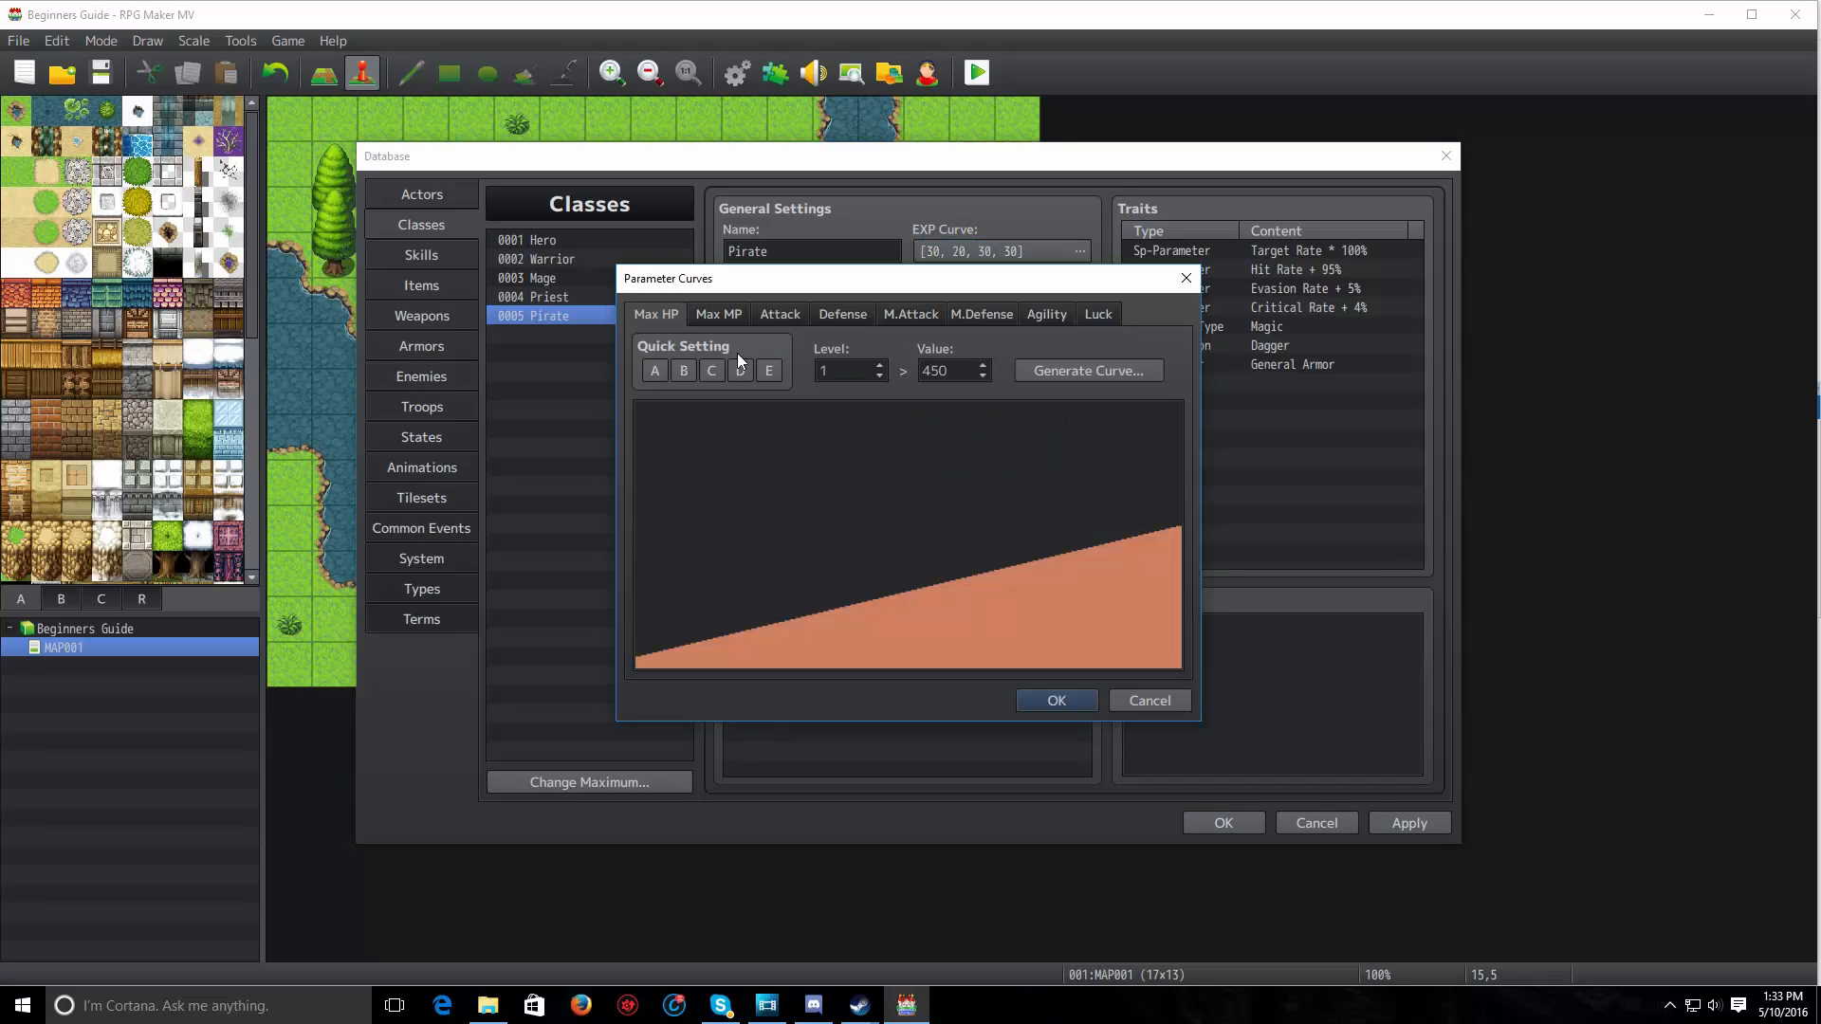
left_click(1086, 369)
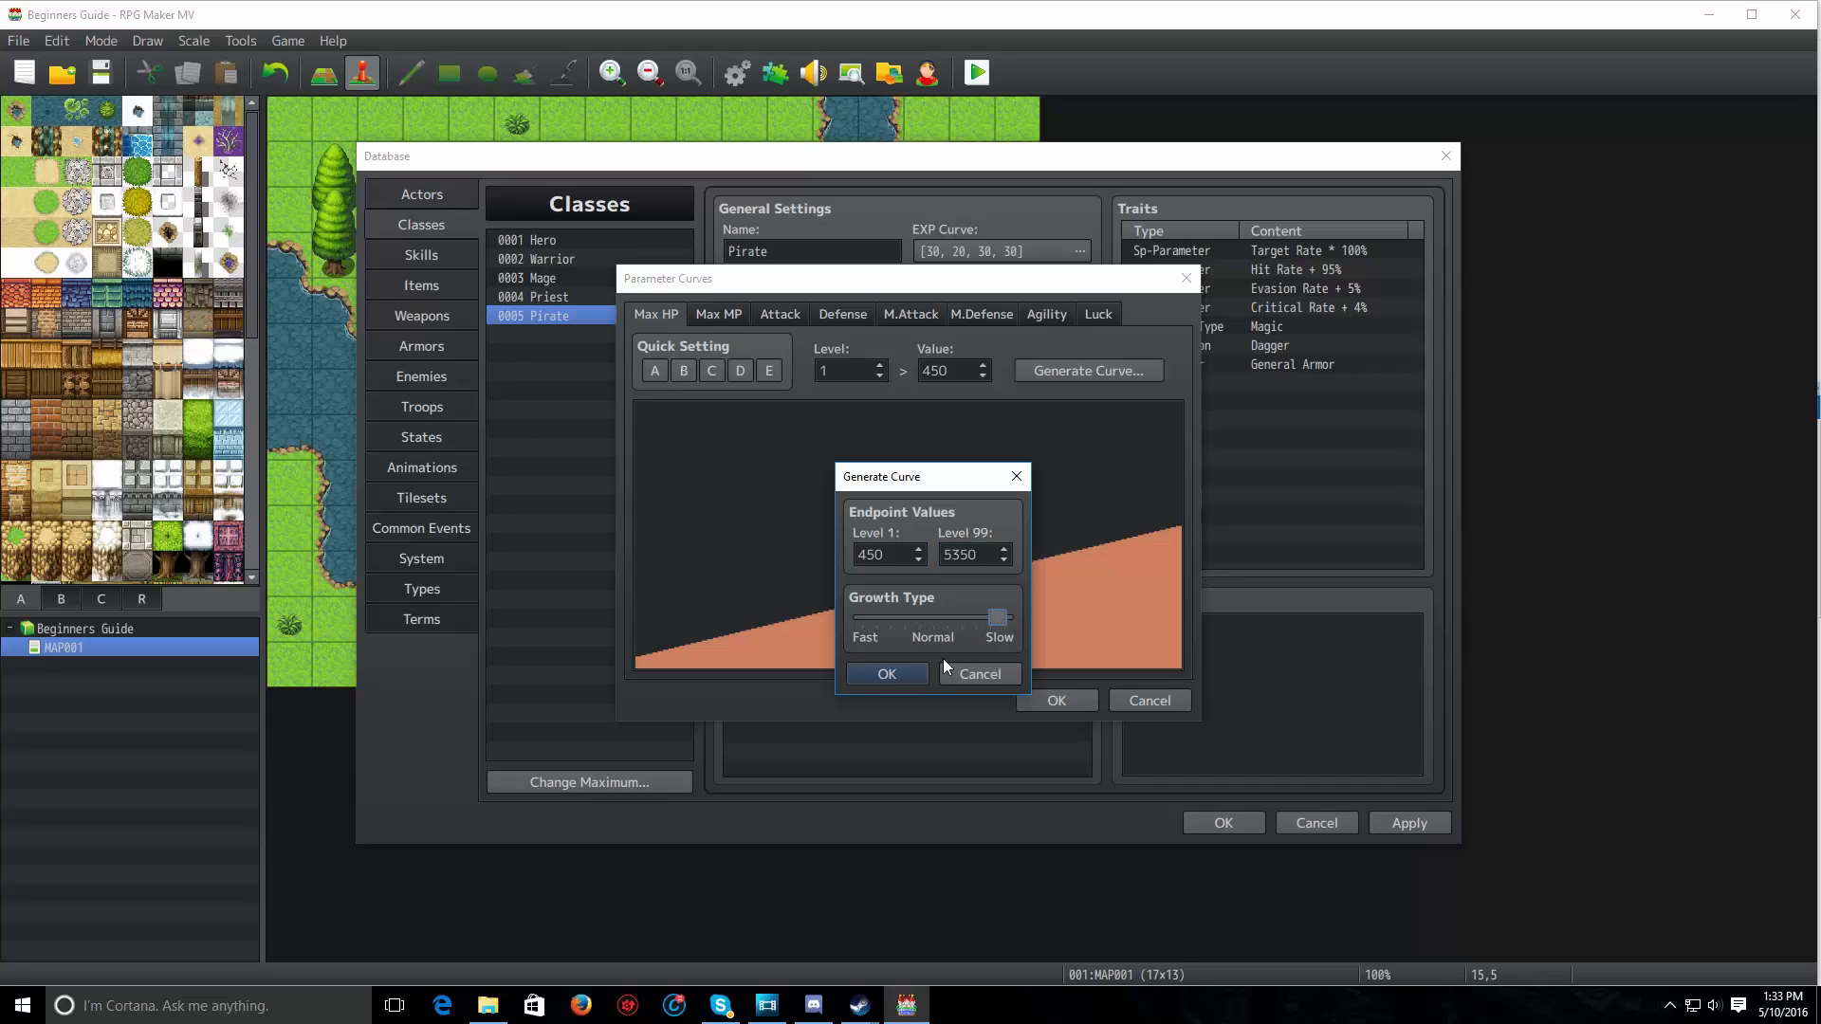
left_click(886, 674)
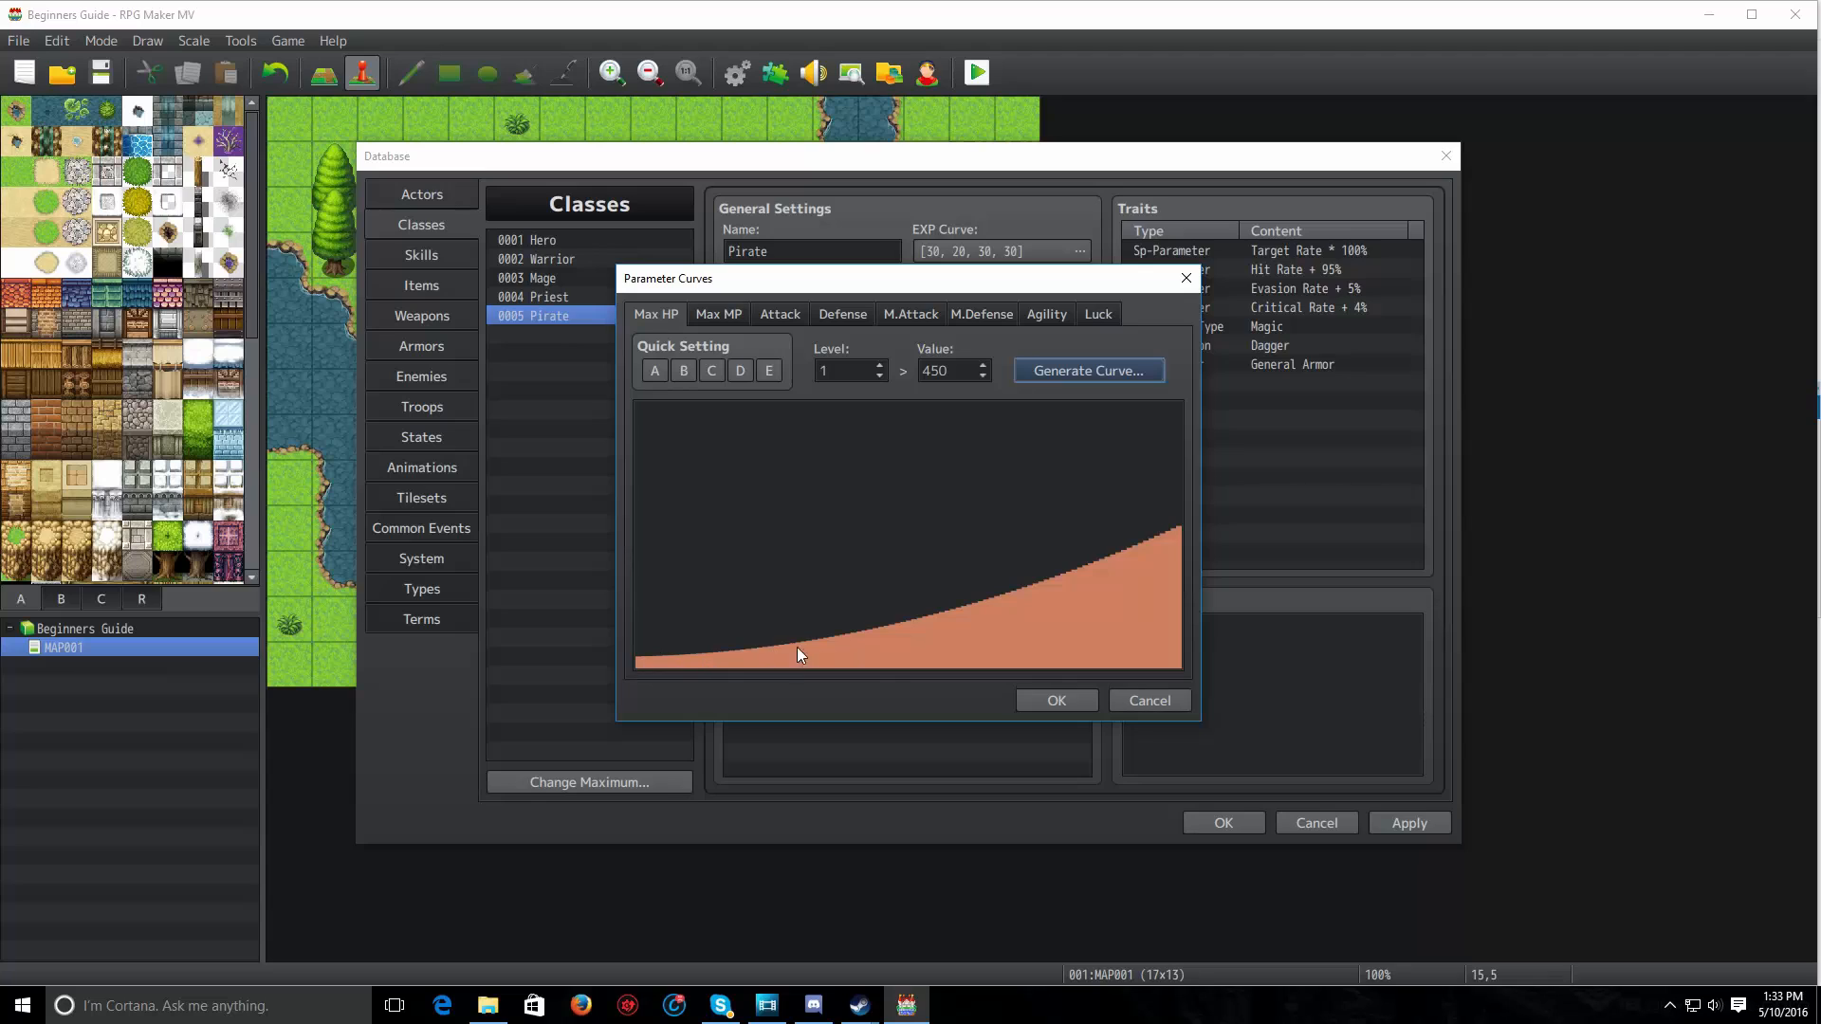
mouse_move(911, 480)
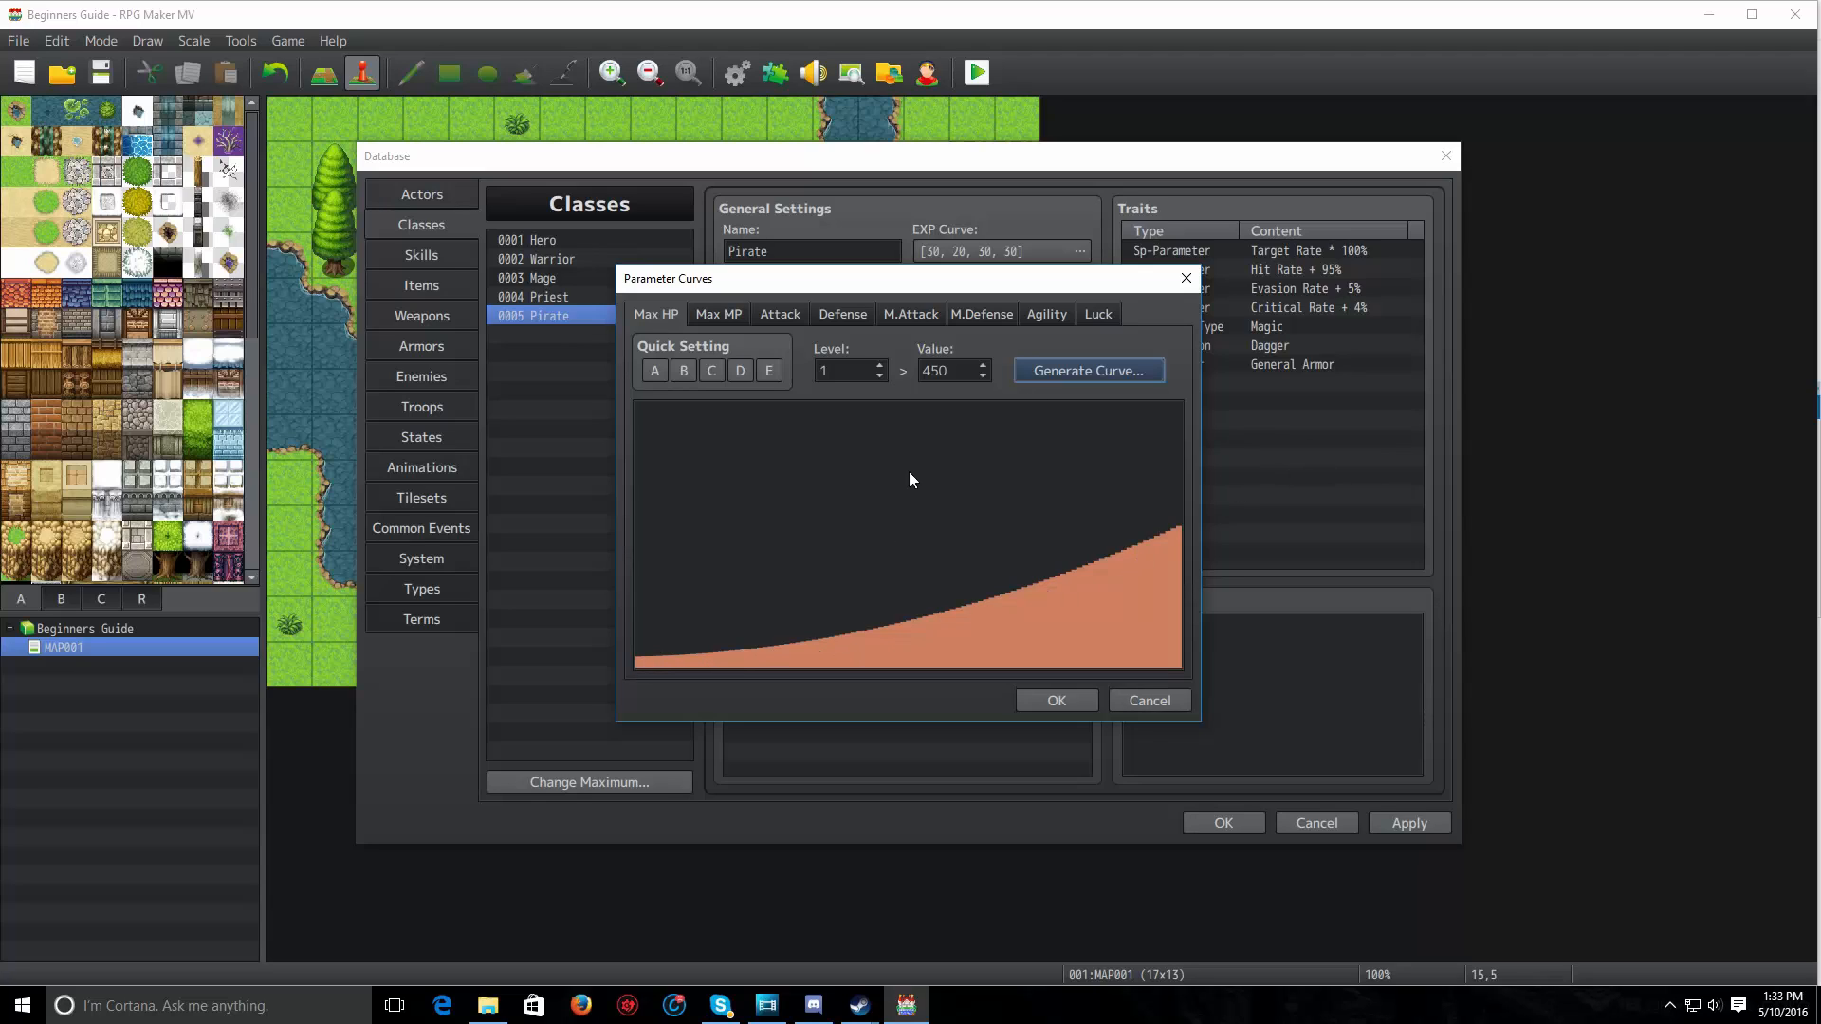
left_click(1087, 369)
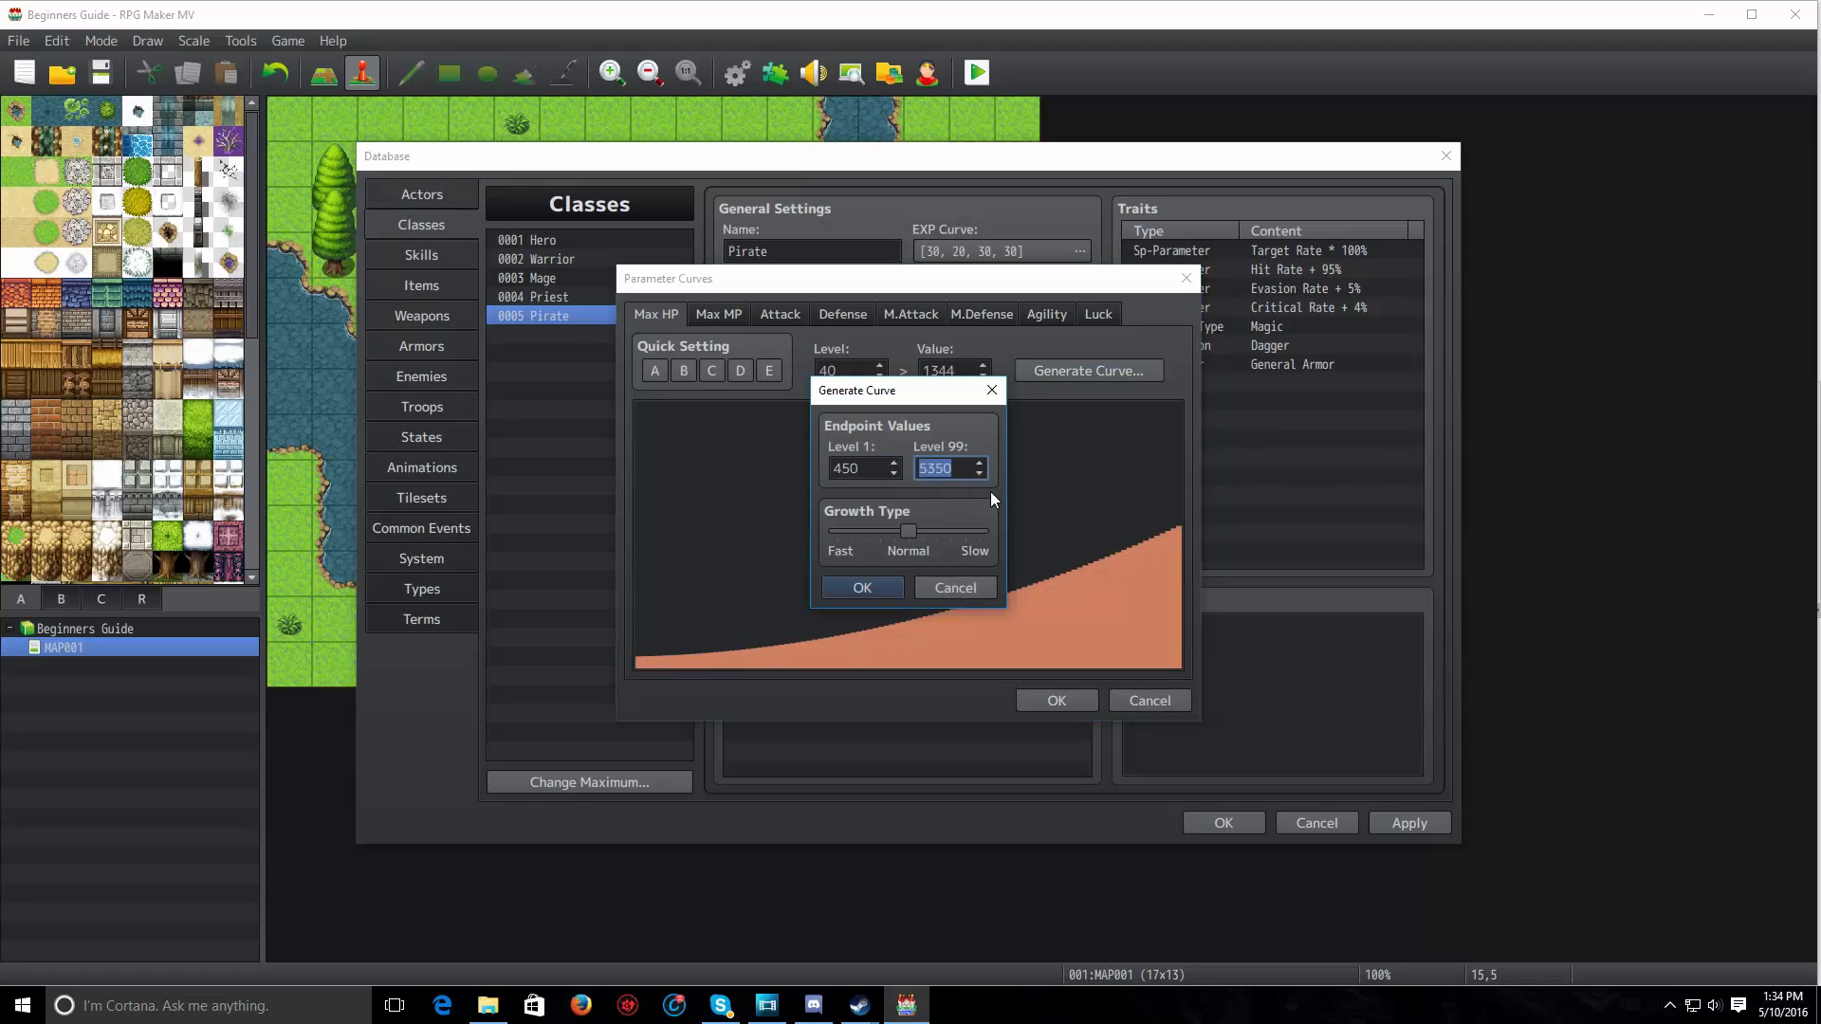
type("6557")
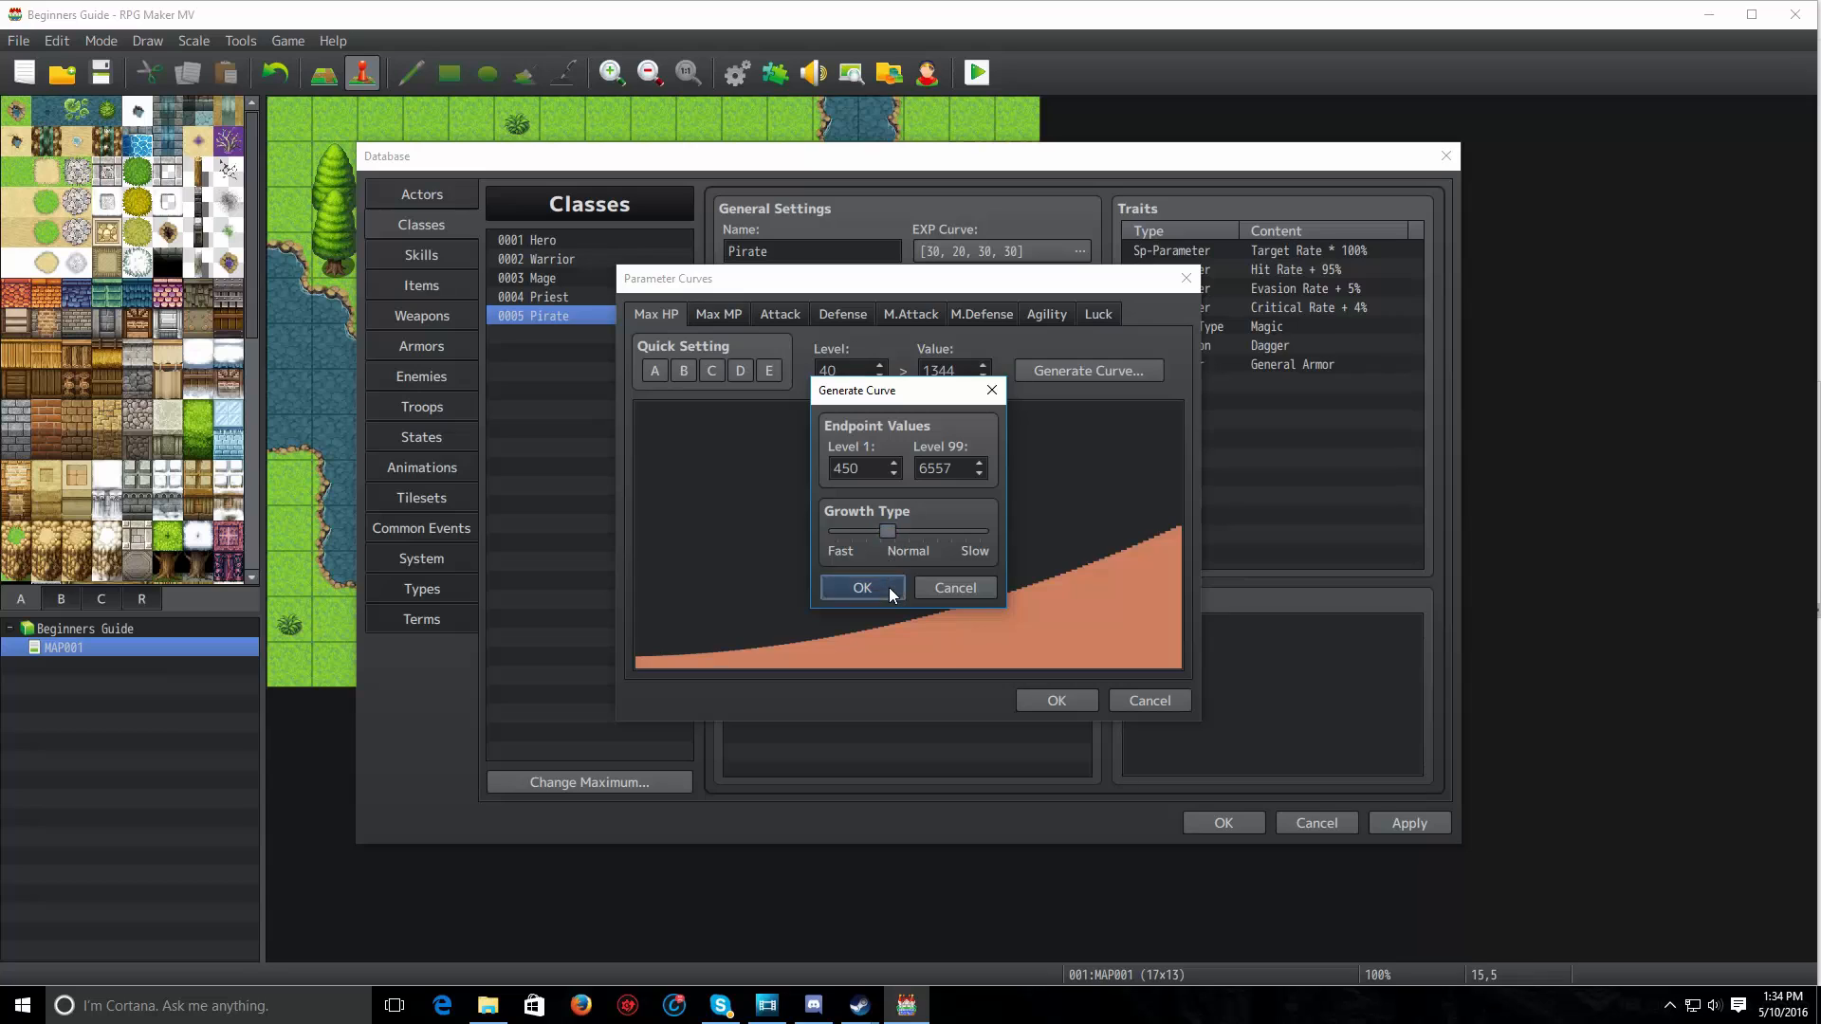
left_click(862, 588)
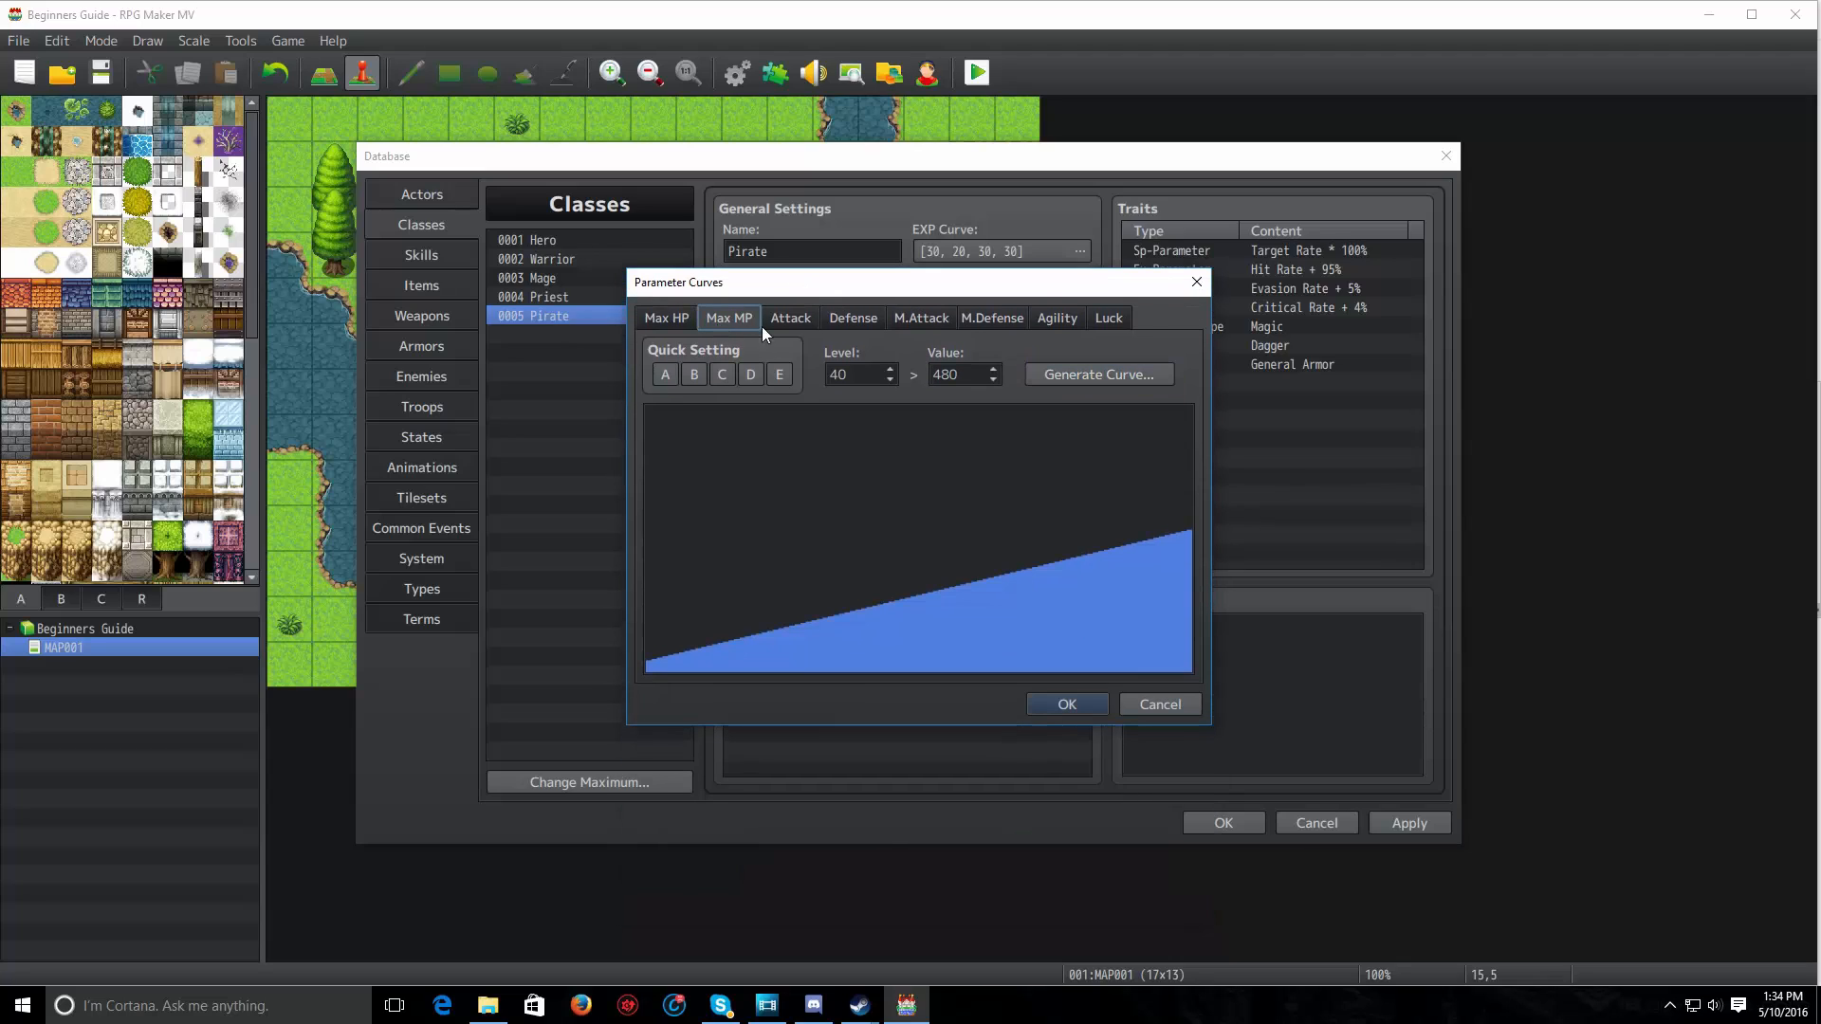
left_click(1106, 316)
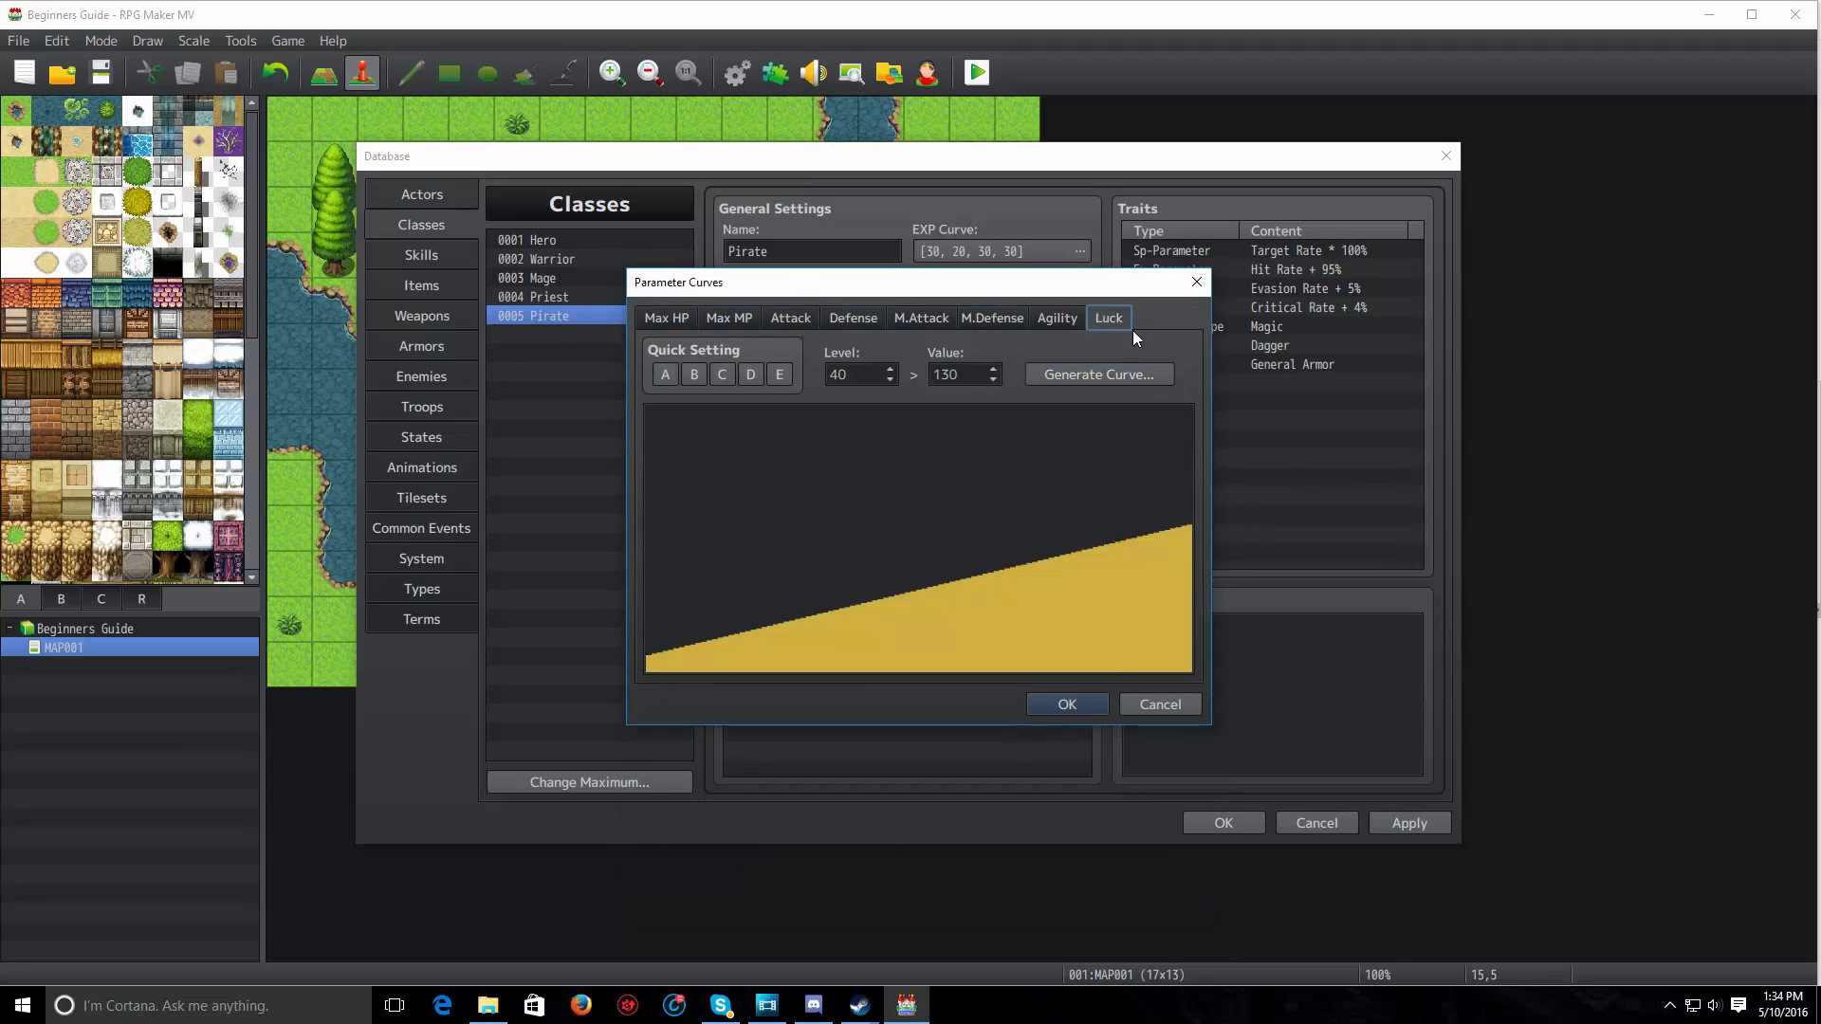
Close Parameter Curves and add Fire as a skill learned at level 1
left_click(1065, 703)
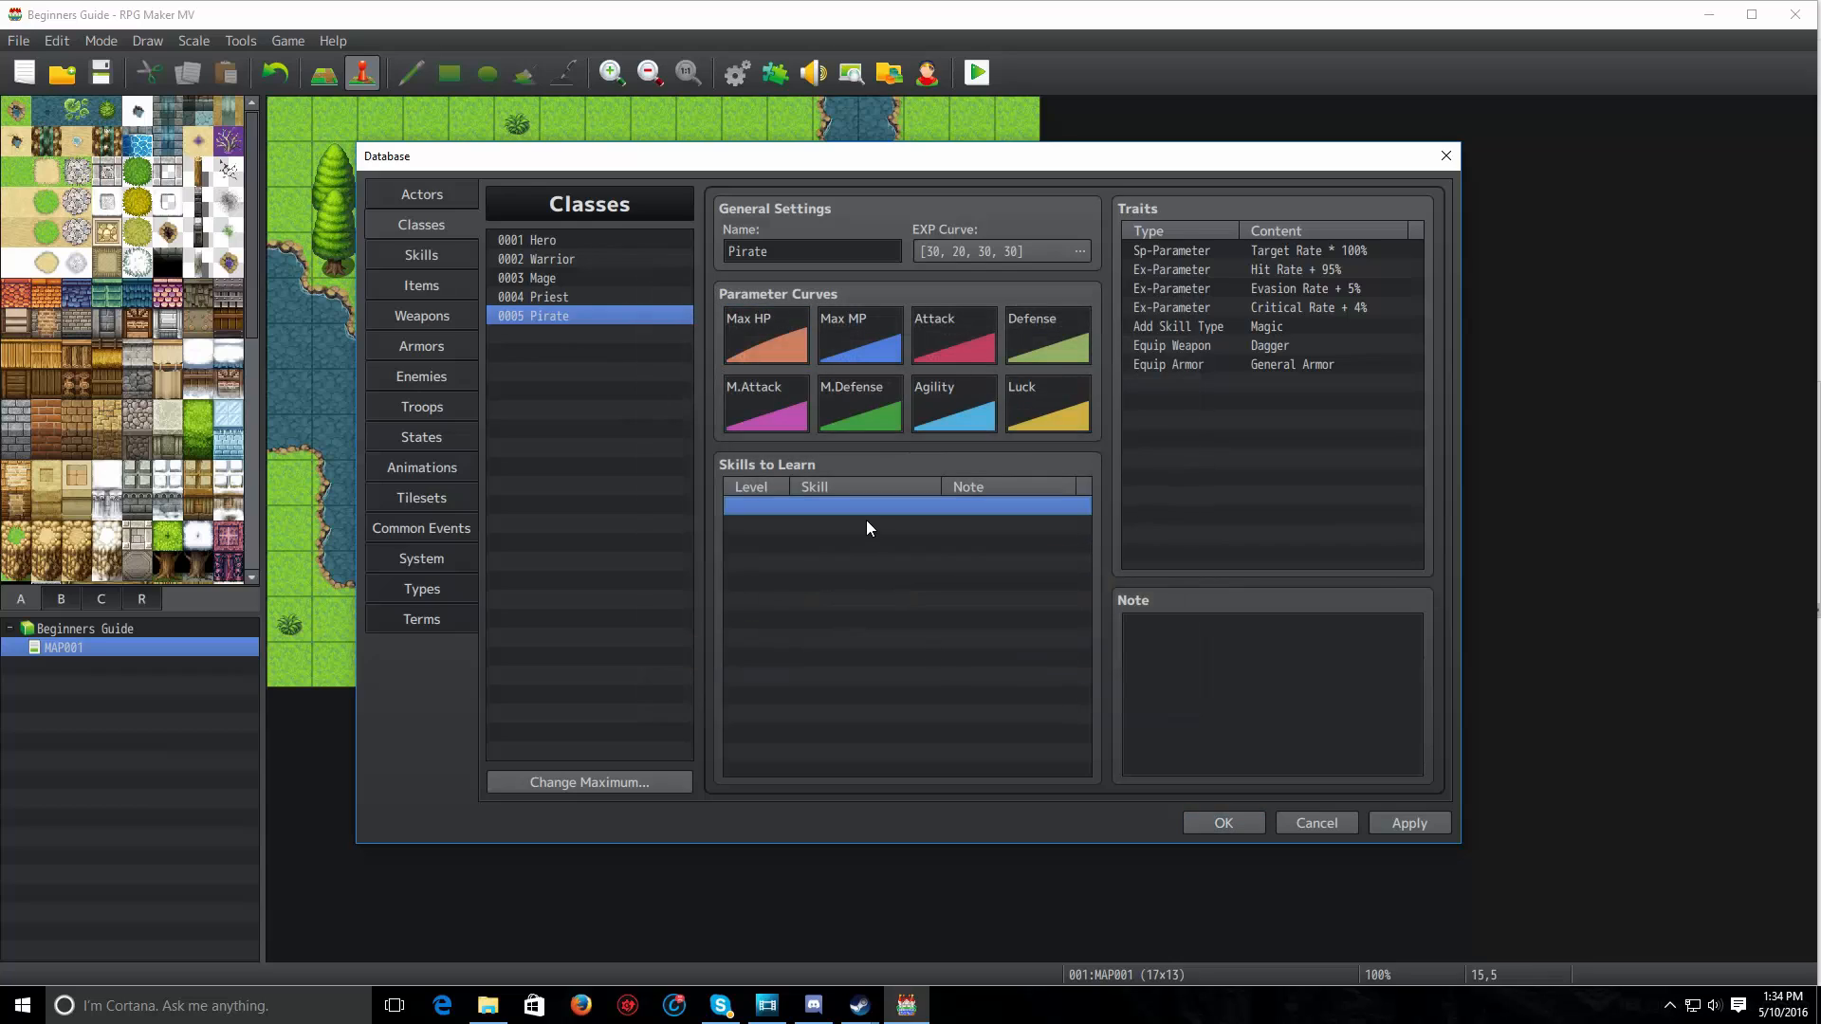
double_click(906, 505)
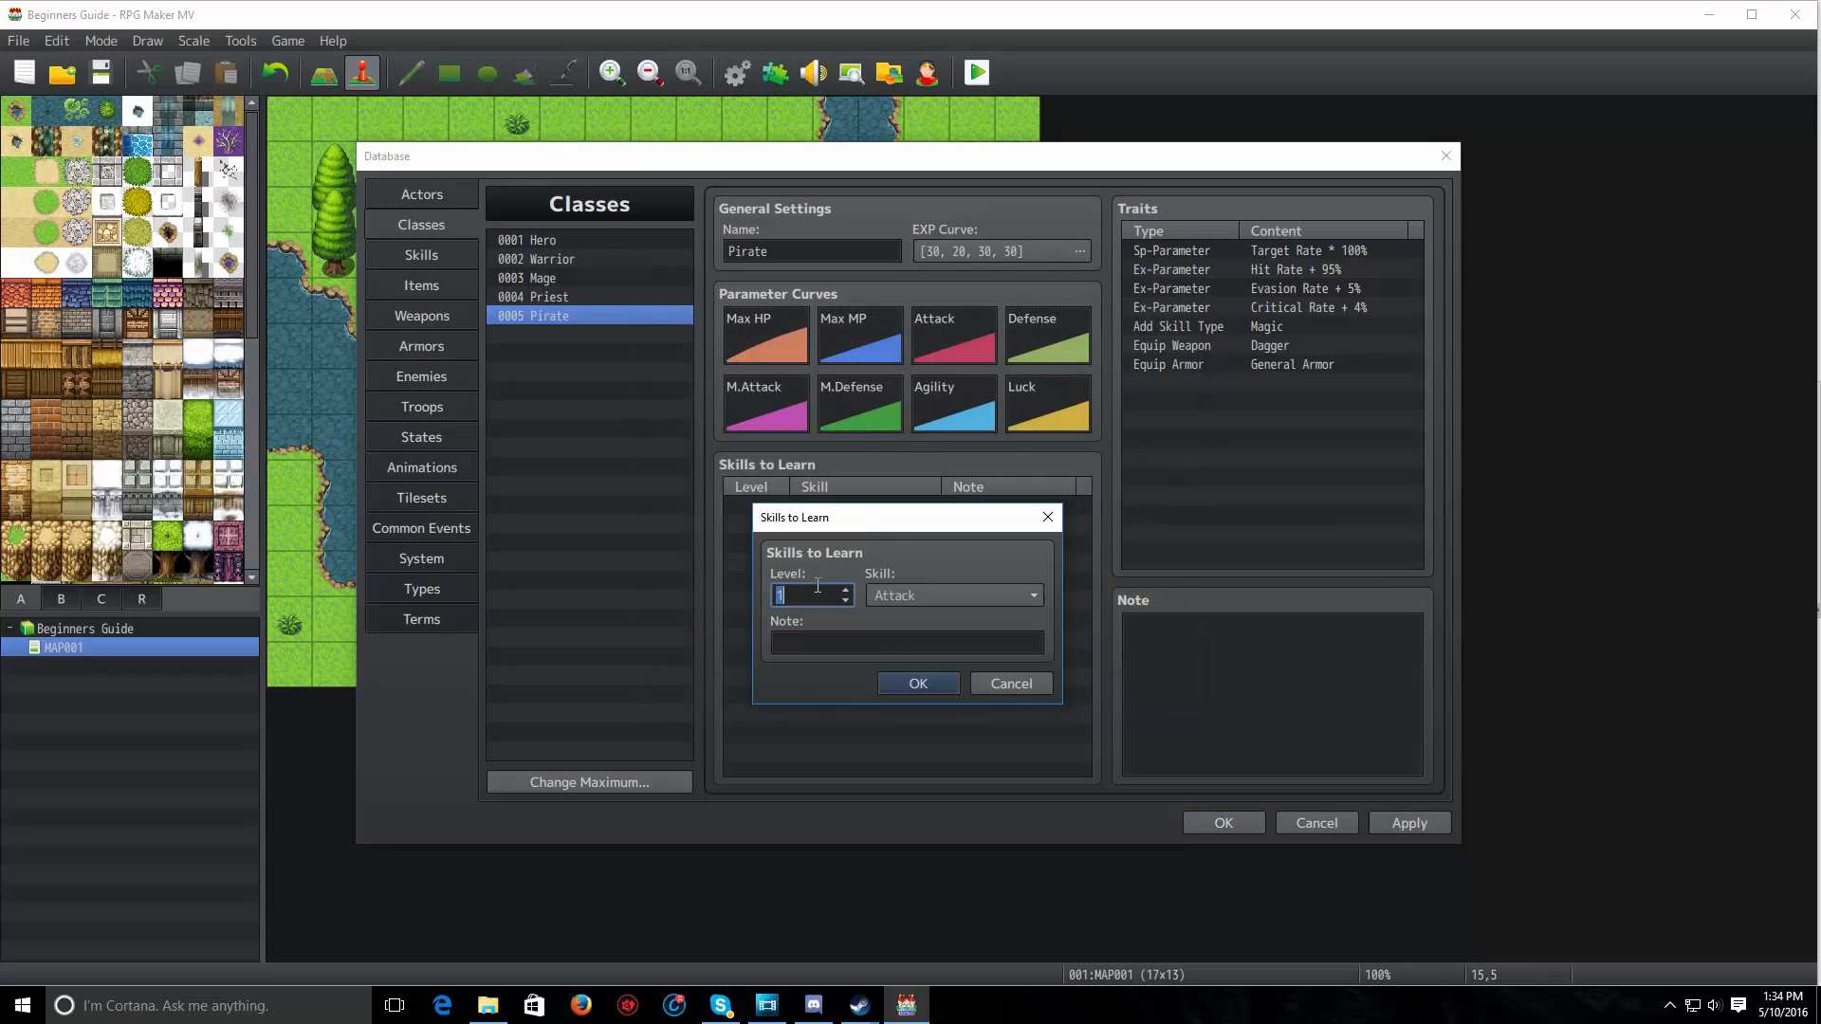
left_click(947, 594)
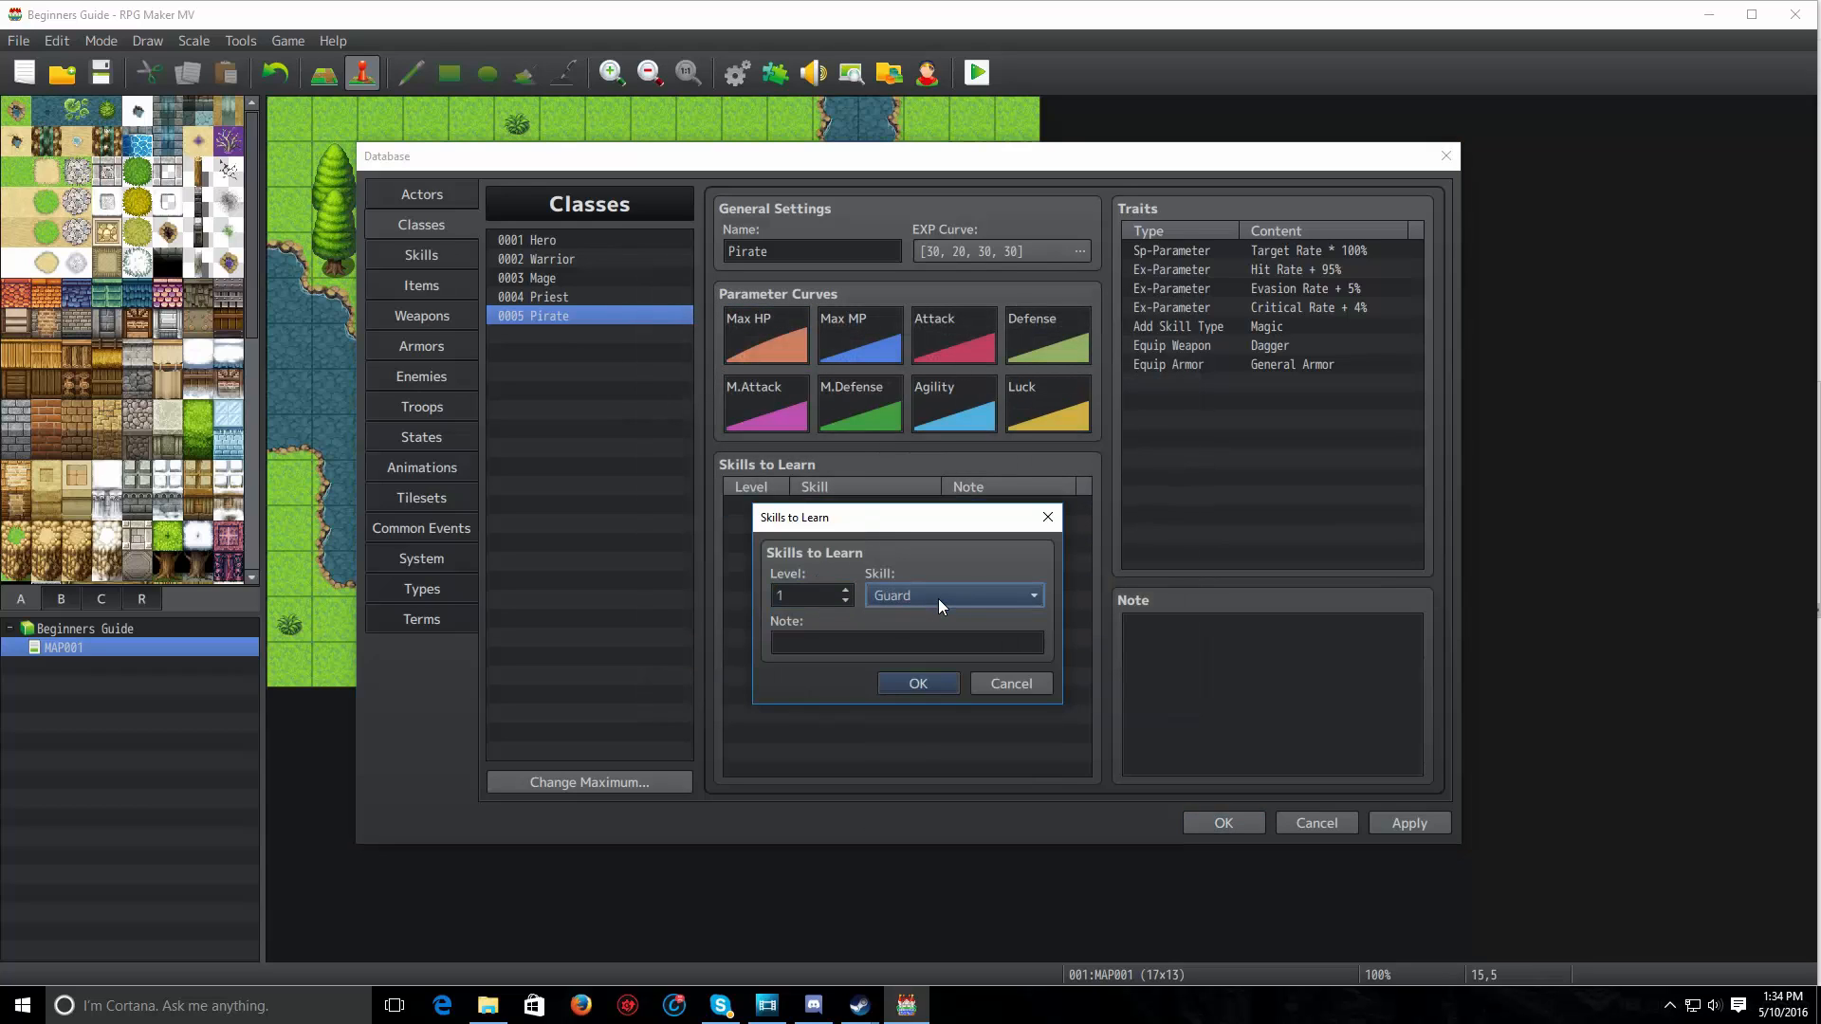
left_click(951, 594)
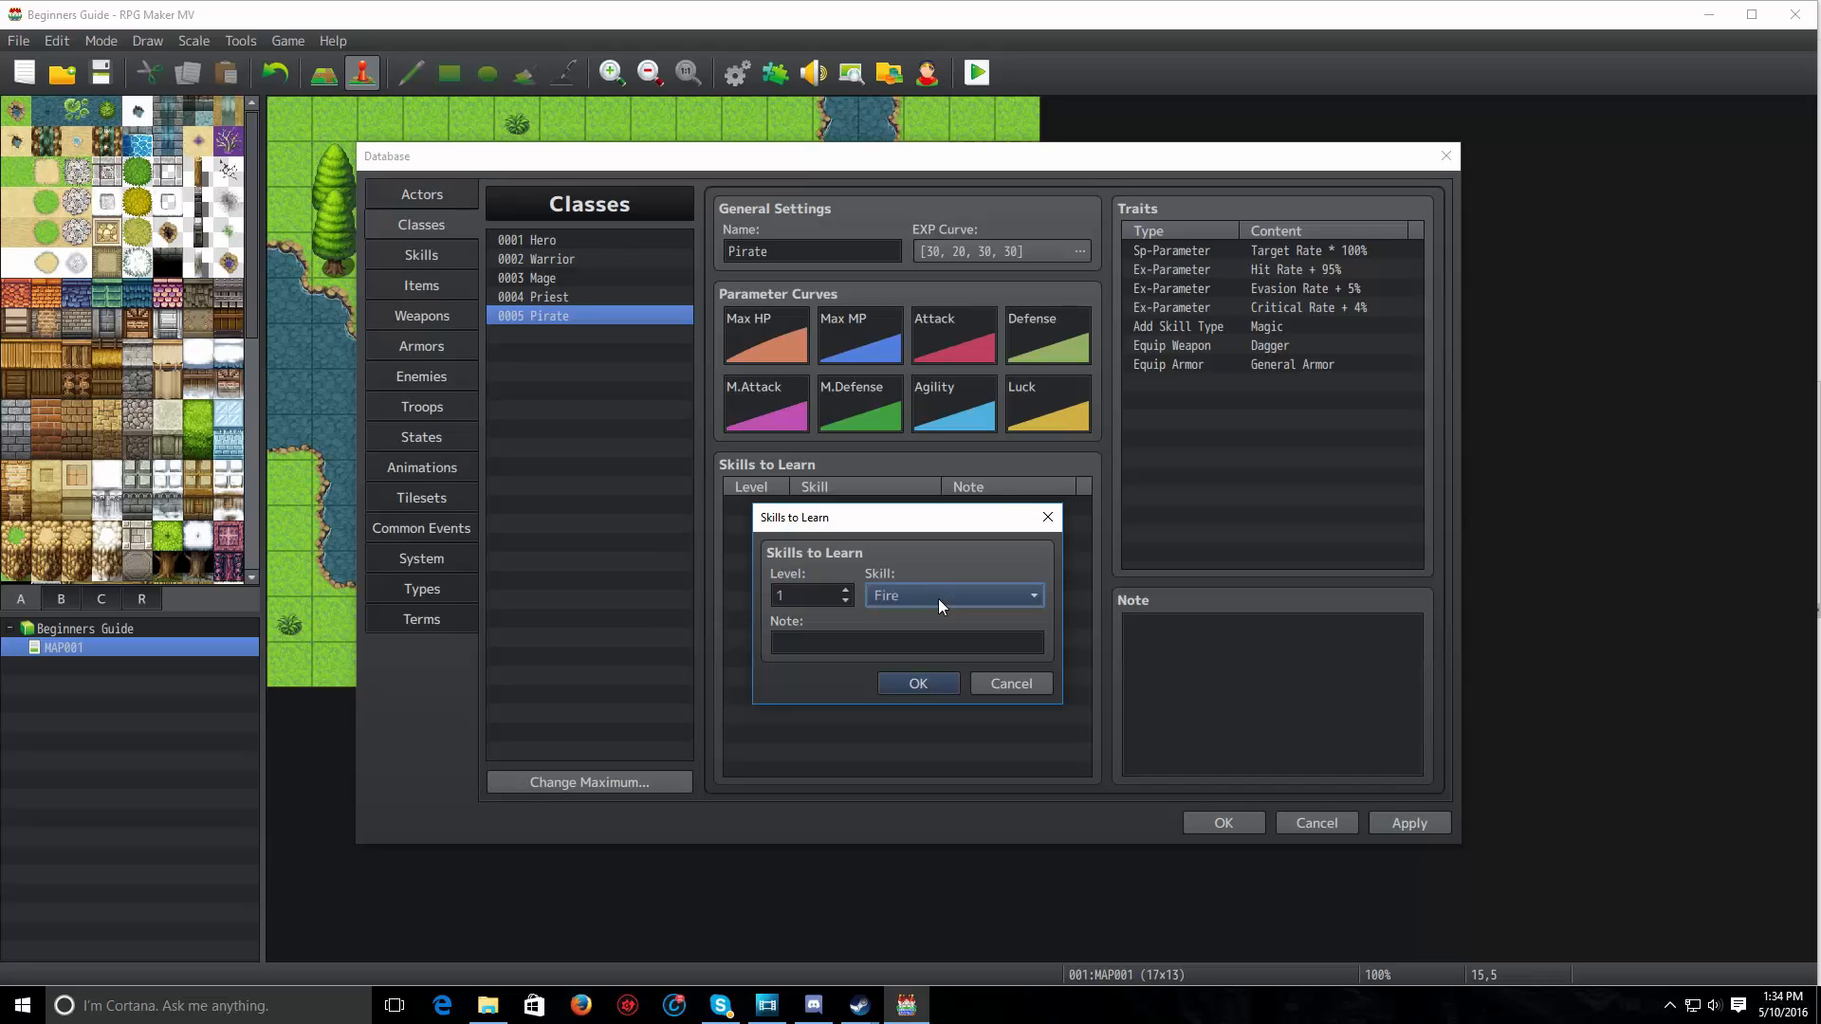
left_click(1028, 594)
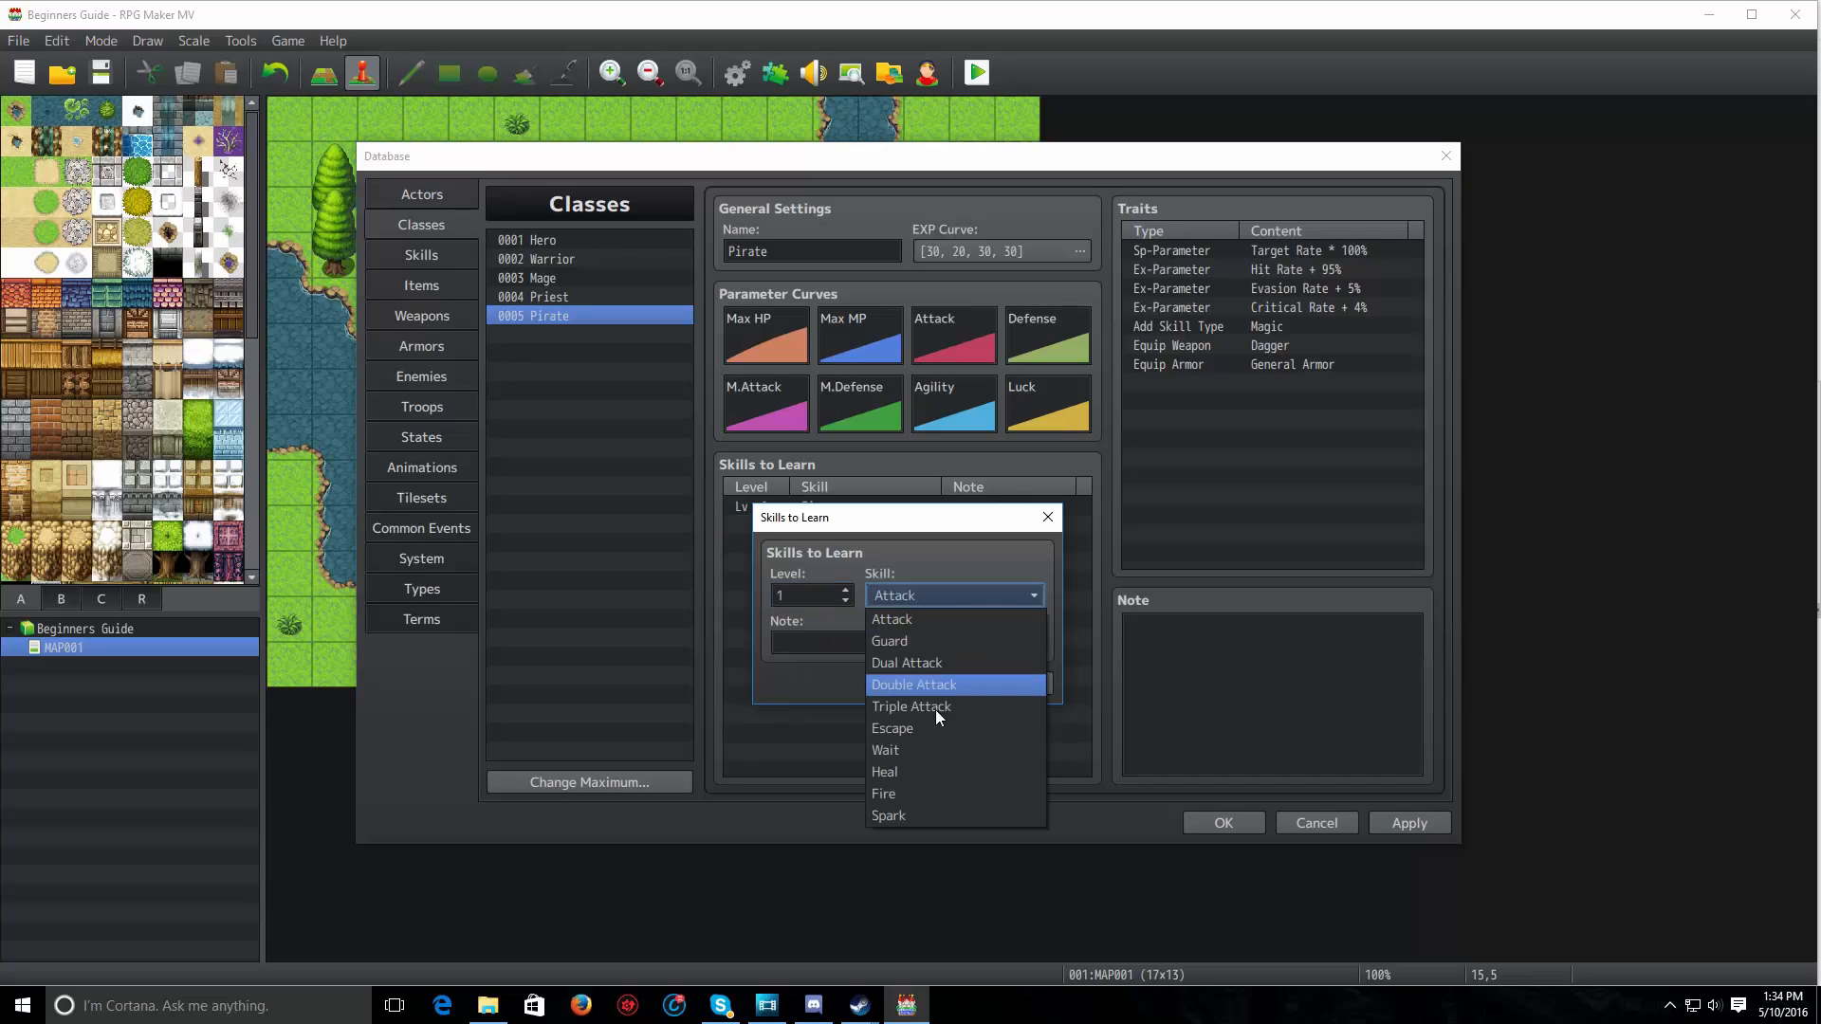
Add Spark at level 15 and Heal at level 4 to the learnable skills
left_click(889, 816)
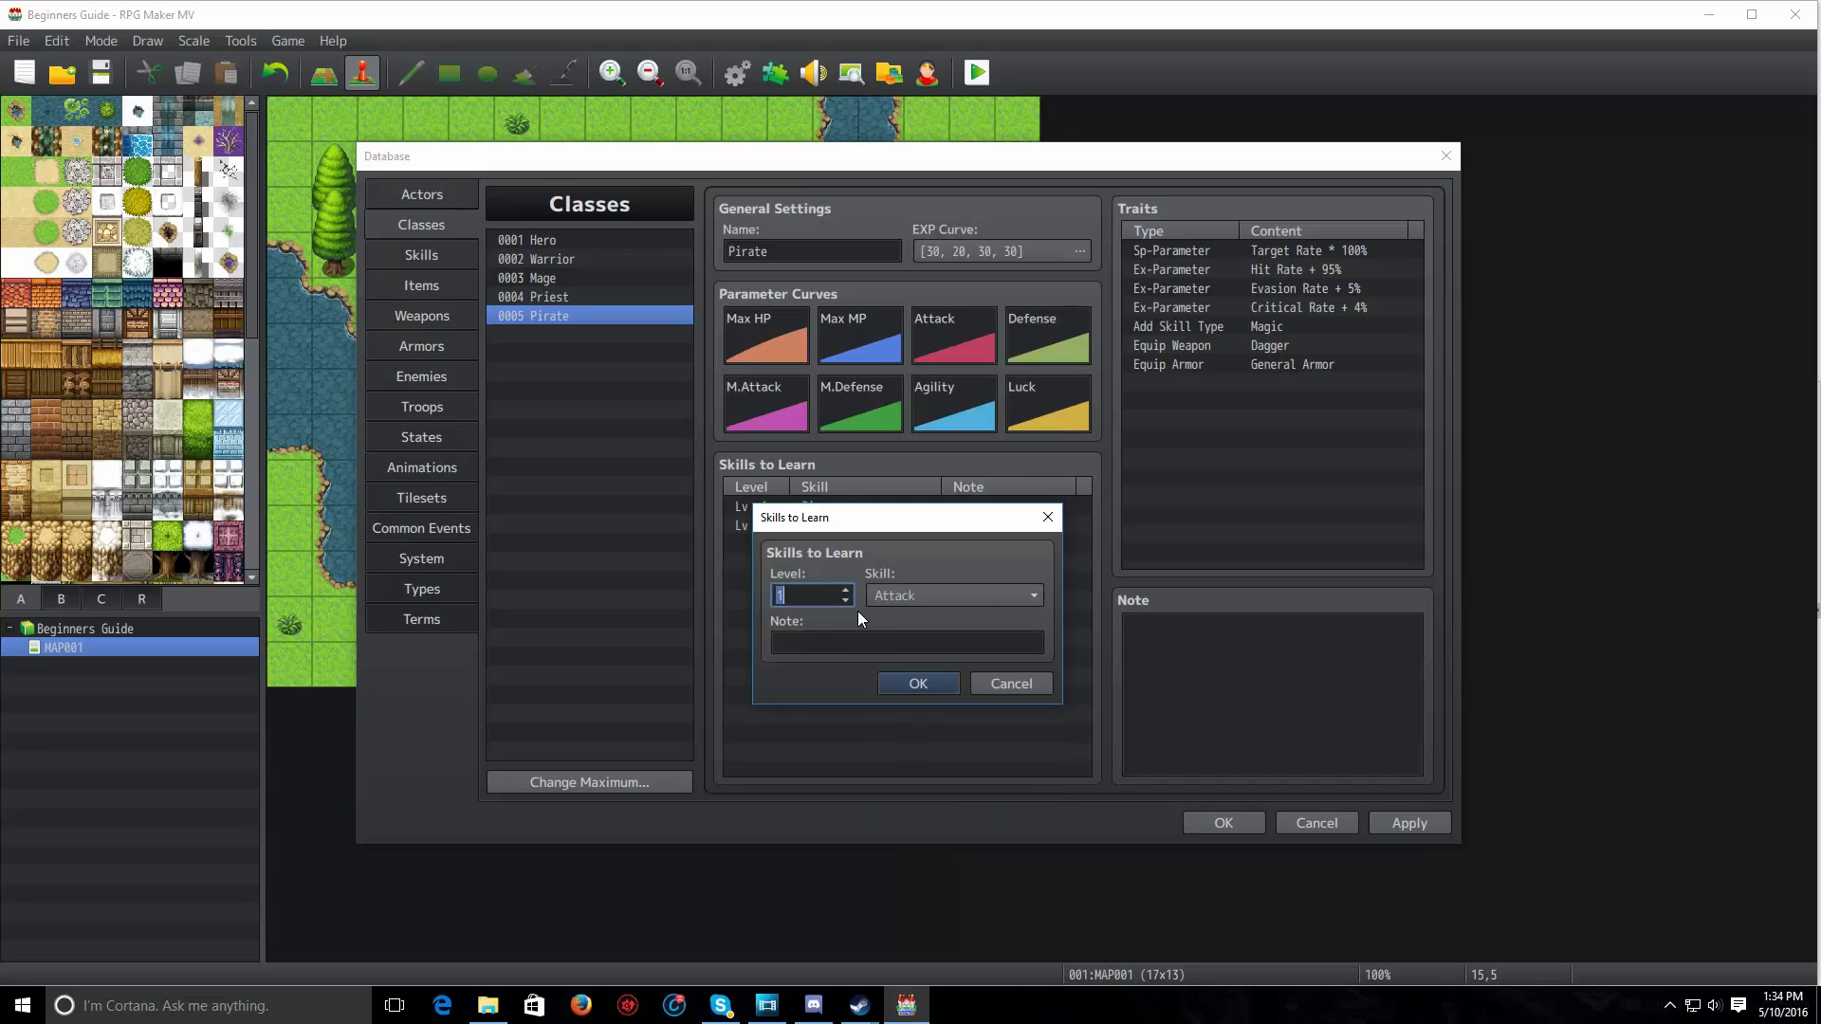
left_click(1031, 595)
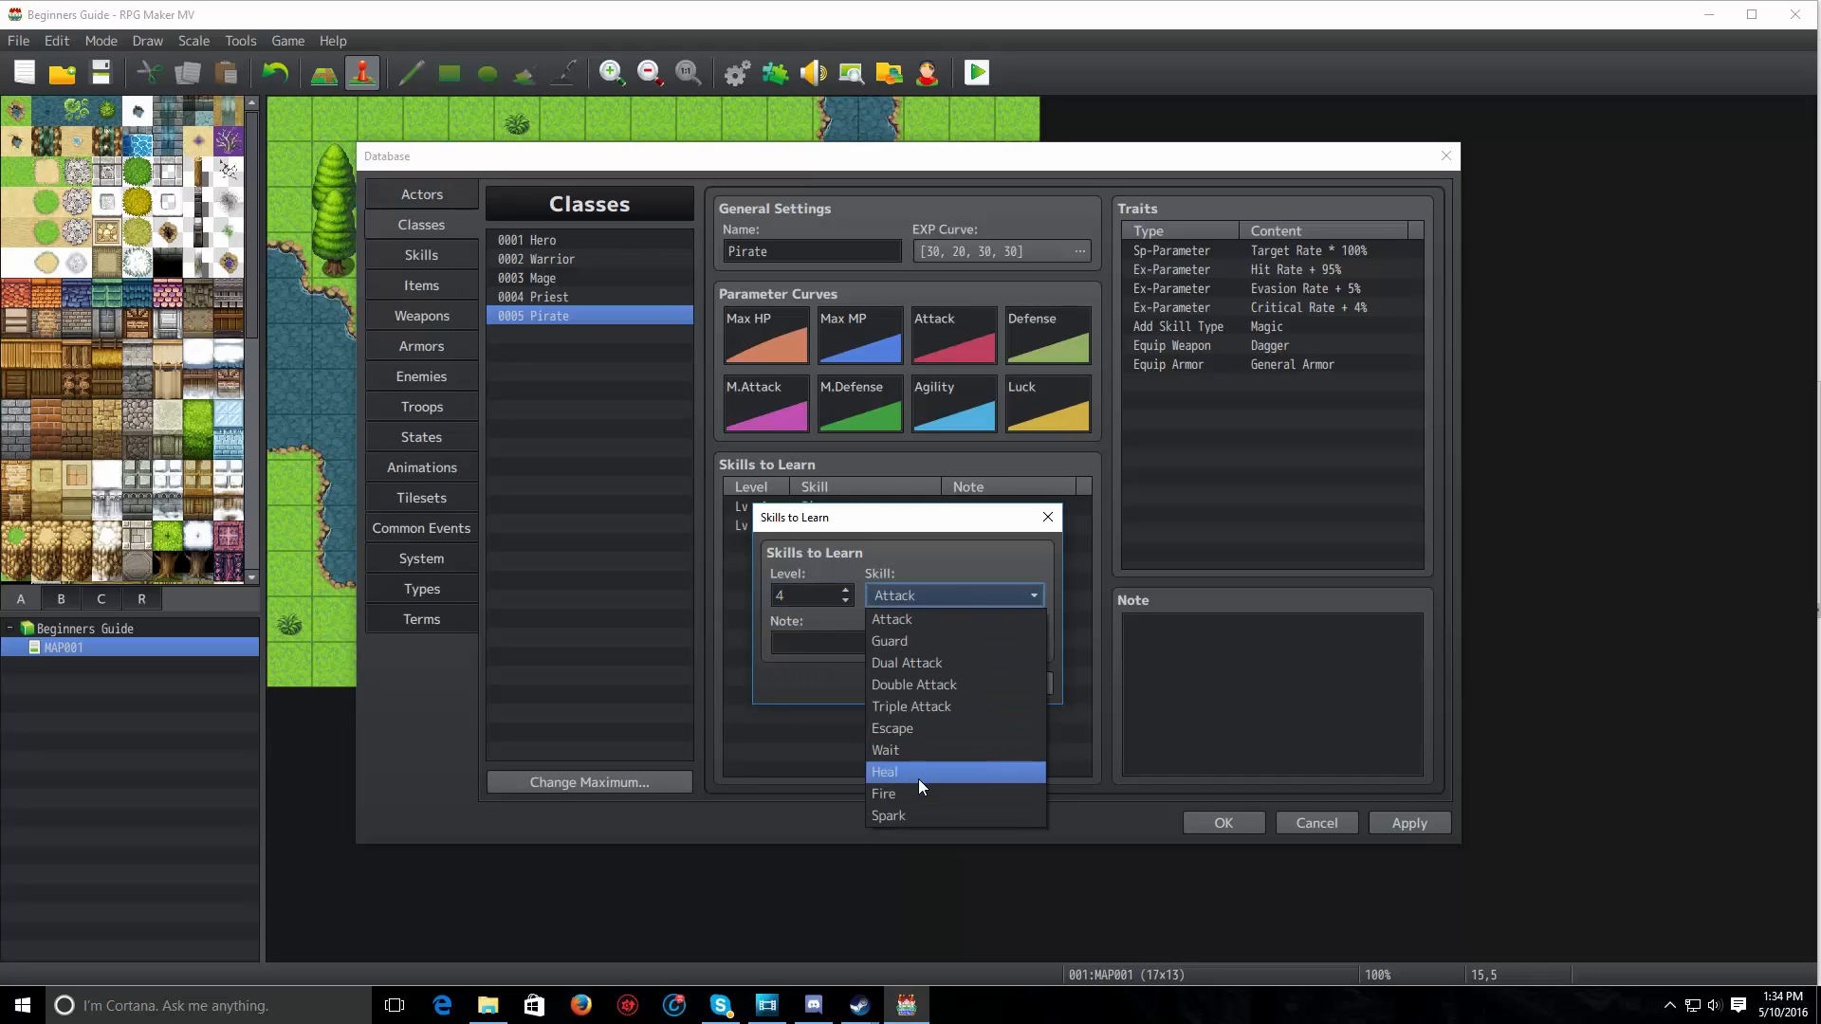
left_click(884, 771)
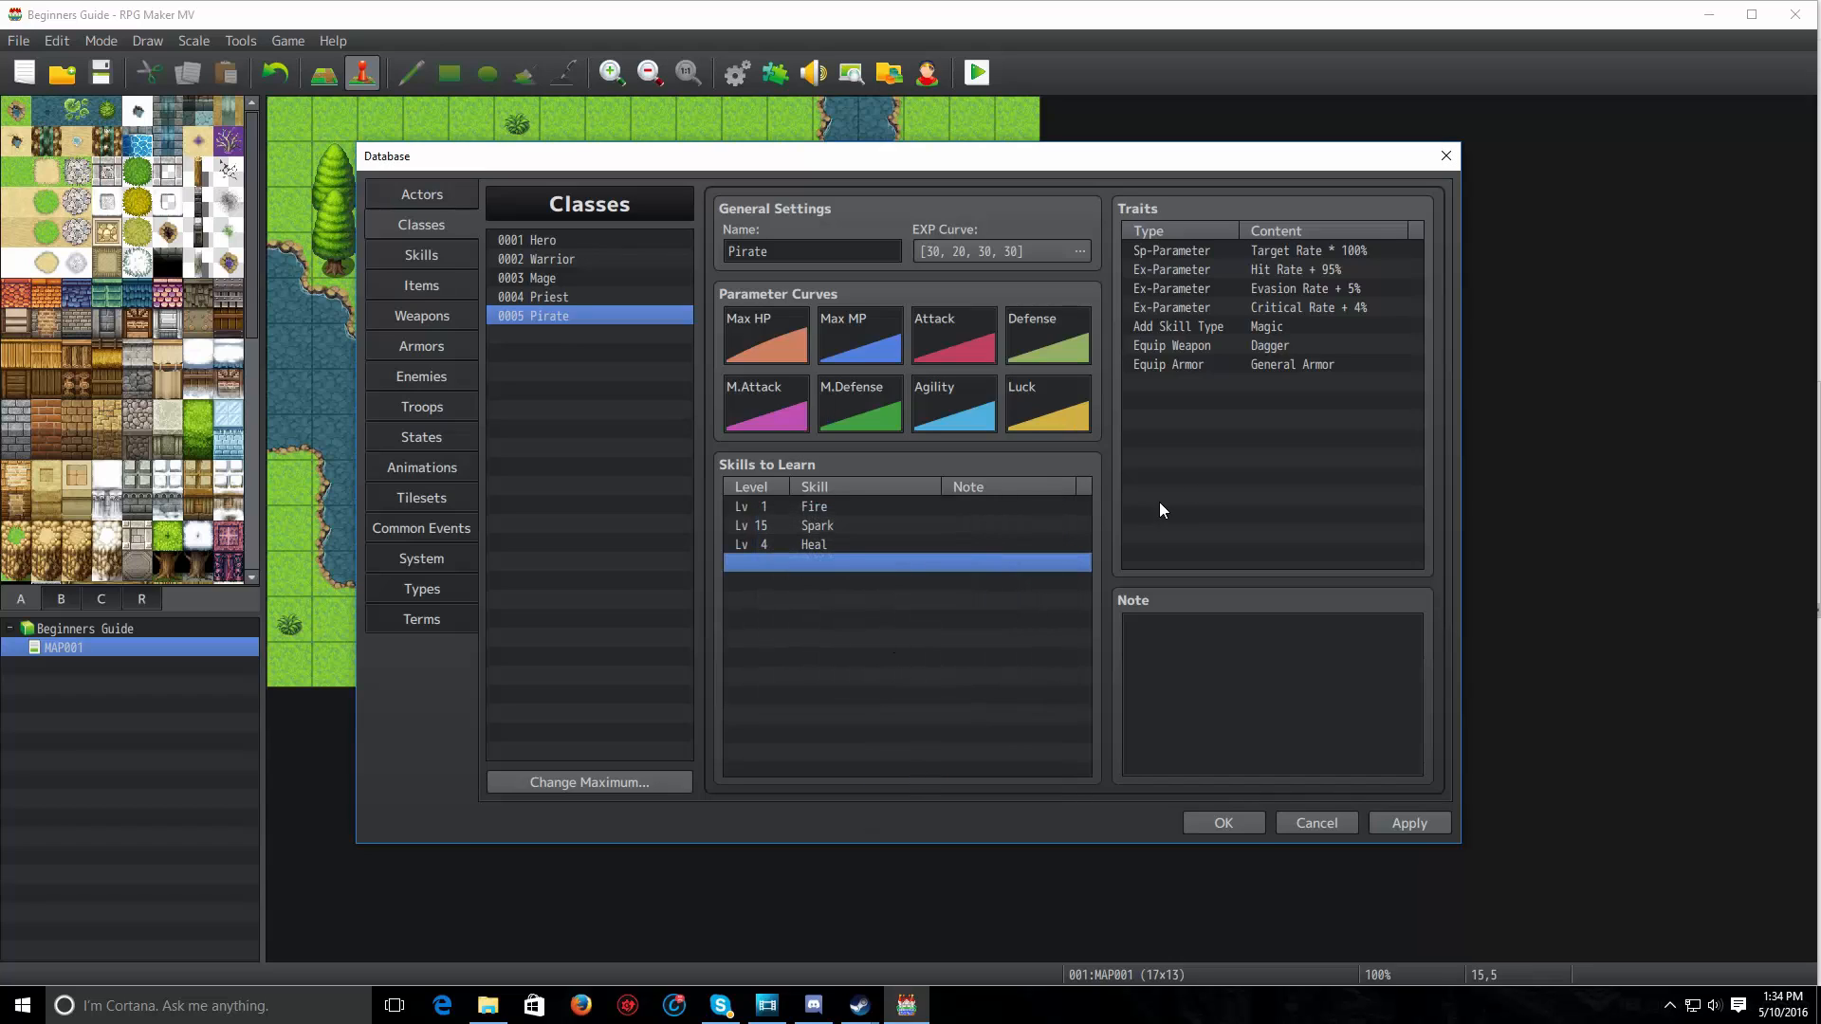
mouse_move(1209, 489)
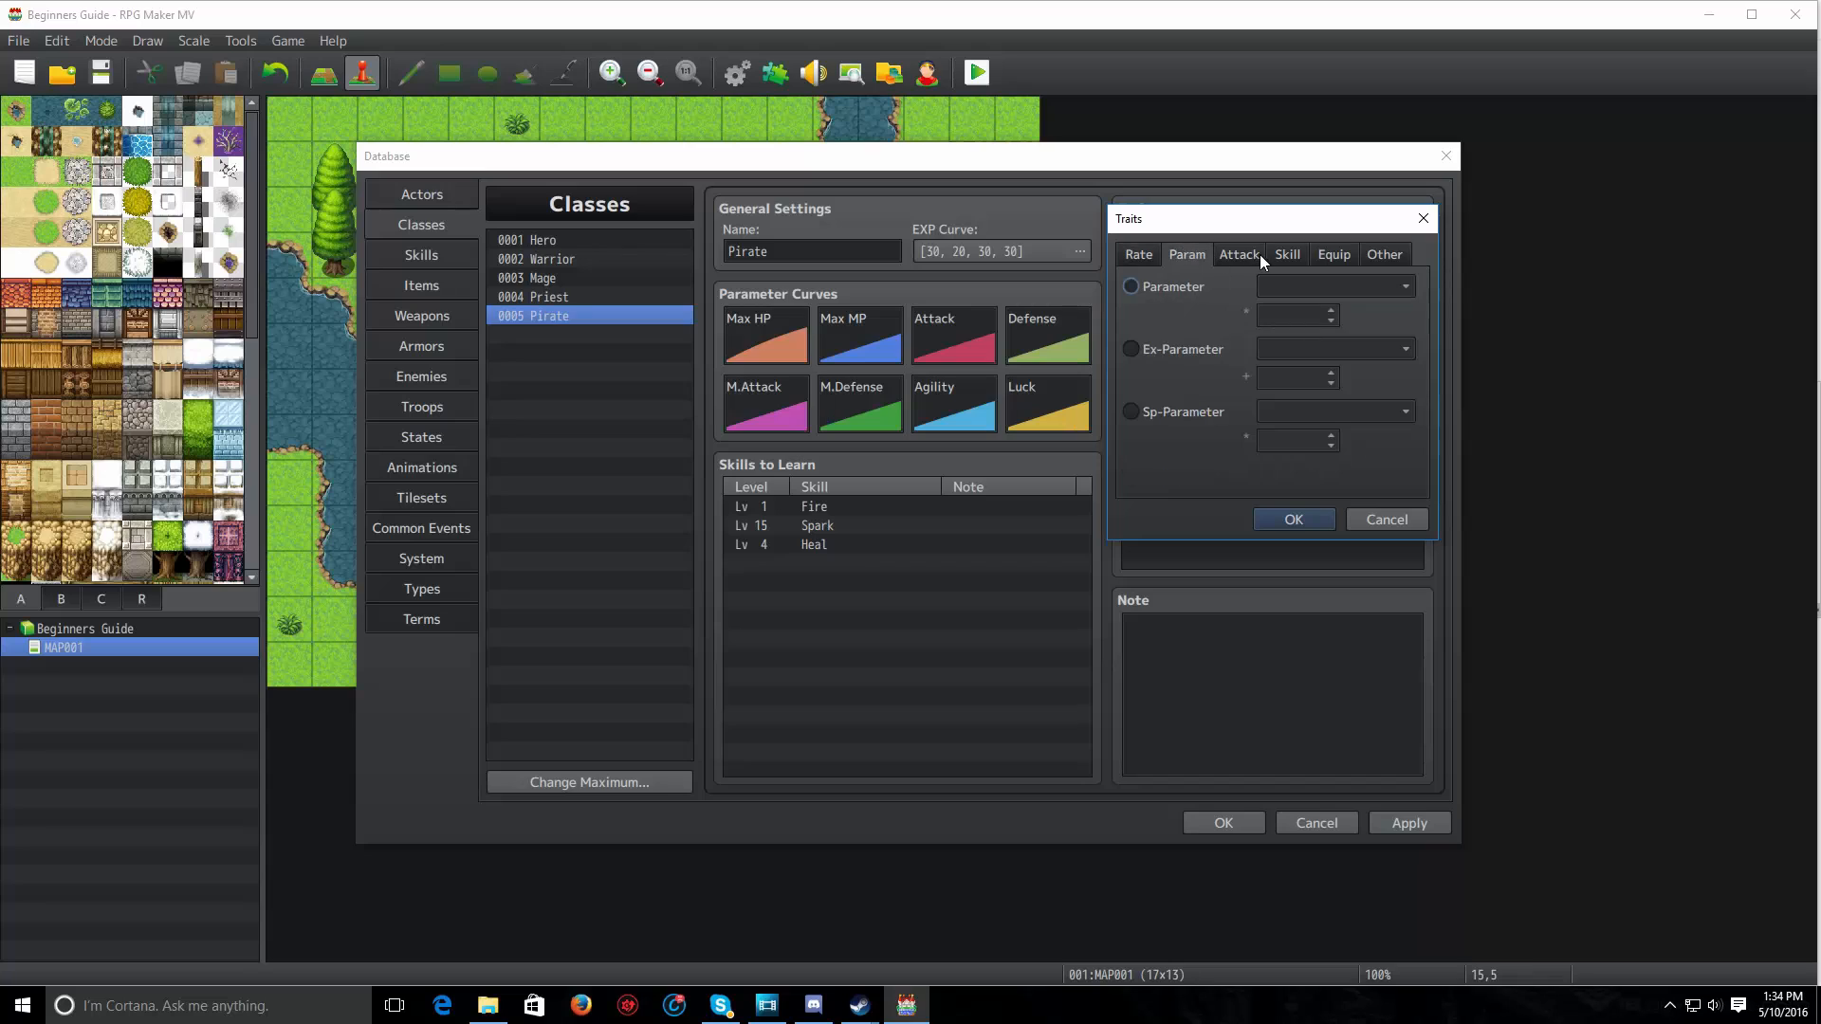
Browse the Equip and Rate trait categories in Pirate's trait dialog
left_click(1333, 254)
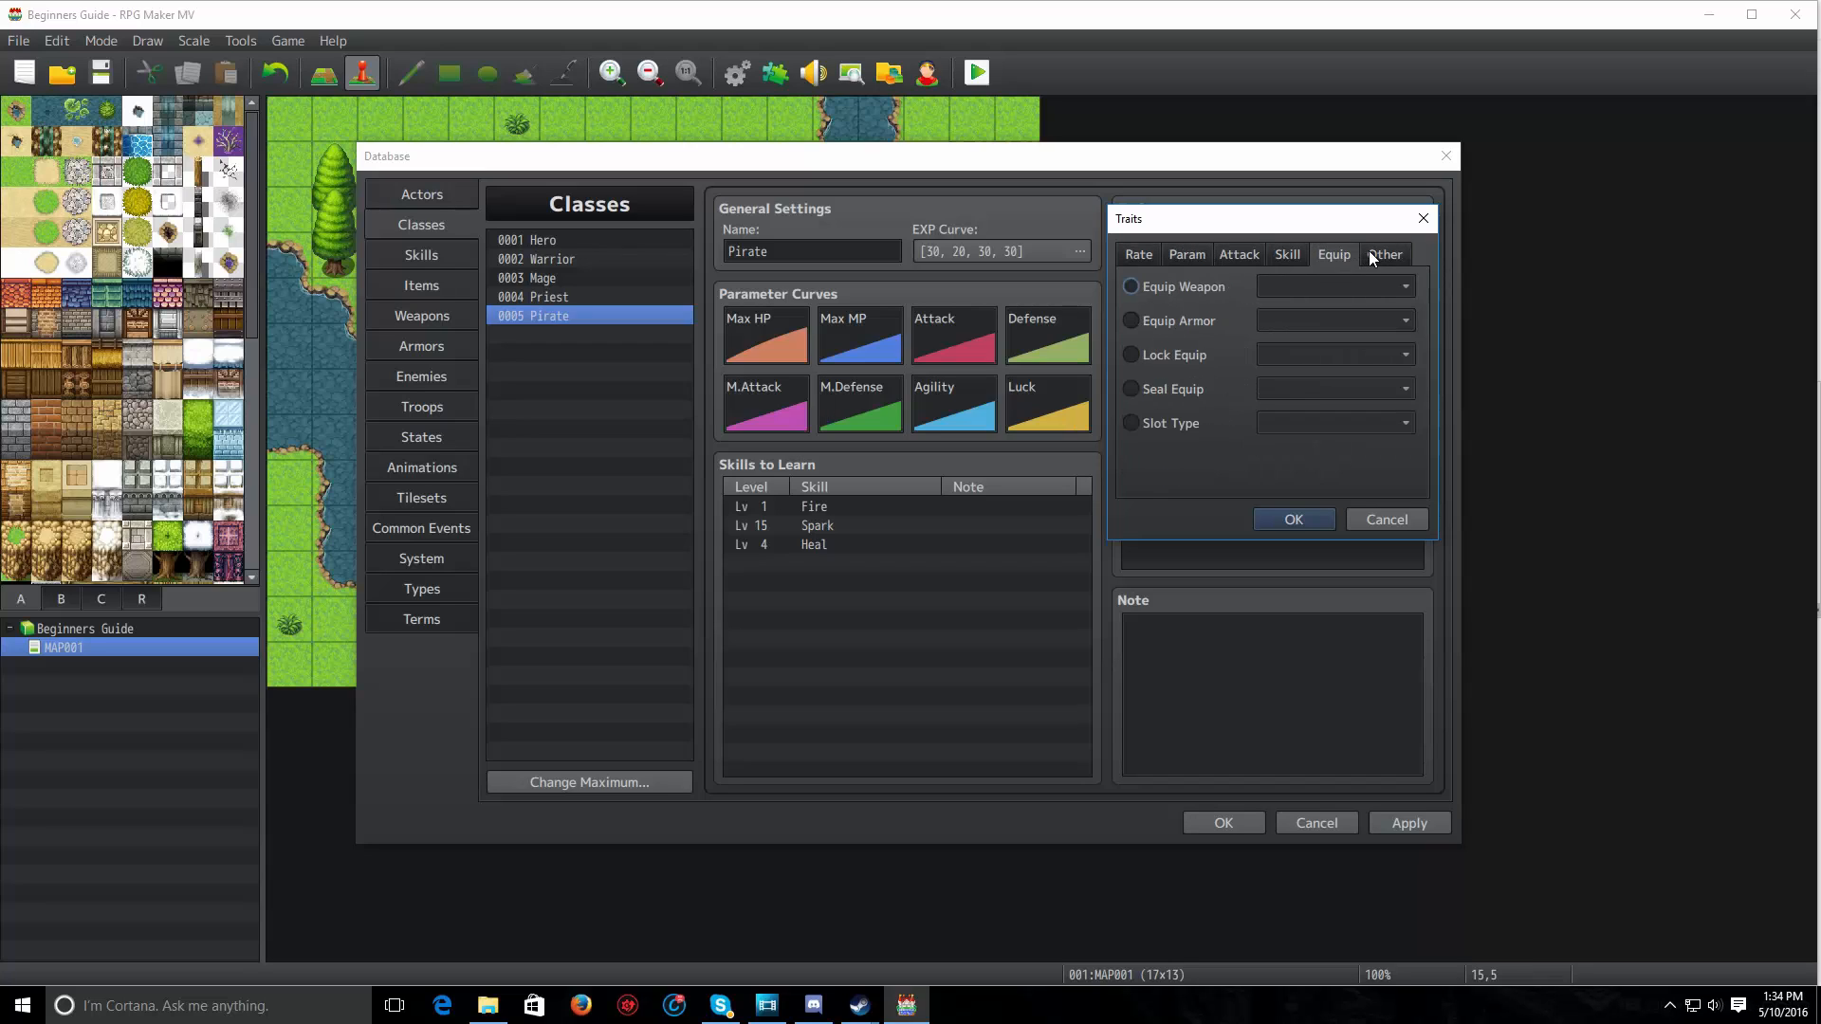
left_click(1138, 254)
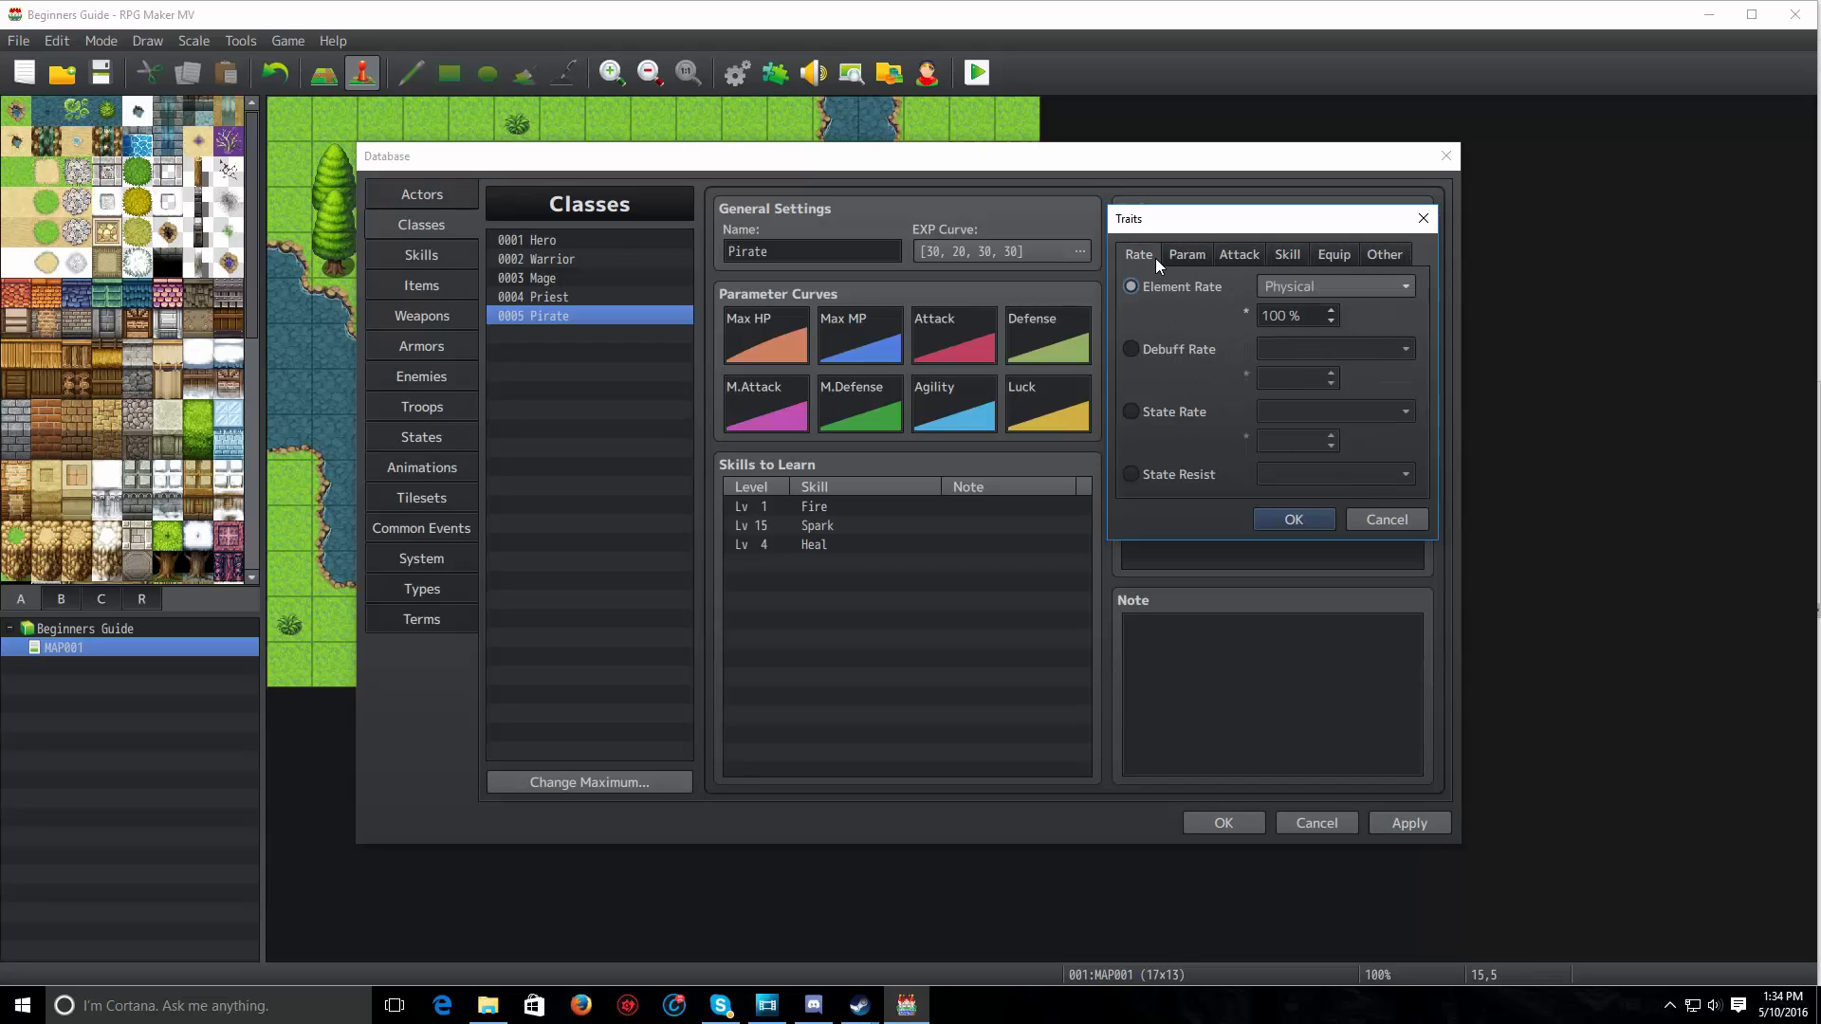